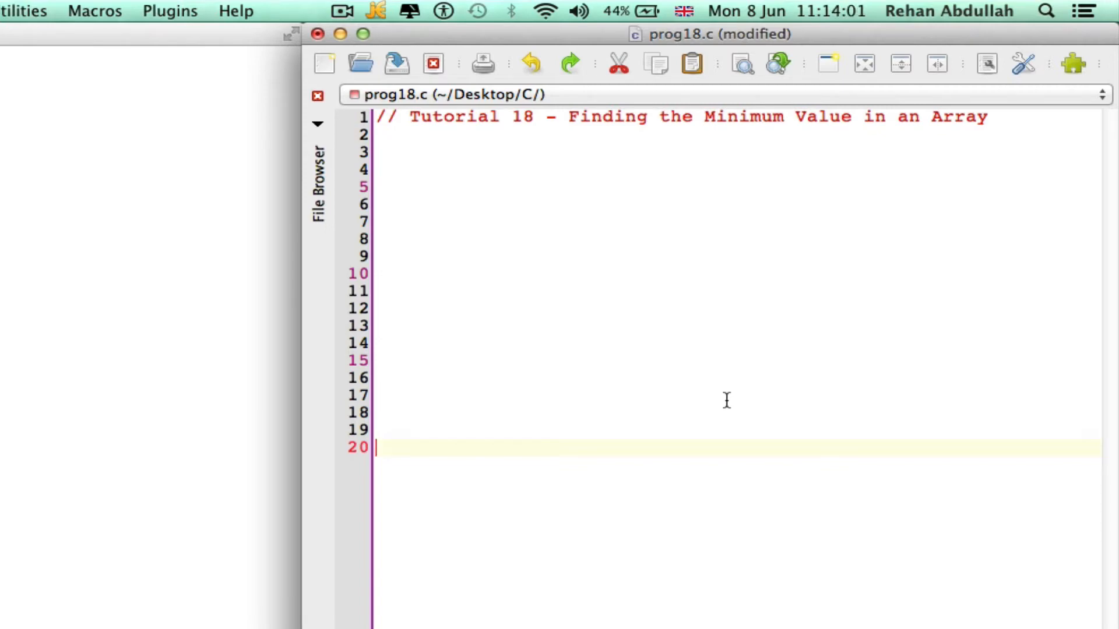
pyautogui.moveTo(570, 425)
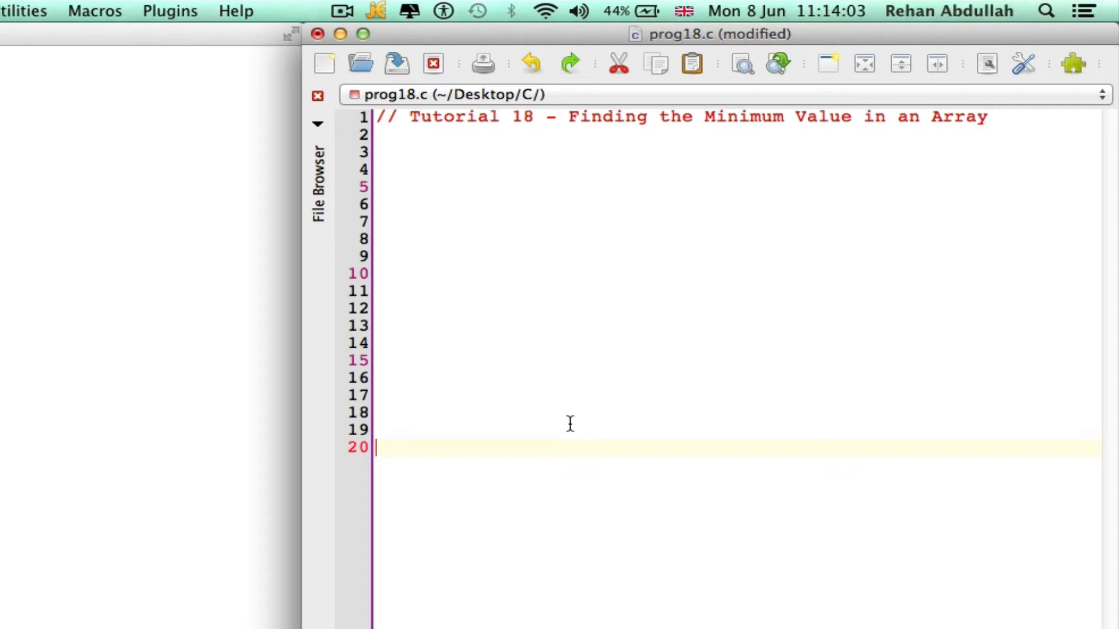
# Write #include <stdio.h> on line 3 below the tutorial comment.
pyautogui.press('Up')
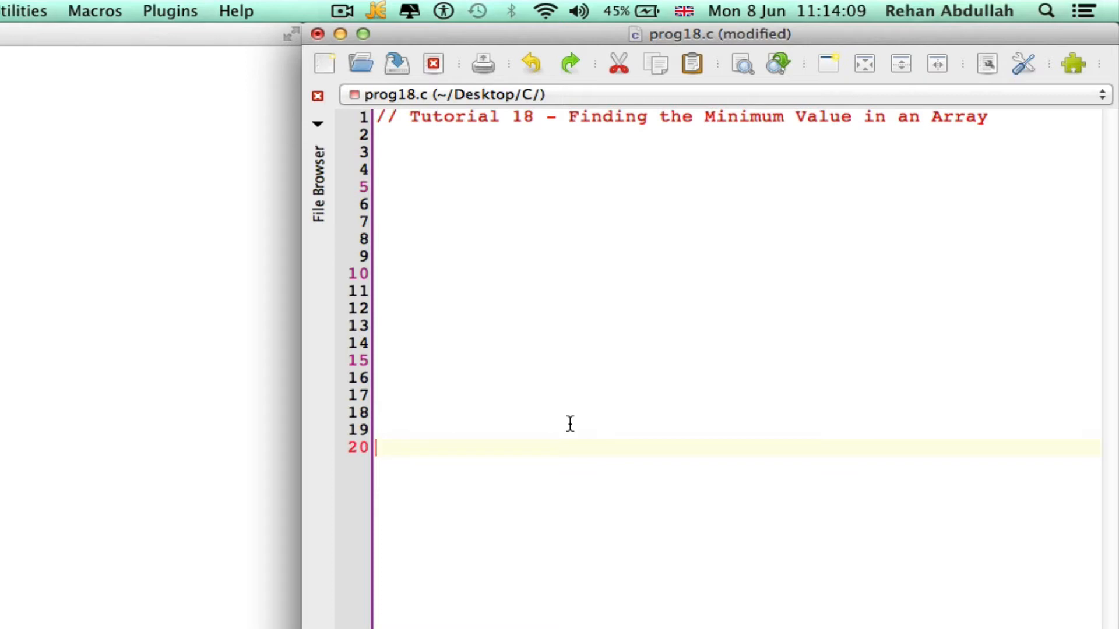
pyautogui.click(421, 156)
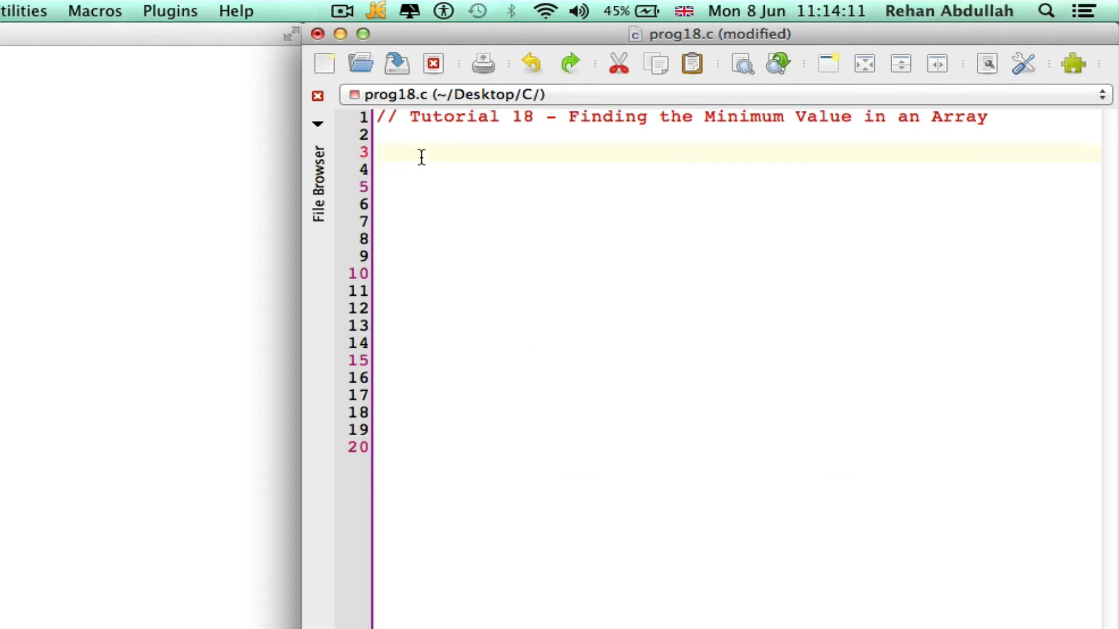
pyautogui.write('#include')
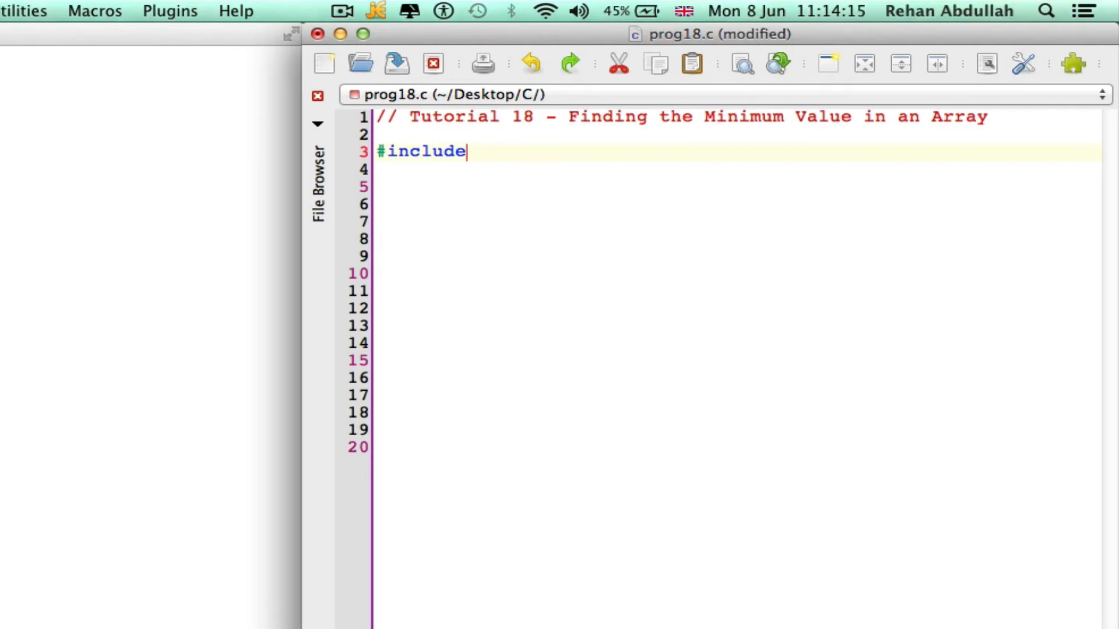
pyautogui.write('<stdio')
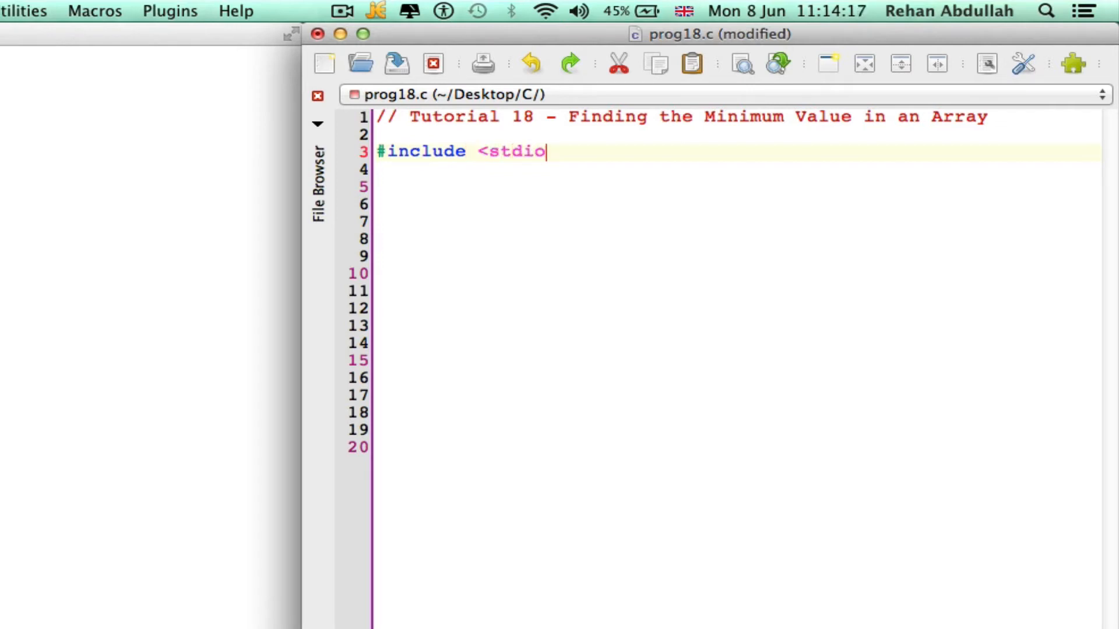
pyautogui.write('.h>')
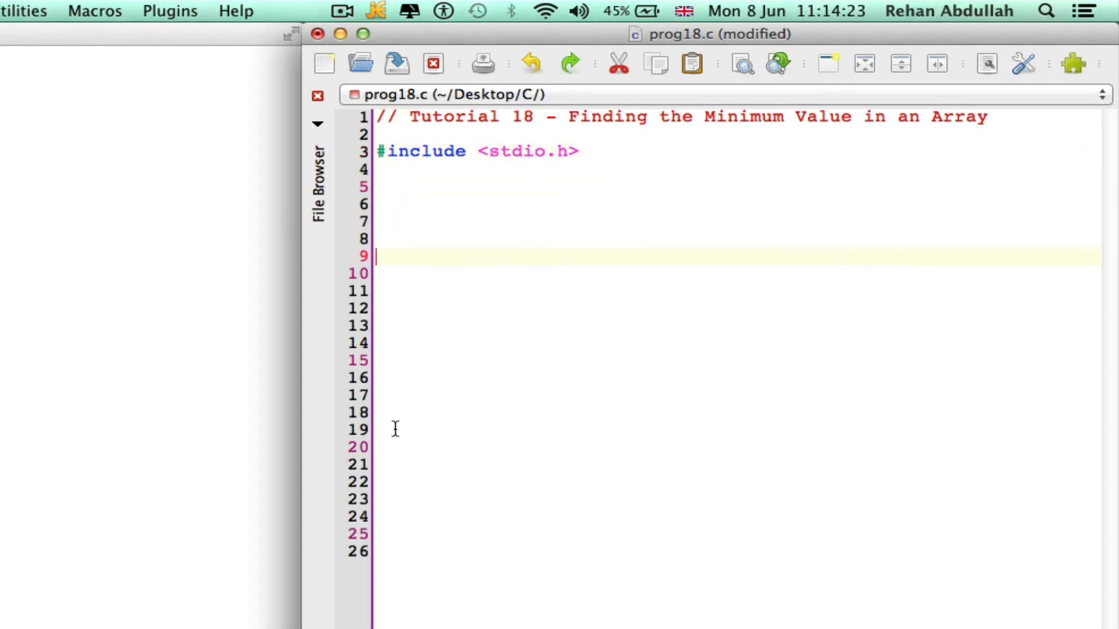
# Begin int main() { on line 20 of prog18.c.
pyautogui.click(406, 445)
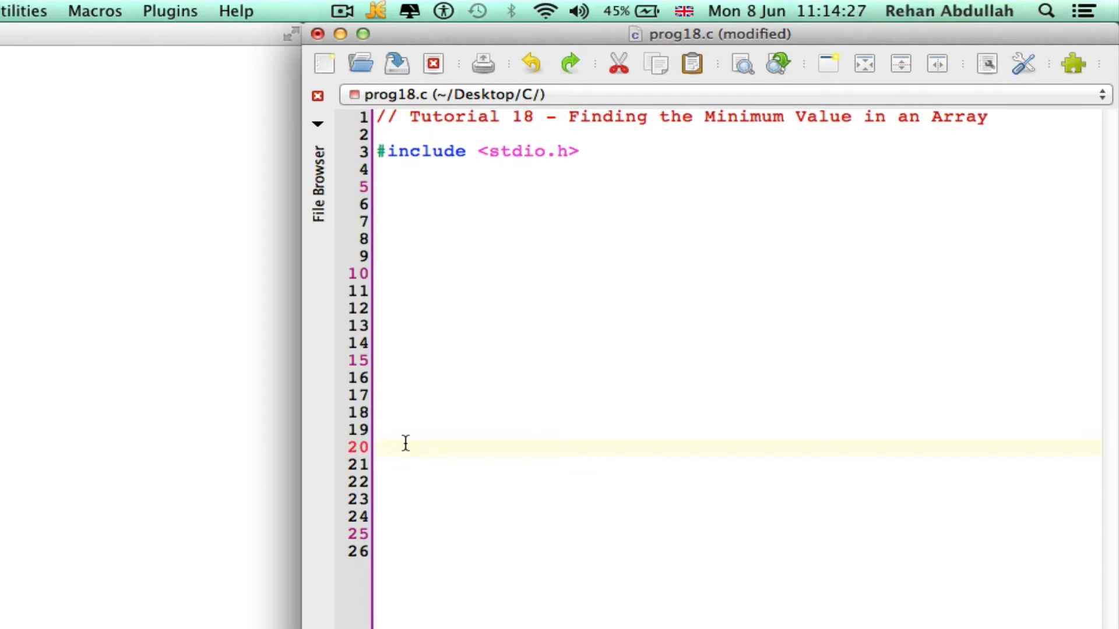
pyautogui.write('int ma')
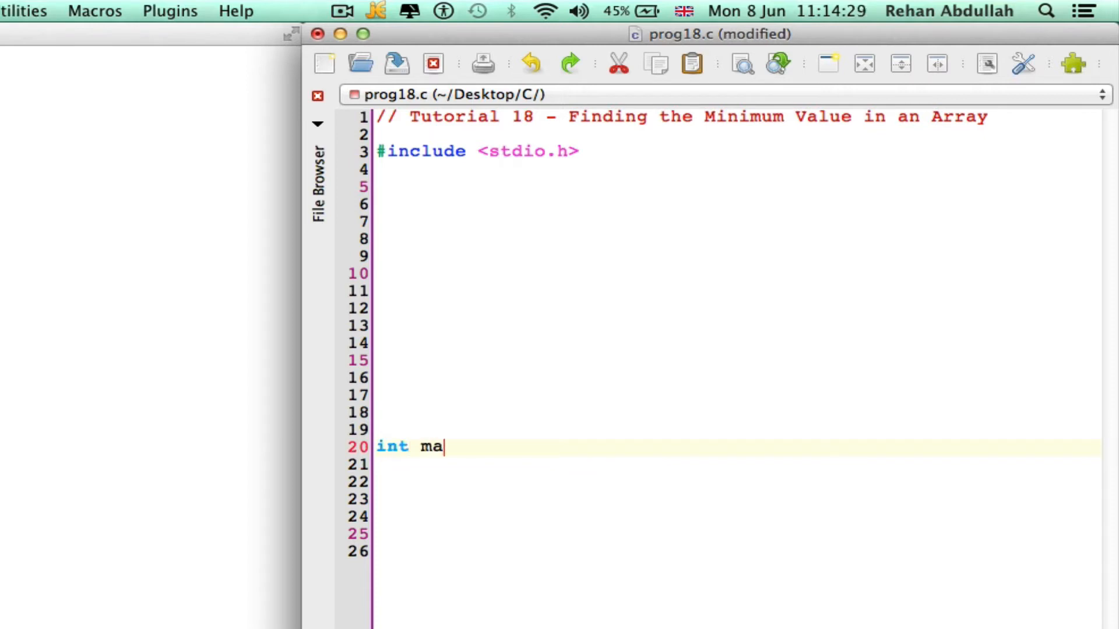
pyautogui.write('in*')
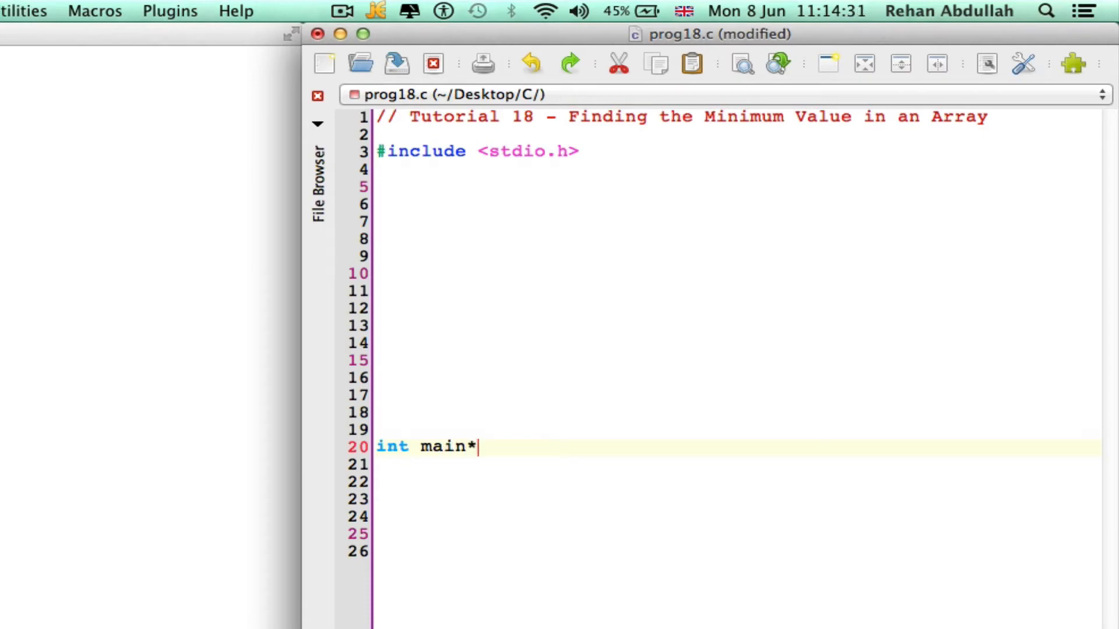
pyautogui.write('() {')
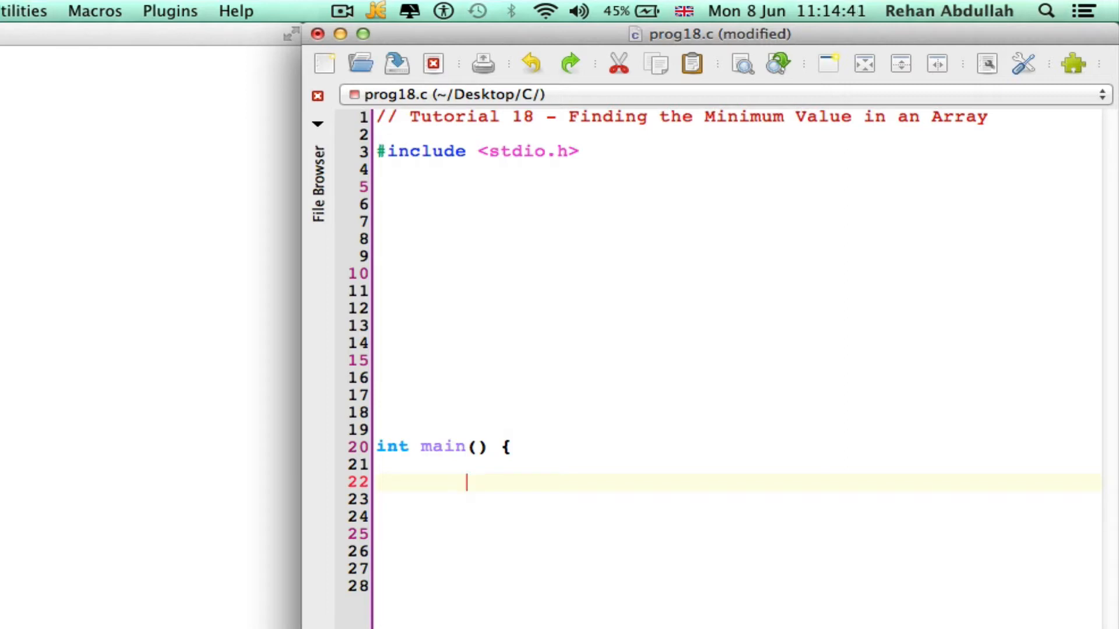
# Declare int scores[10], i, minScore; inside main.
pyautogui.write('int')
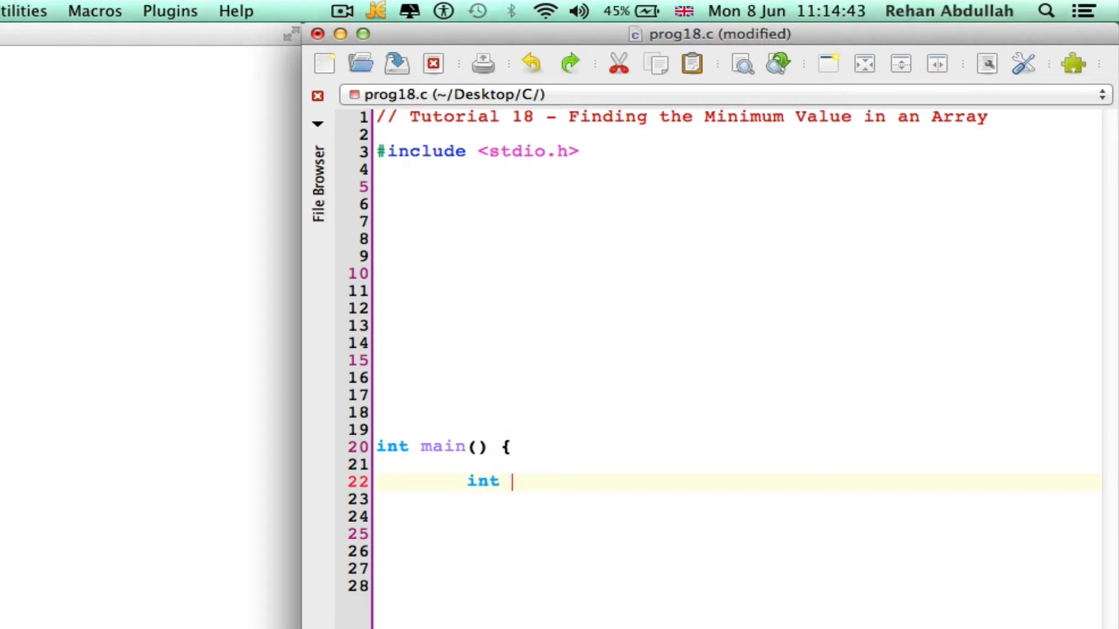
pyautogui.write('scores')
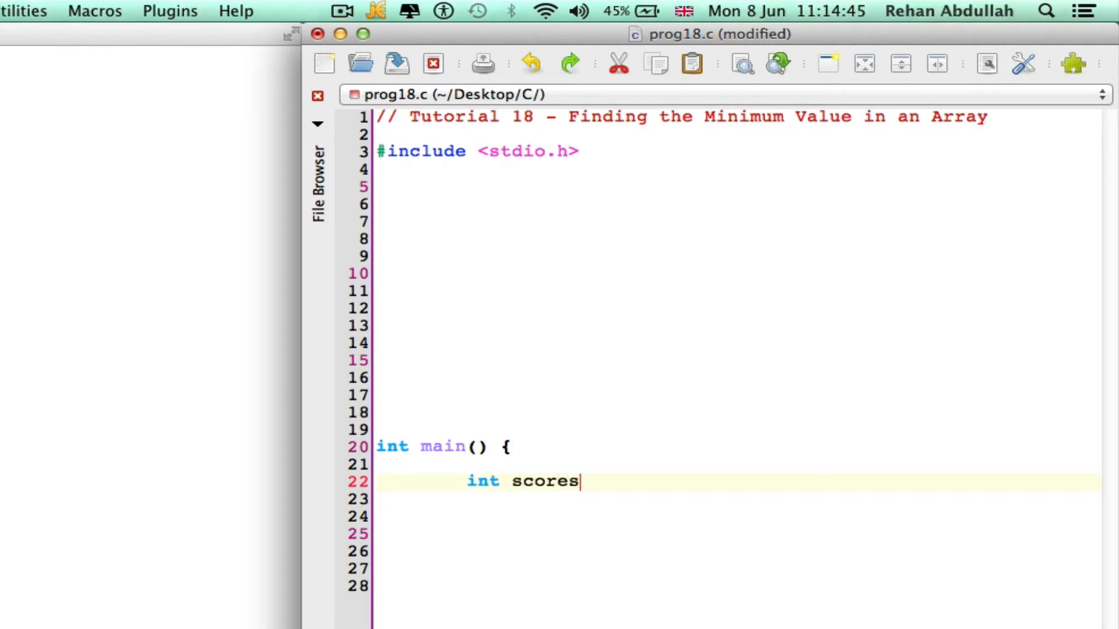
pyautogui.write('[')
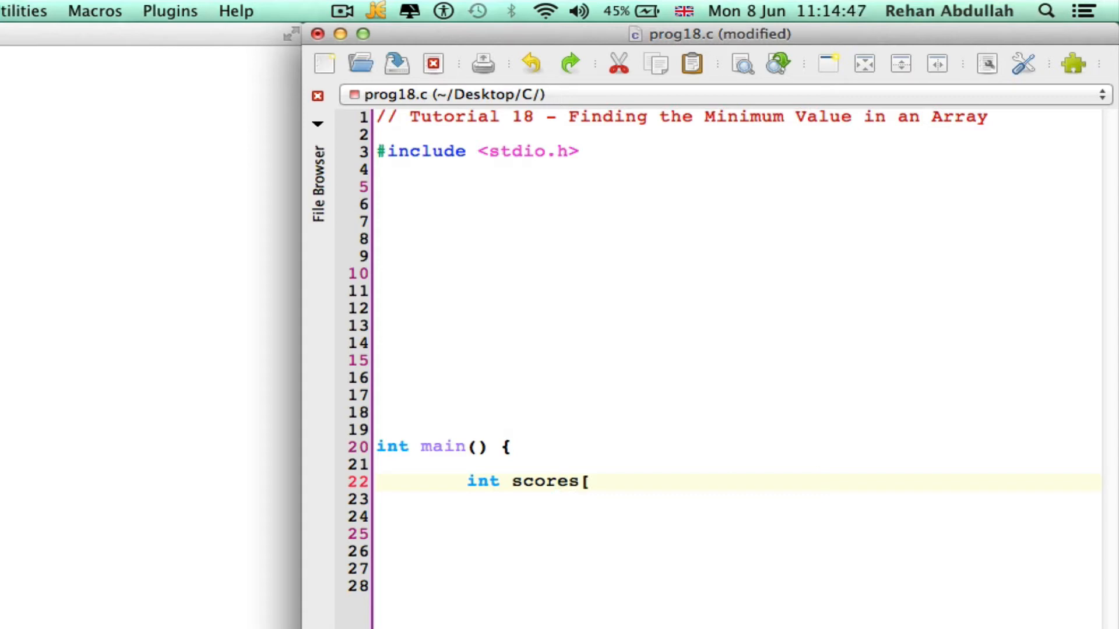
pyautogui.write('10]')
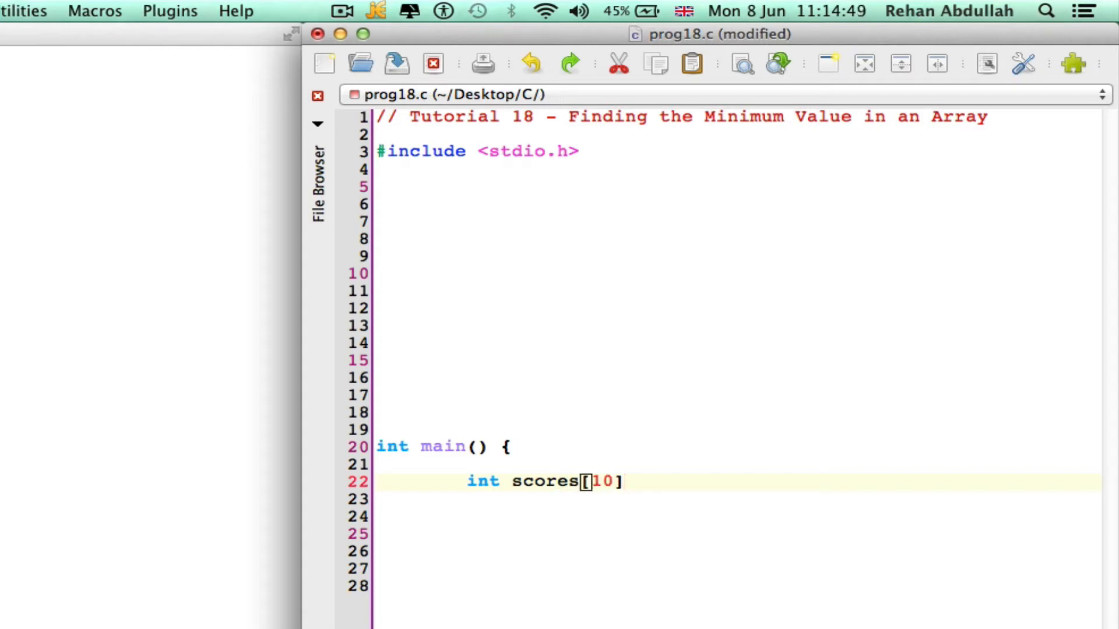
pyautogui.write(',')
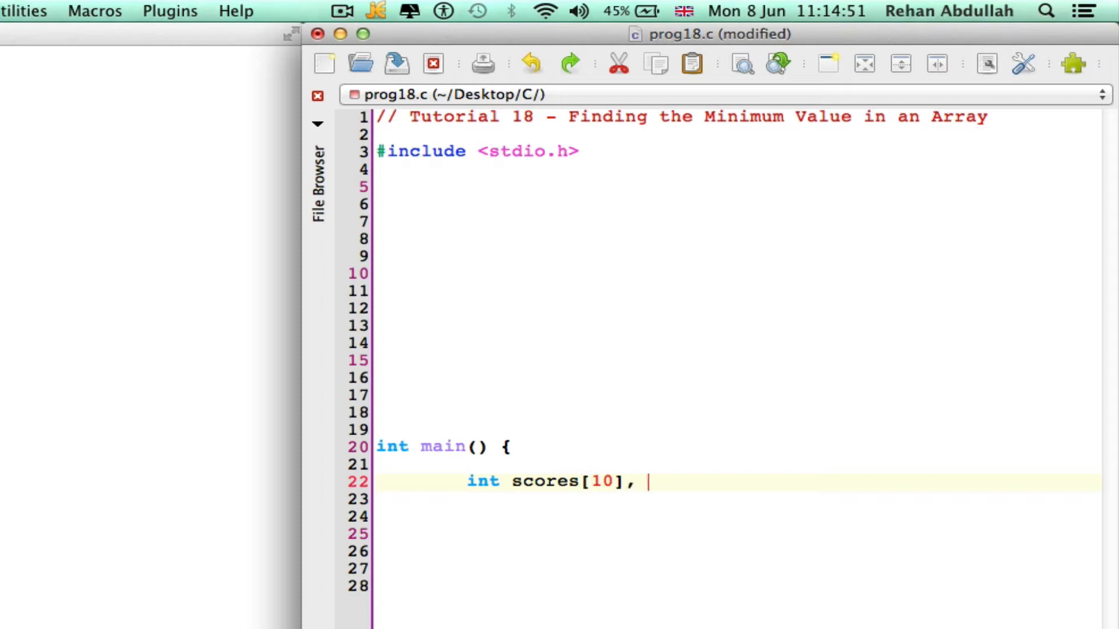
pyautogui.write('i,')
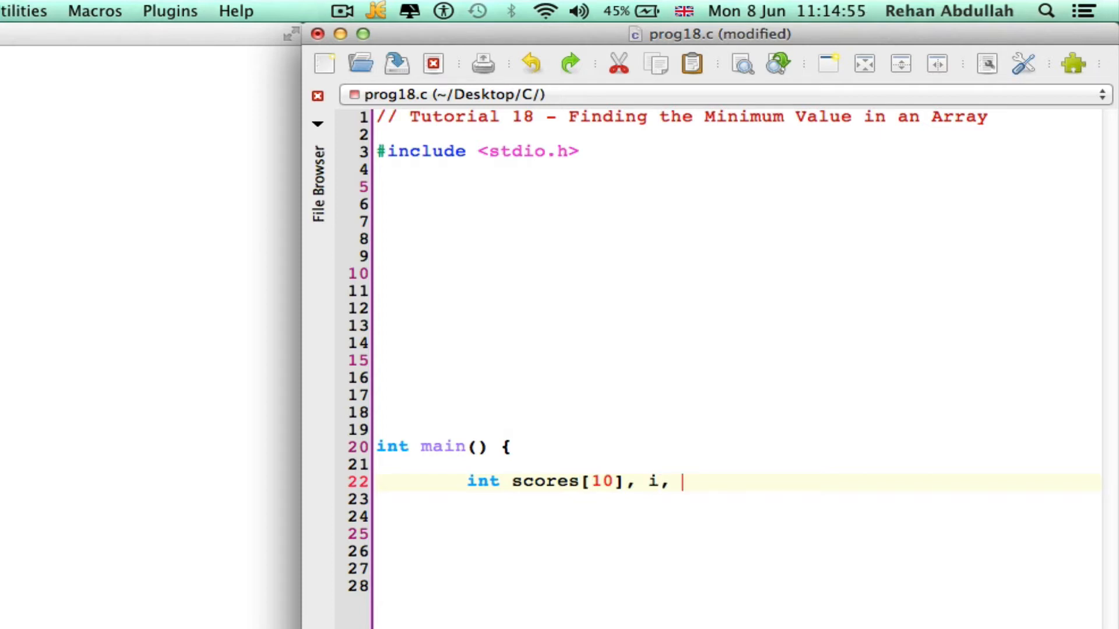
pyautogui.write('minSc')
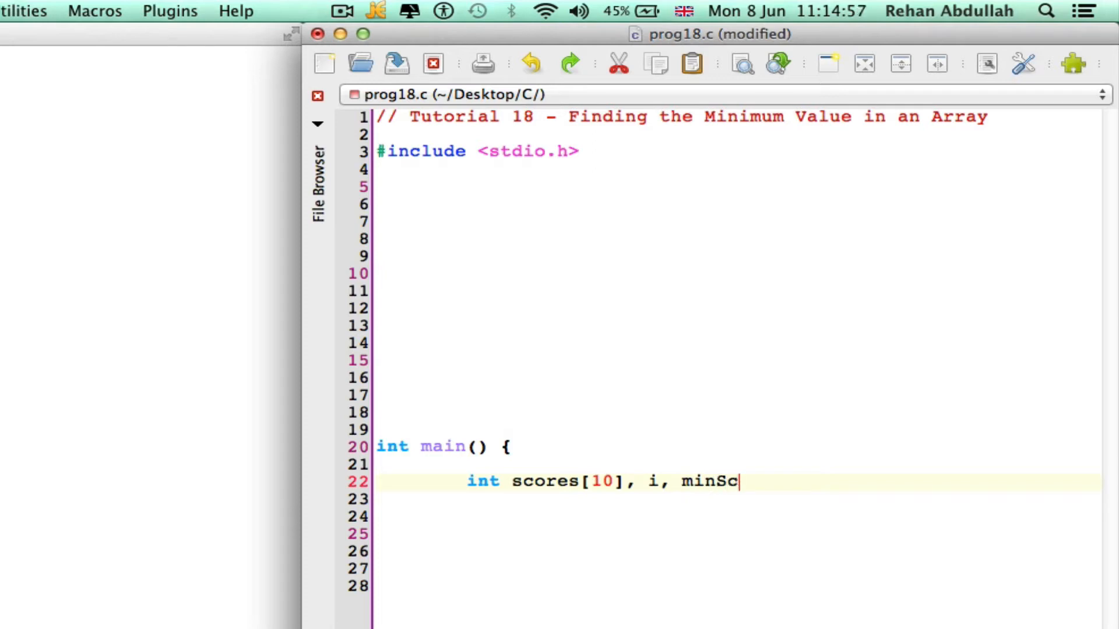
pyautogui.write('ore;')
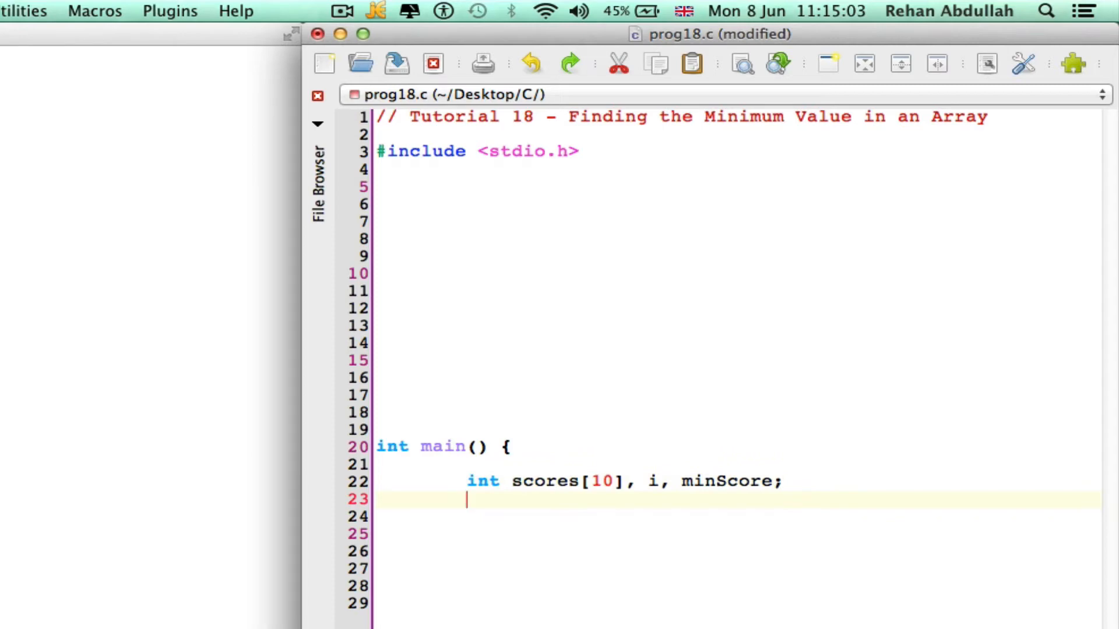
# Write the prototype int minimum (int values[10]) on line 23.
pyautogui.write('int min')
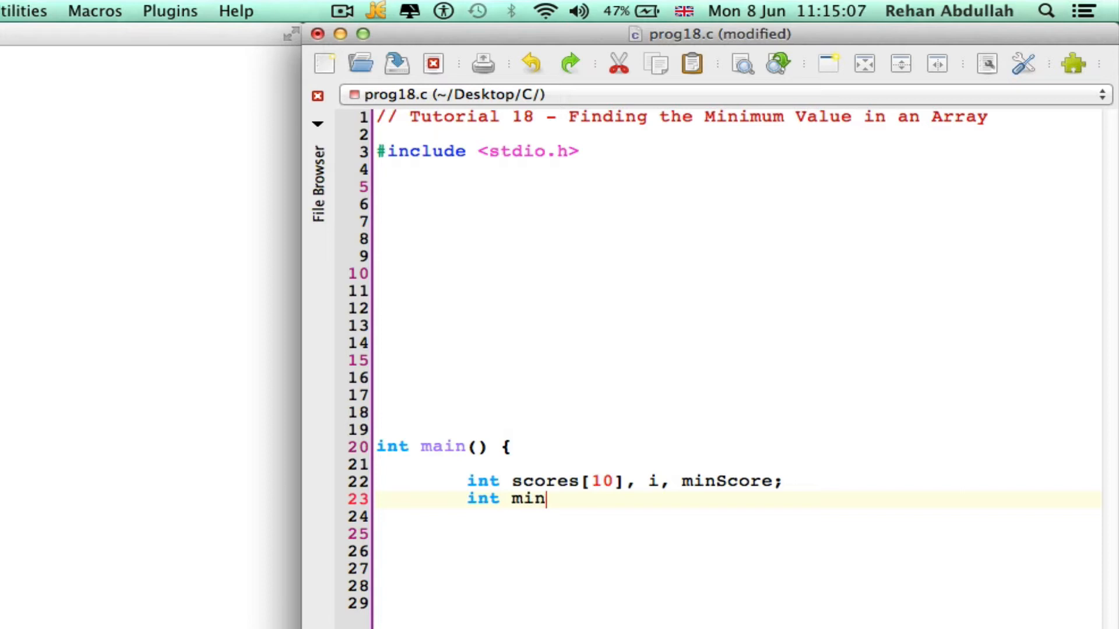
pyautogui.write('imum')
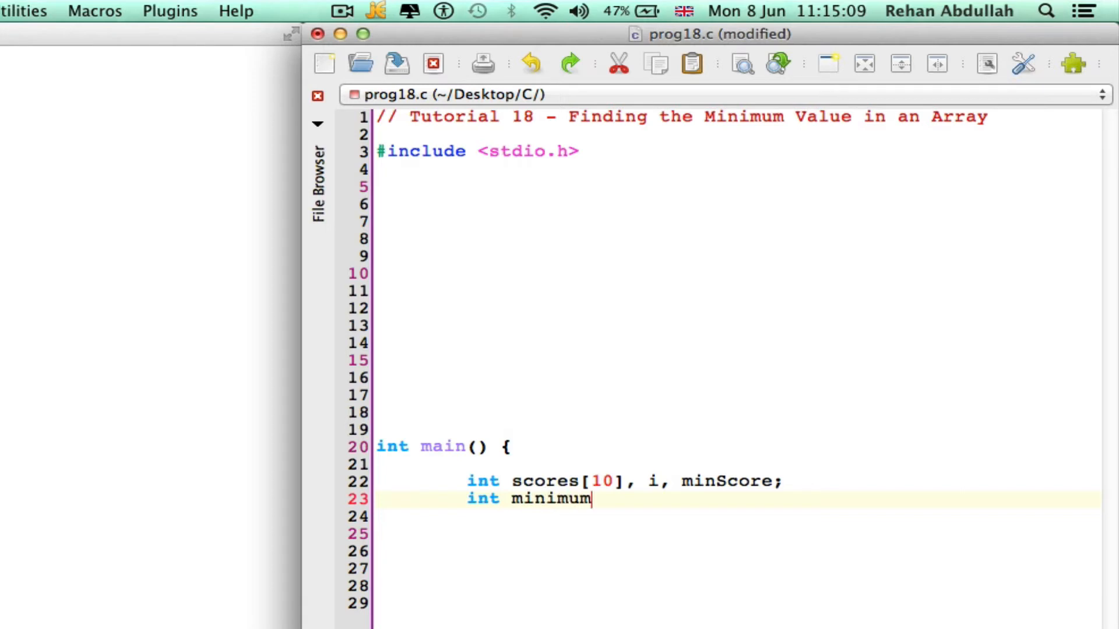
pyautogui.write('(')
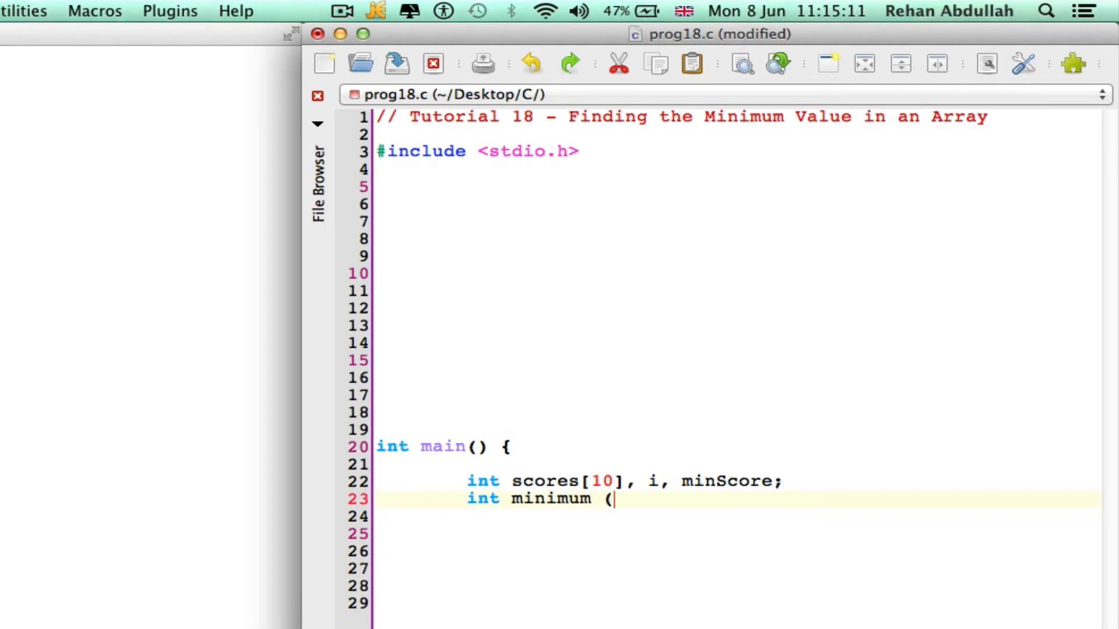
pyautogui.write('int')
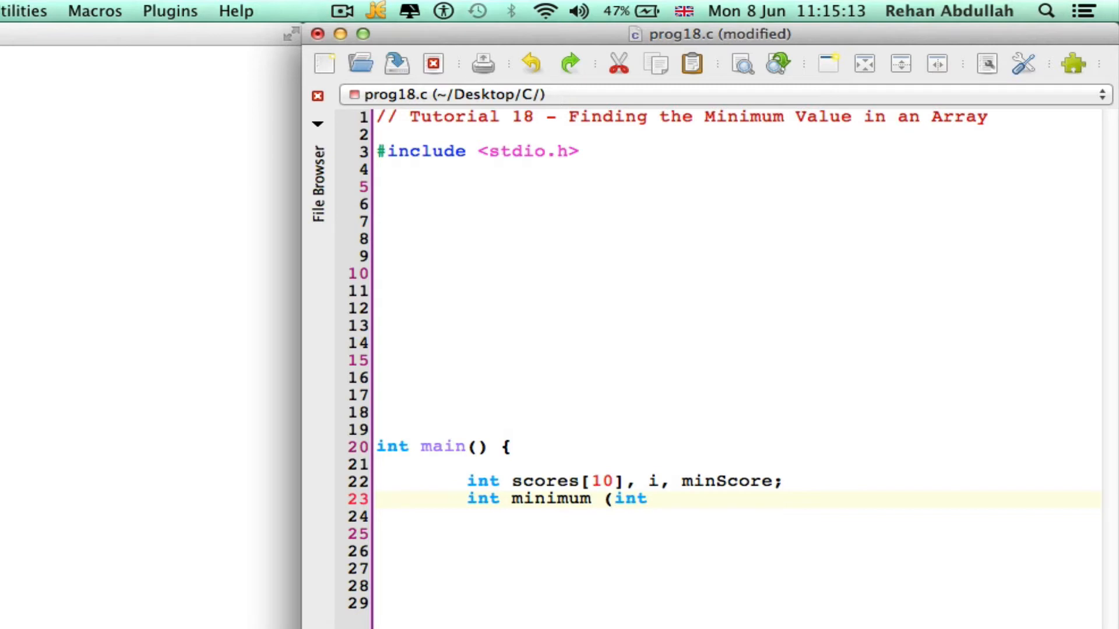
pyautogui.write('v')
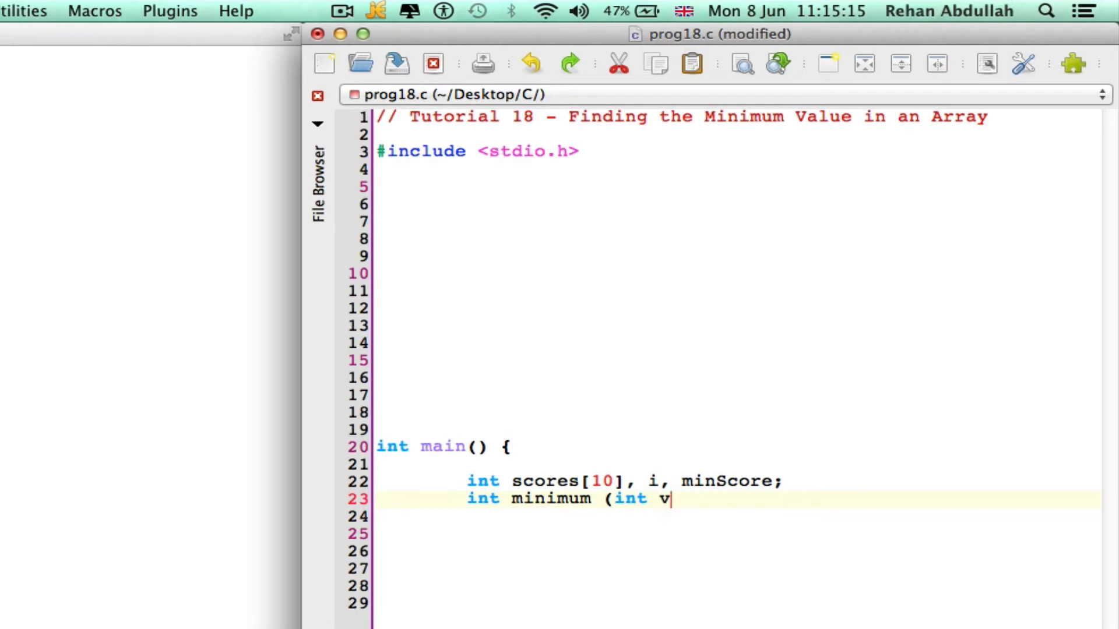
pyautogui.write('alue')
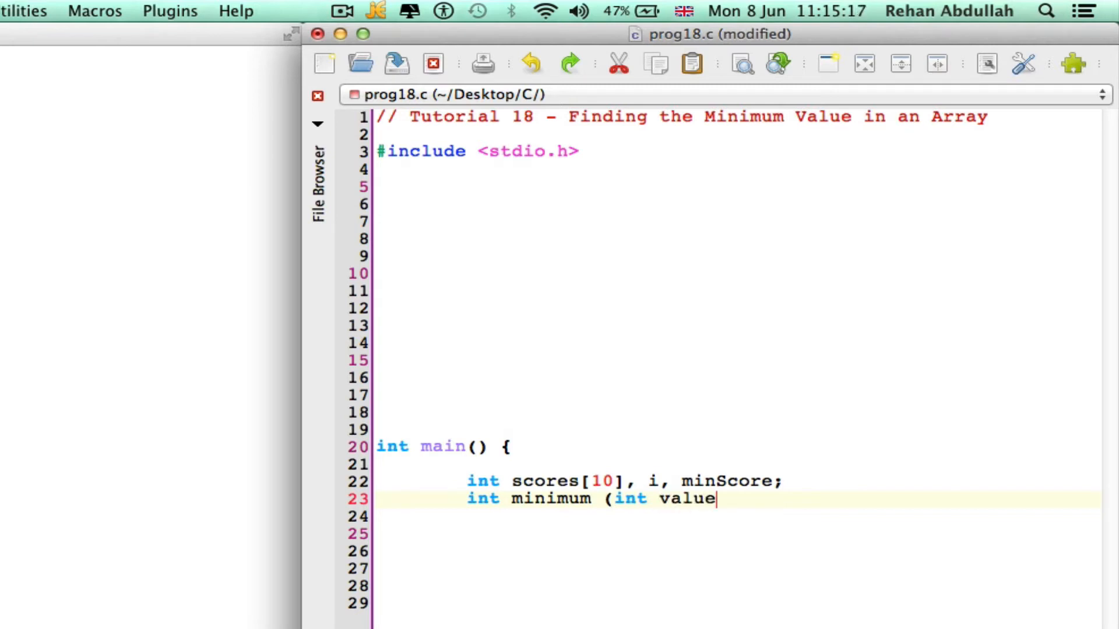
pyautogui.write('s[')
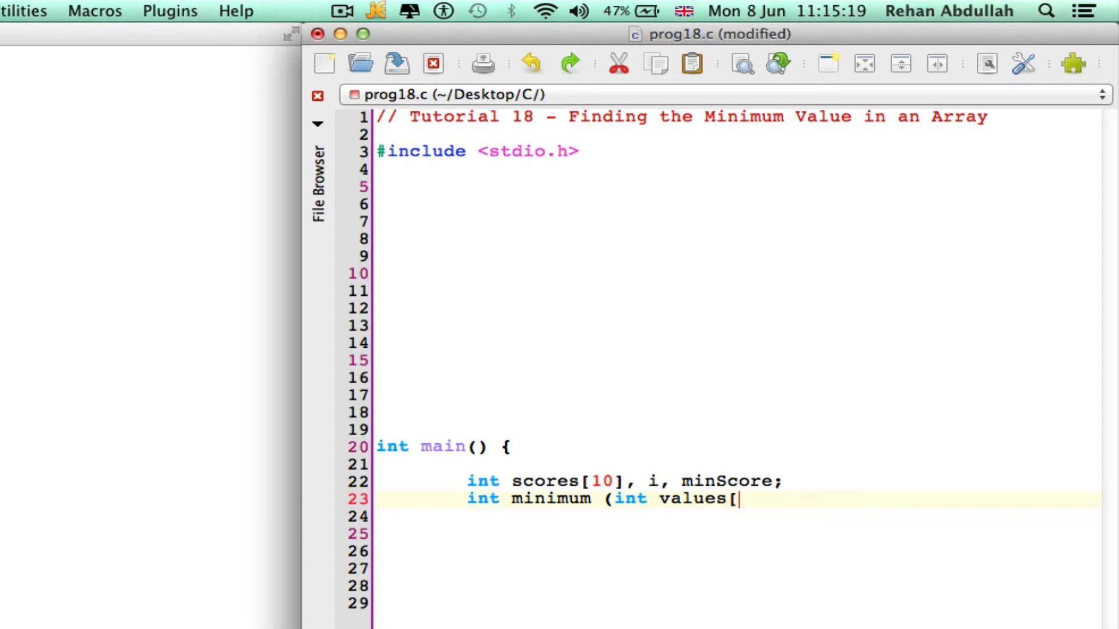
pyautogui.write('10]')
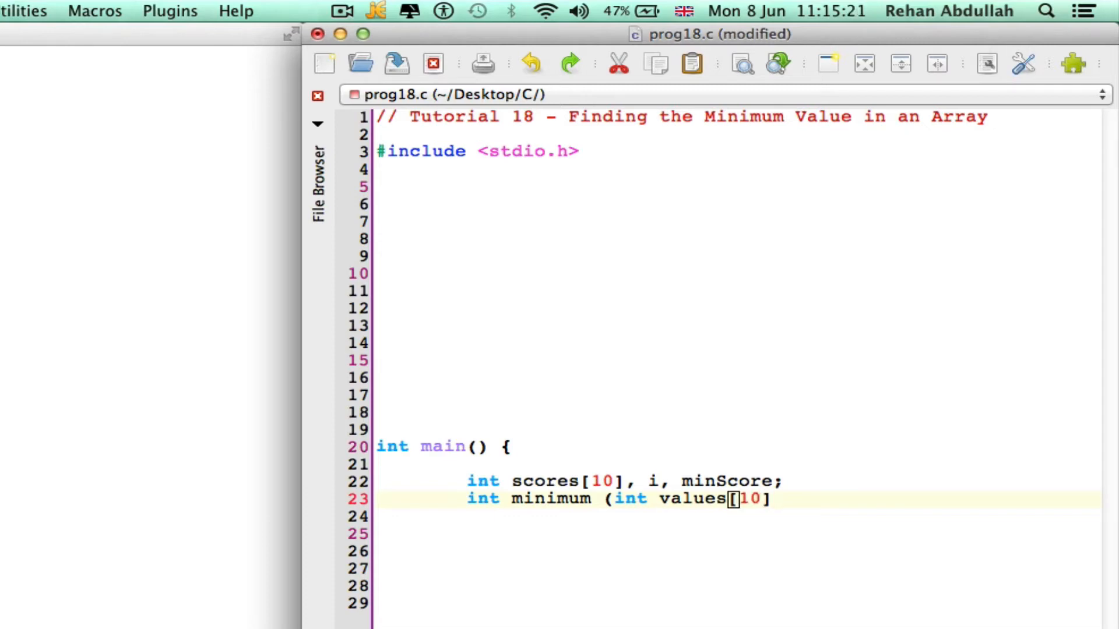
pyautogui.write(')')
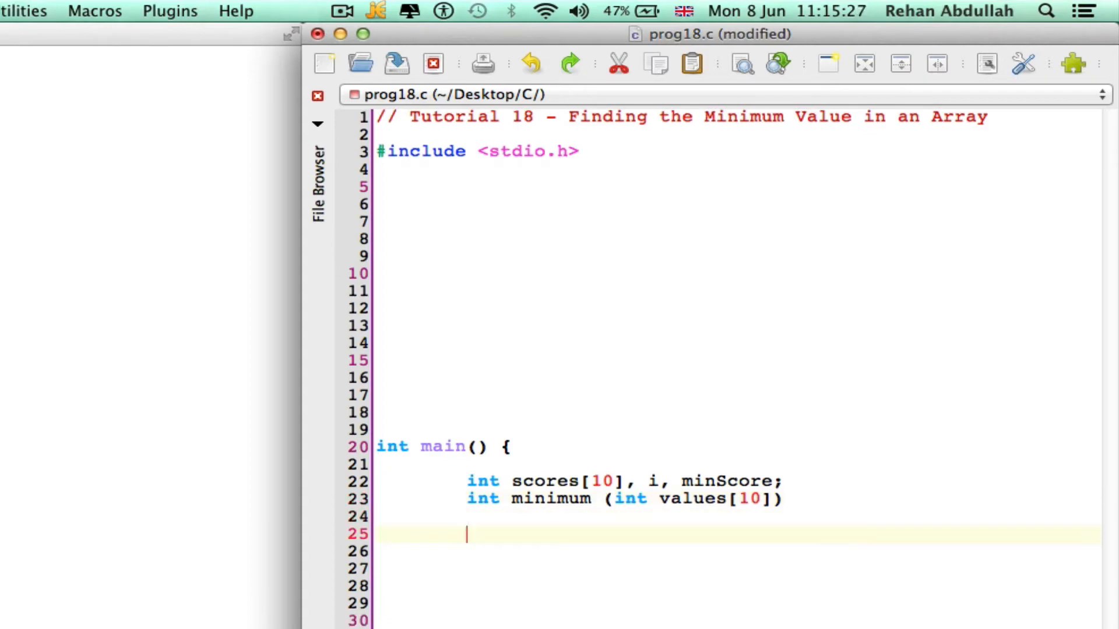
# Write printf("Enter your 10 Scores: \n"); on line 25 and start a fresh line.
pyautogui.write('pri')
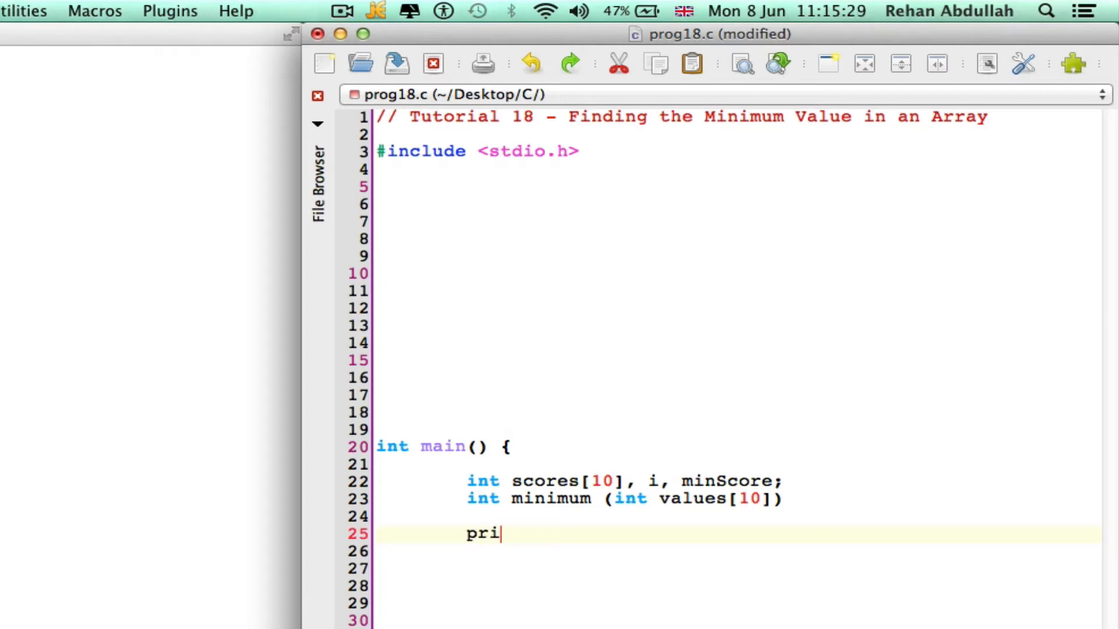
pyautogui.write('ntf();')
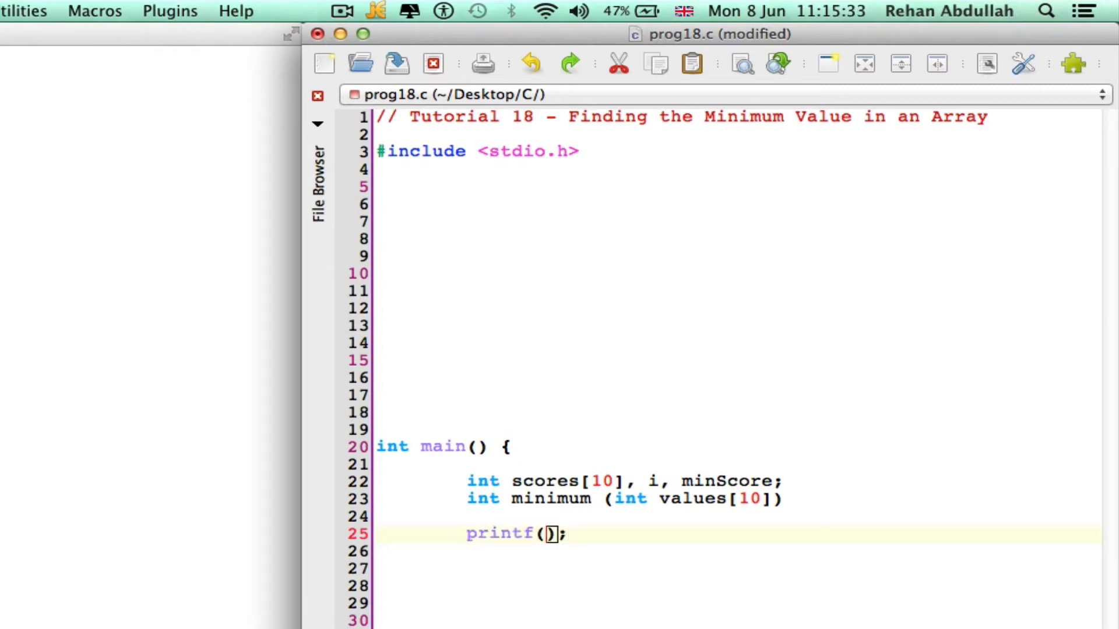
pyautogui.write('"')
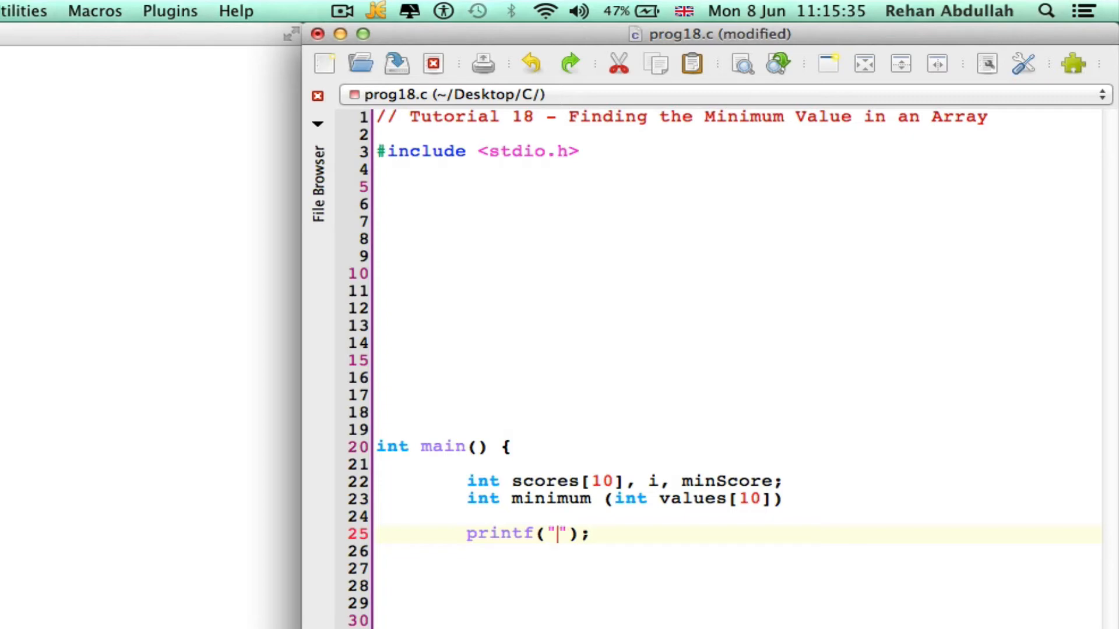
pyautogui.write('En')
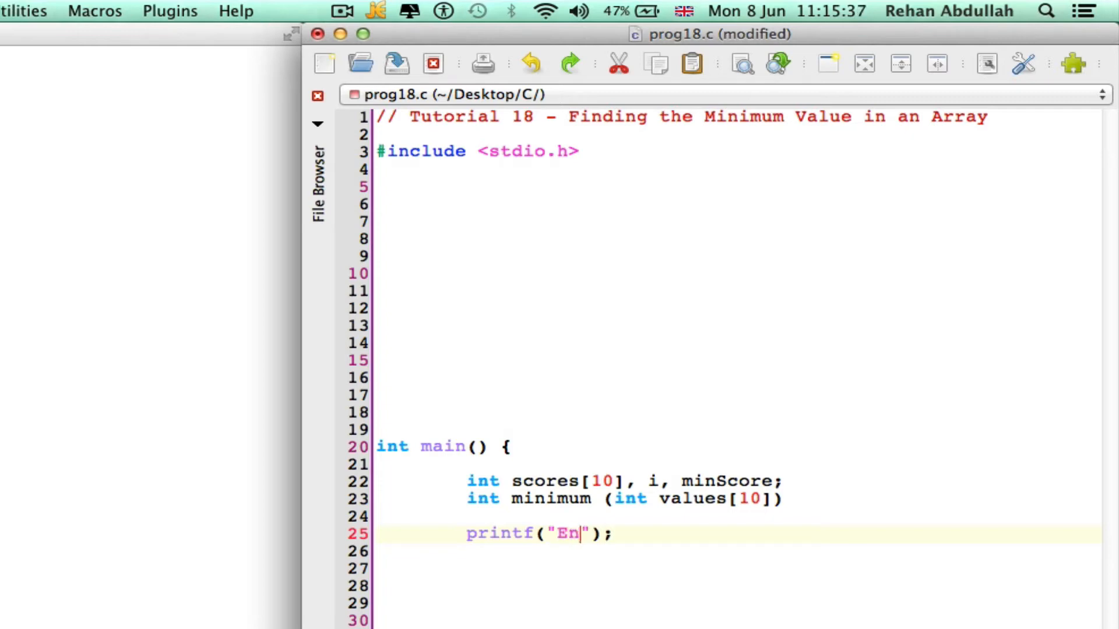
pyautogui.write('ter your')
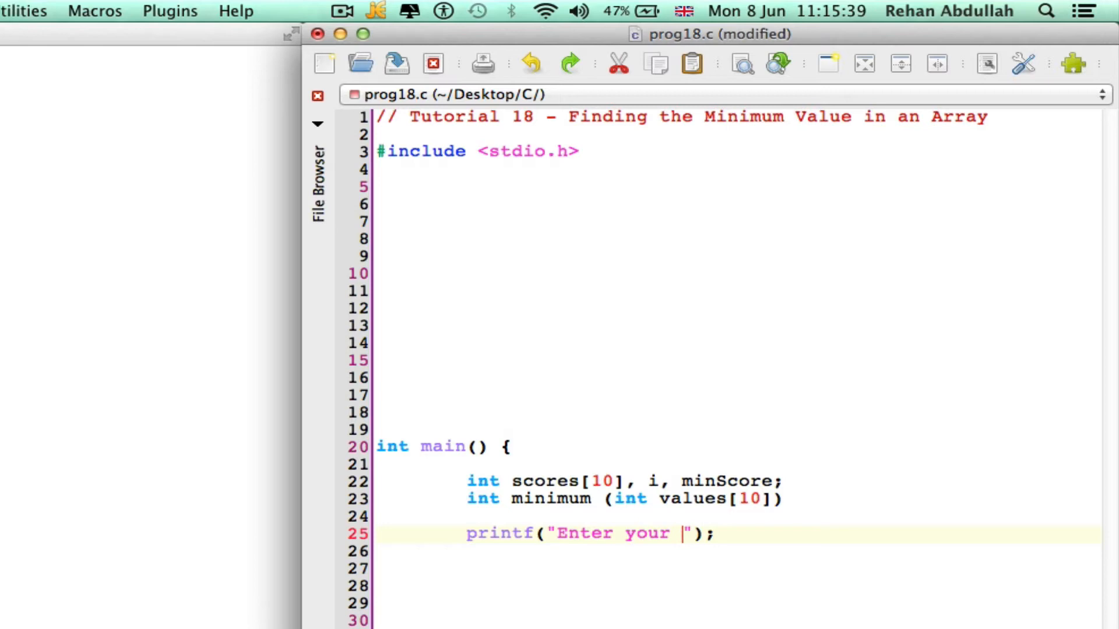
pyautogui.write('10 Scores')
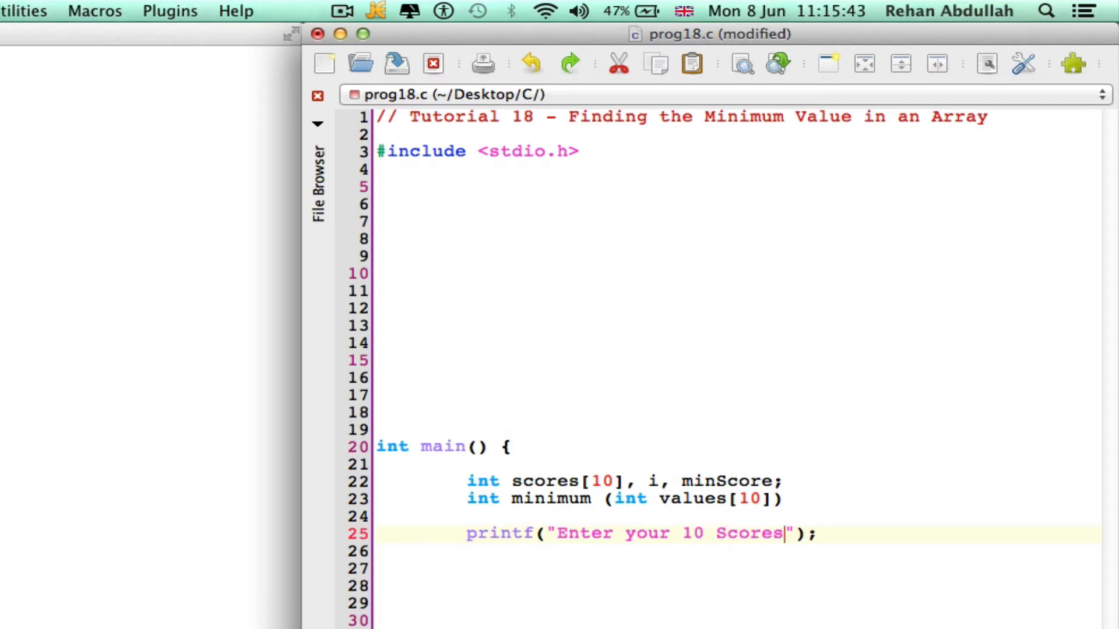
pyautogui.write(':')
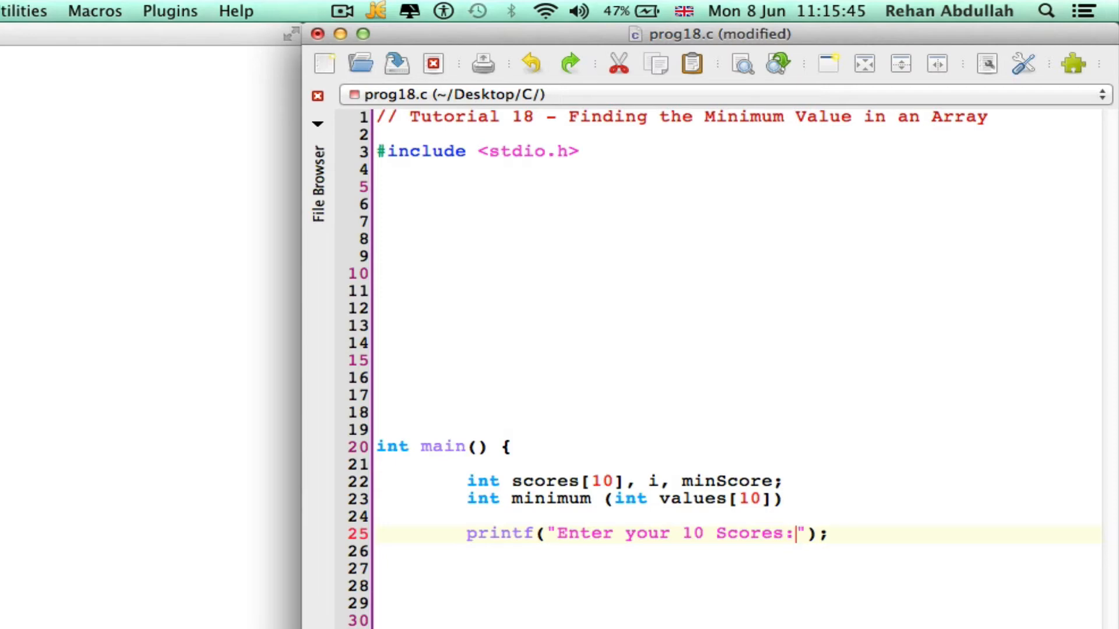
pyautogui.write('\\n')
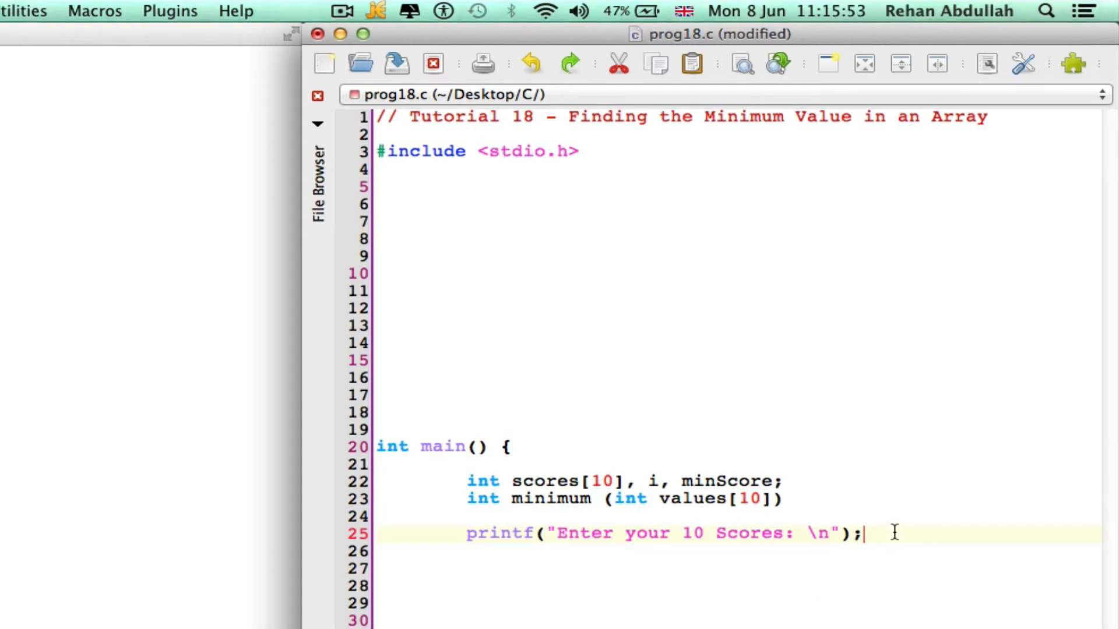
pyautogui.press('Return')
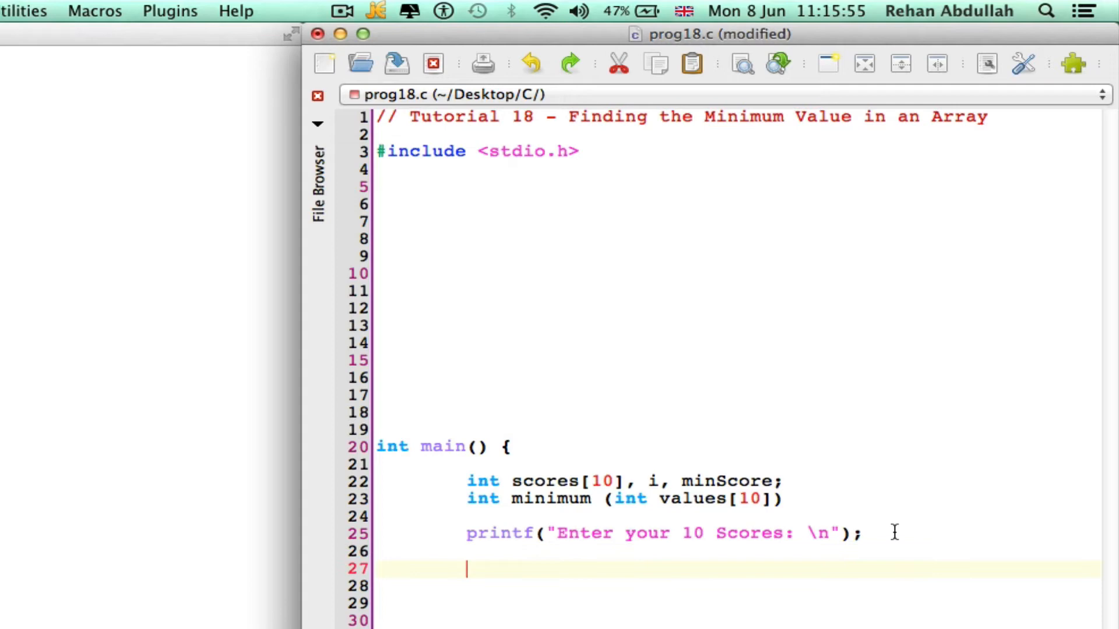
# Write the input loop header for (i=0; i<10; ++i) on line 27.
pyautogui.write('for (')
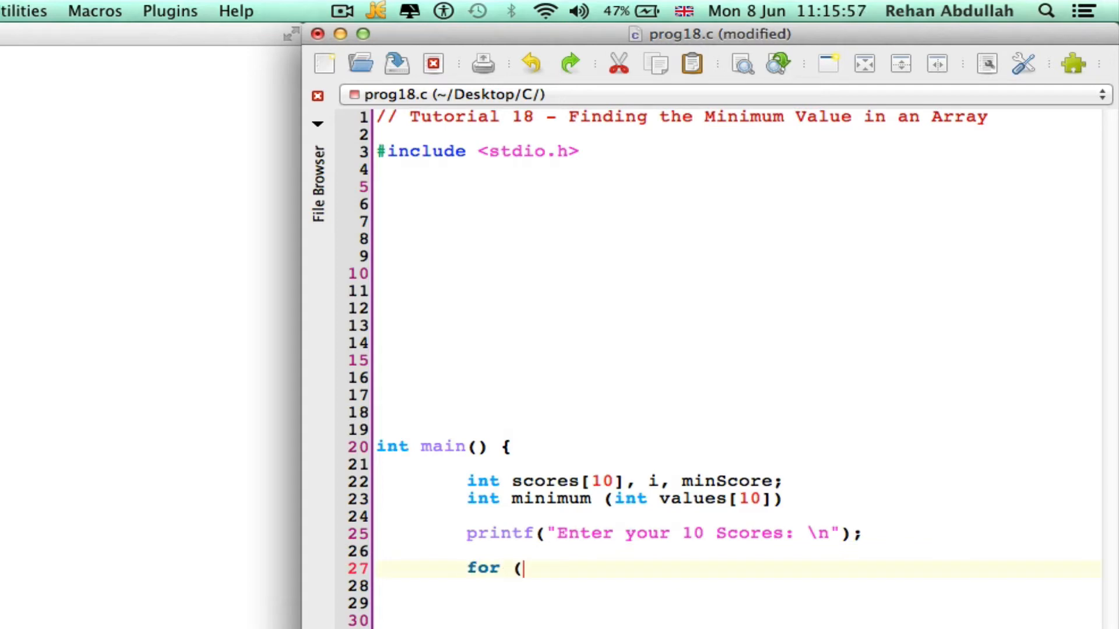
pyautogui.write('i=')
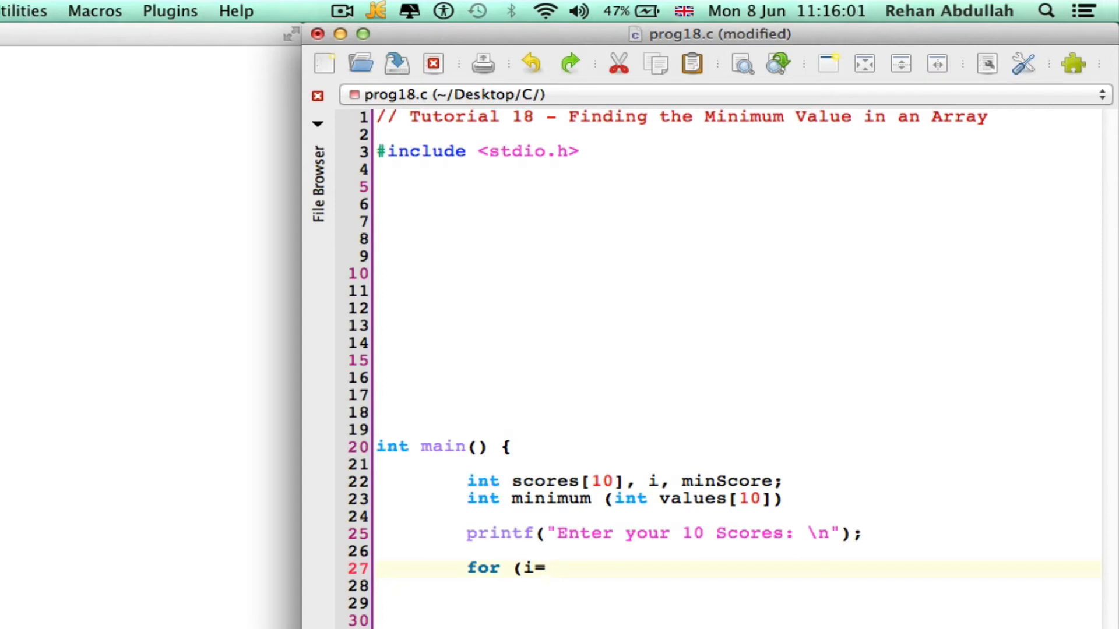
pyautogui.write('0;')
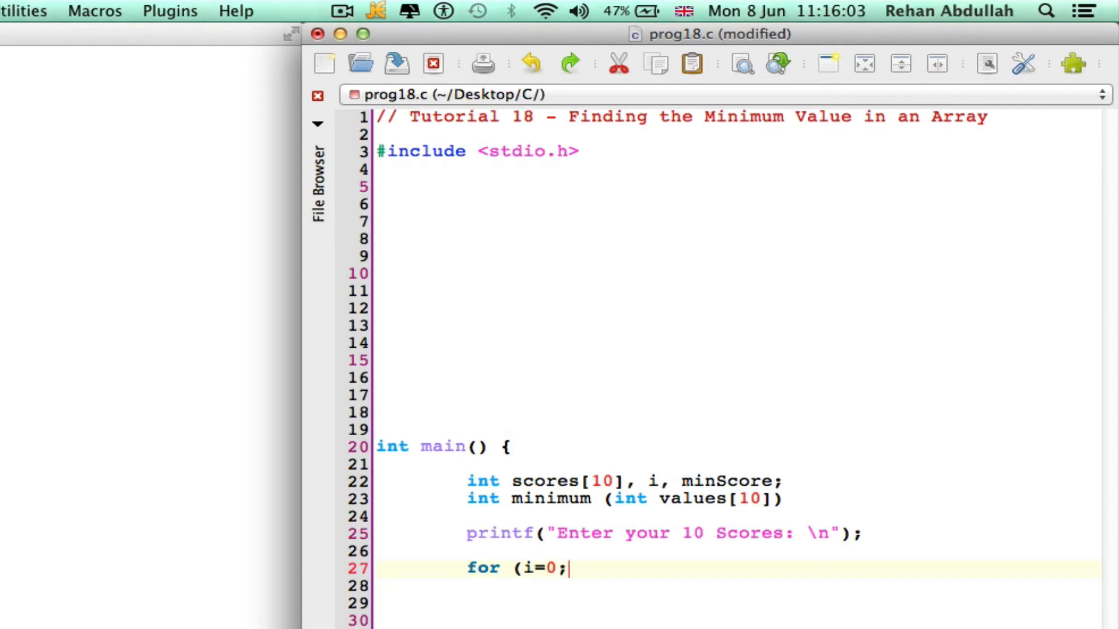
pyautogui.write('i')
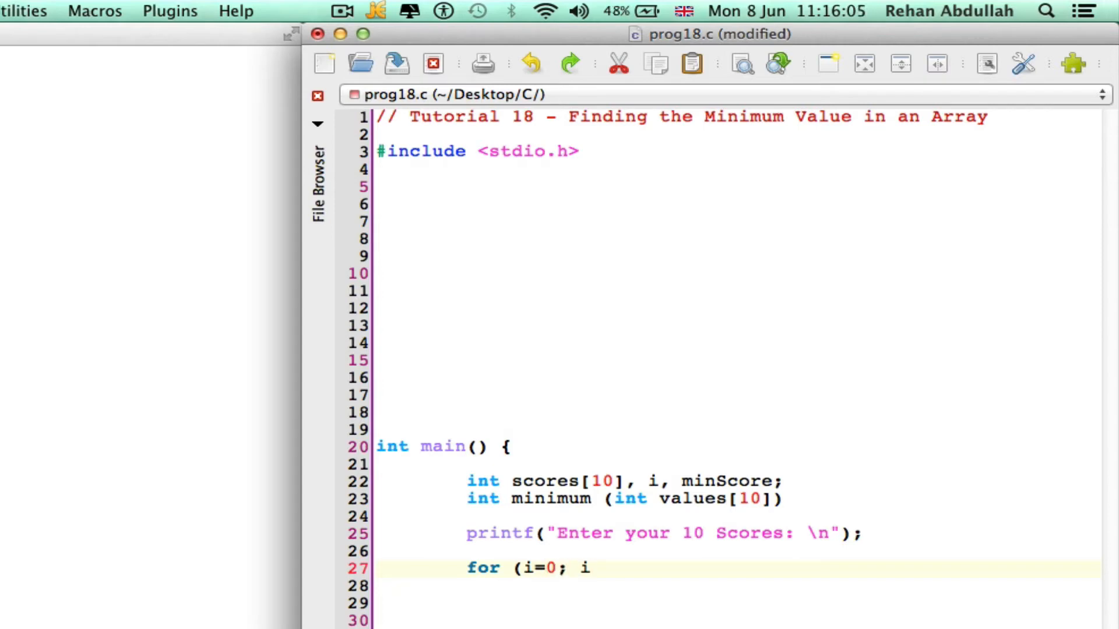
pyautogui.write('<10;')
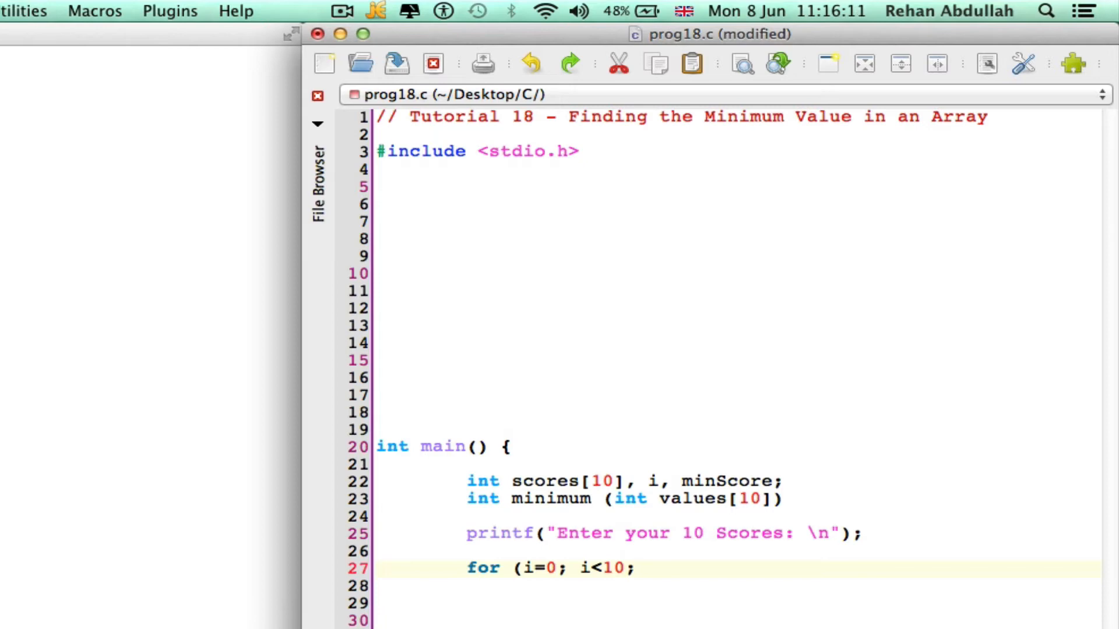
pyautogui.write('++')
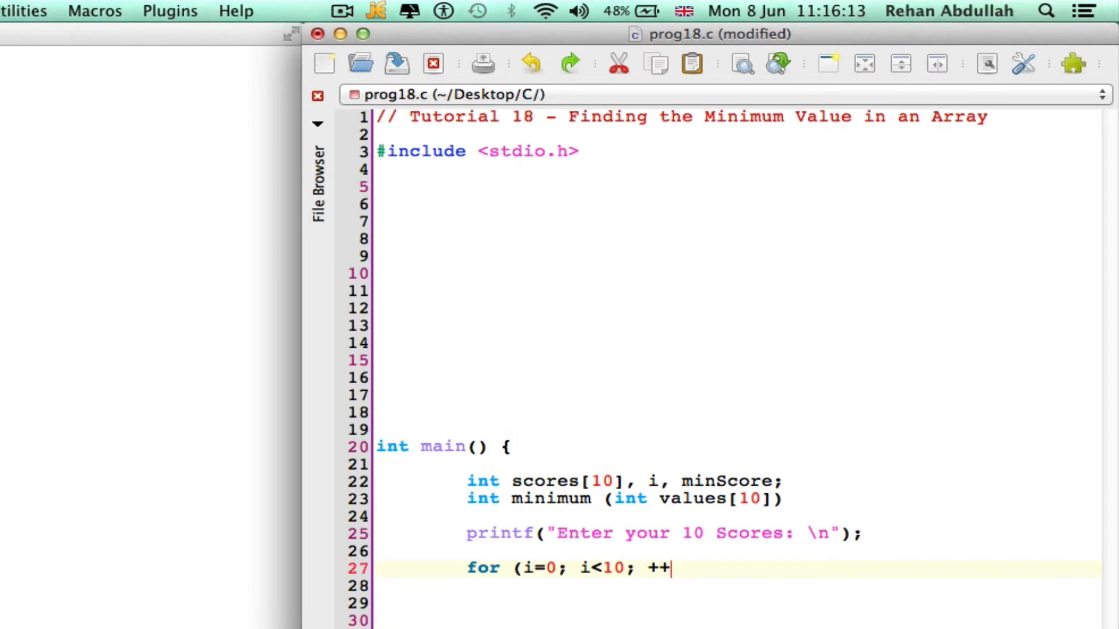
pyautogui.write('i)')
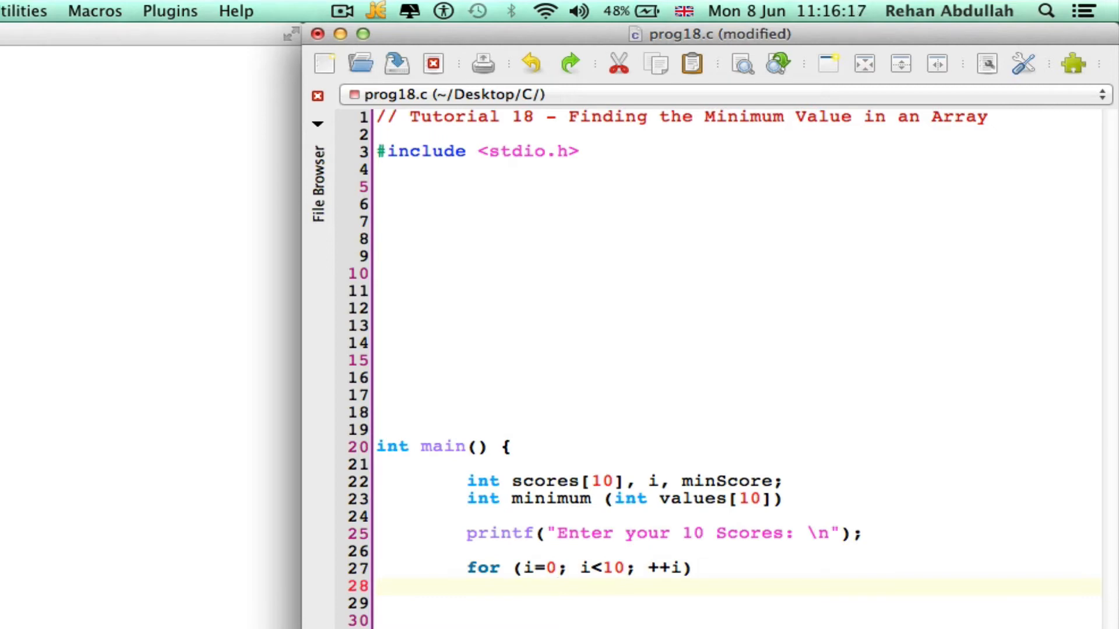
# Read each score with scanf("%i", &scores[i]); inside the loop.
pyautogui.write('s')
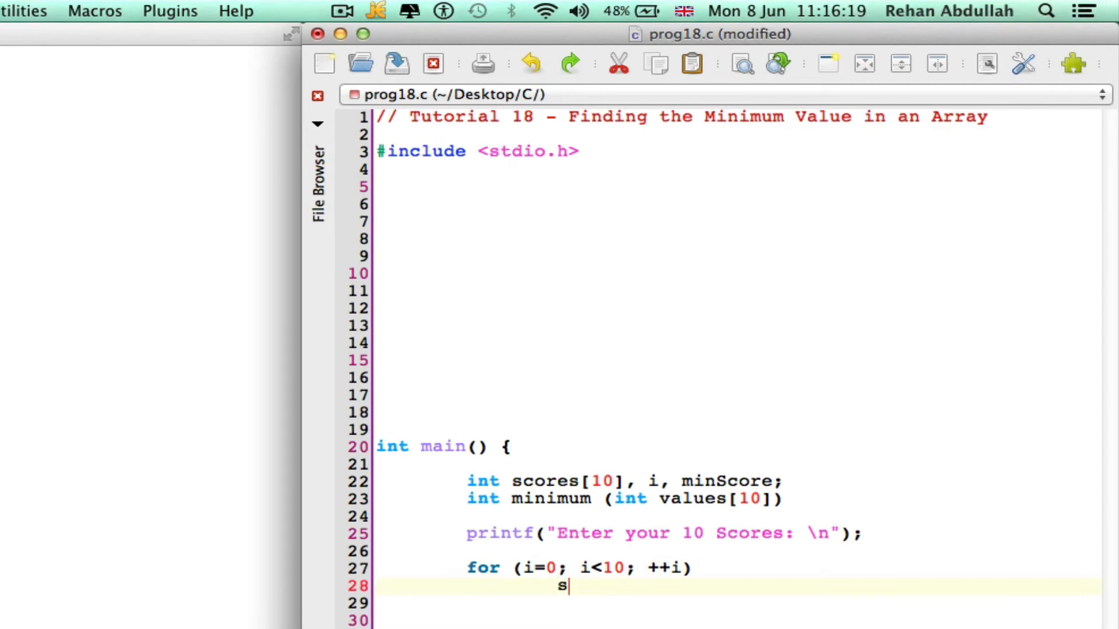
pyautogui.write('can')
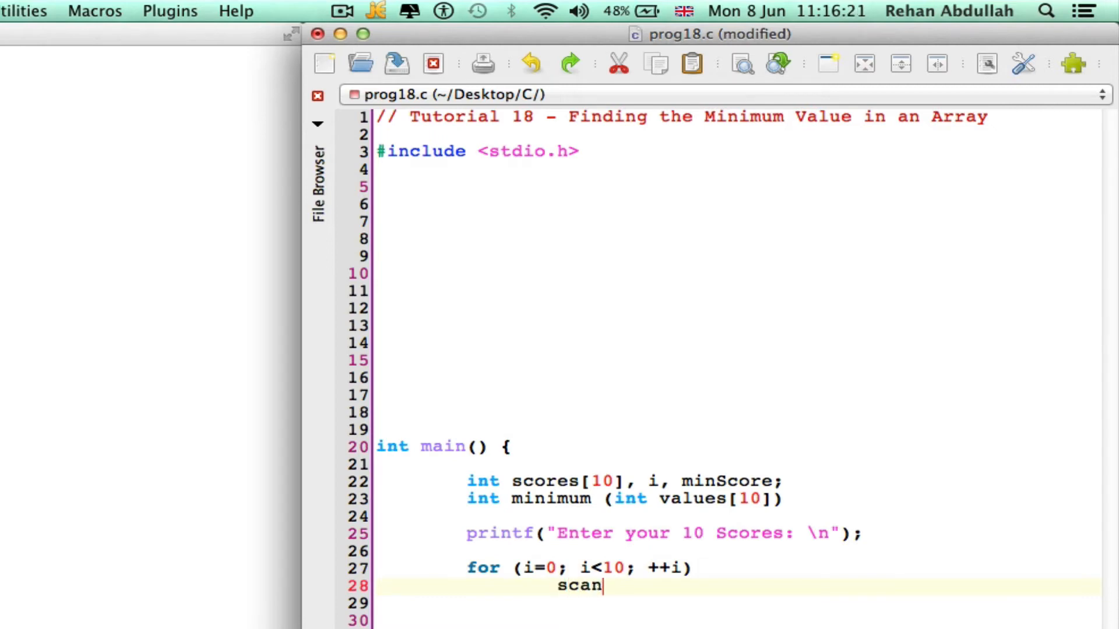
pyautogui.write('f()')
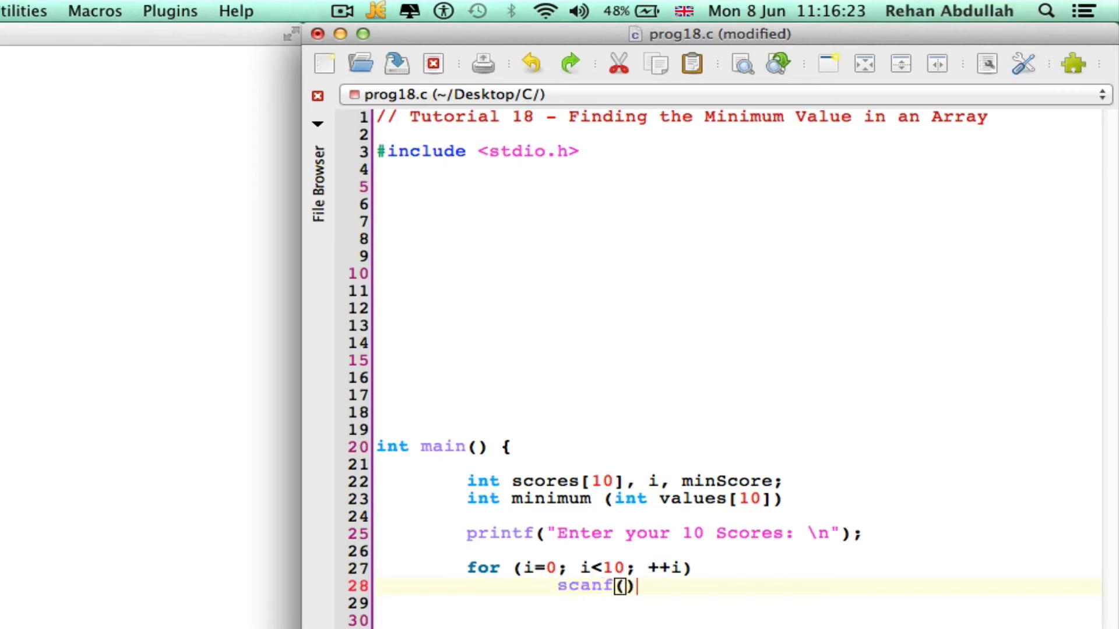
pyautogui.write('"')
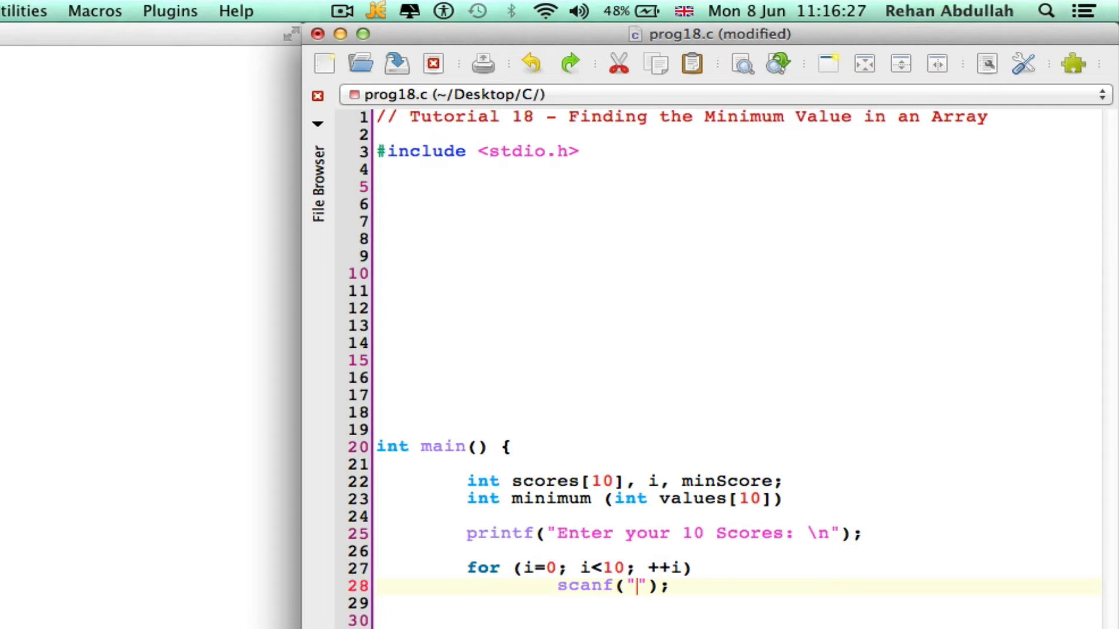
pyautogui.write('%')
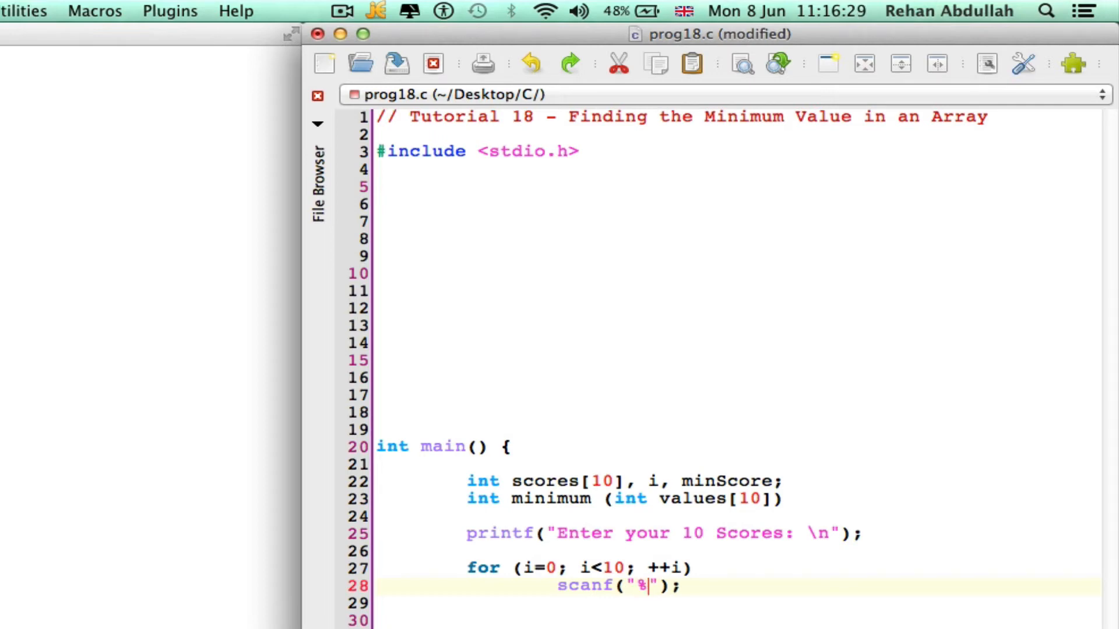
pyautogui.write('i",')
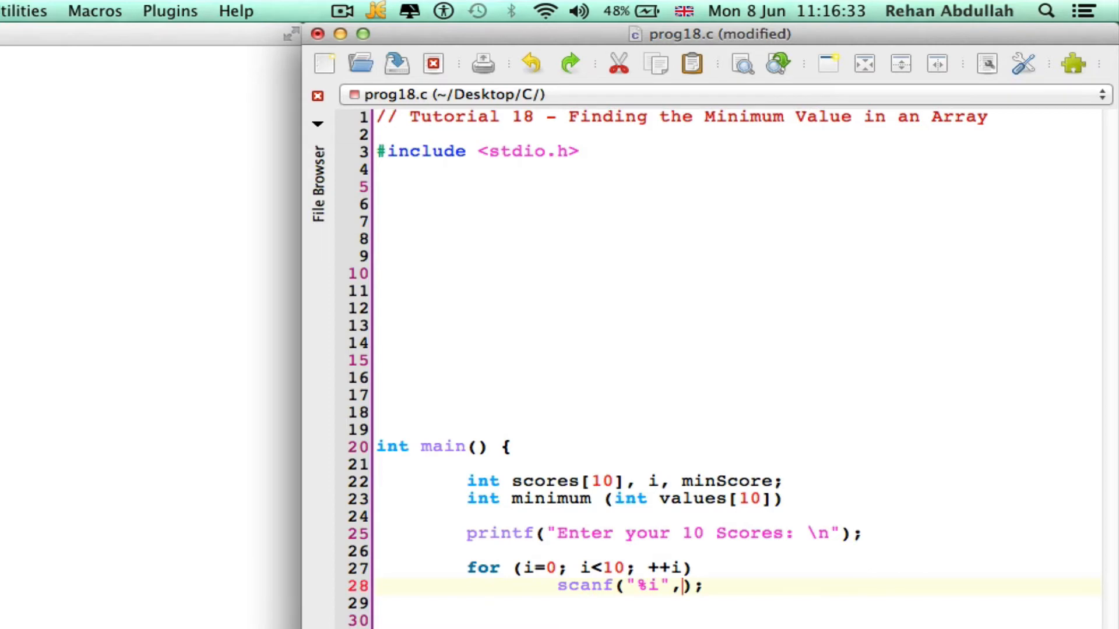
pyautogui.write('&')
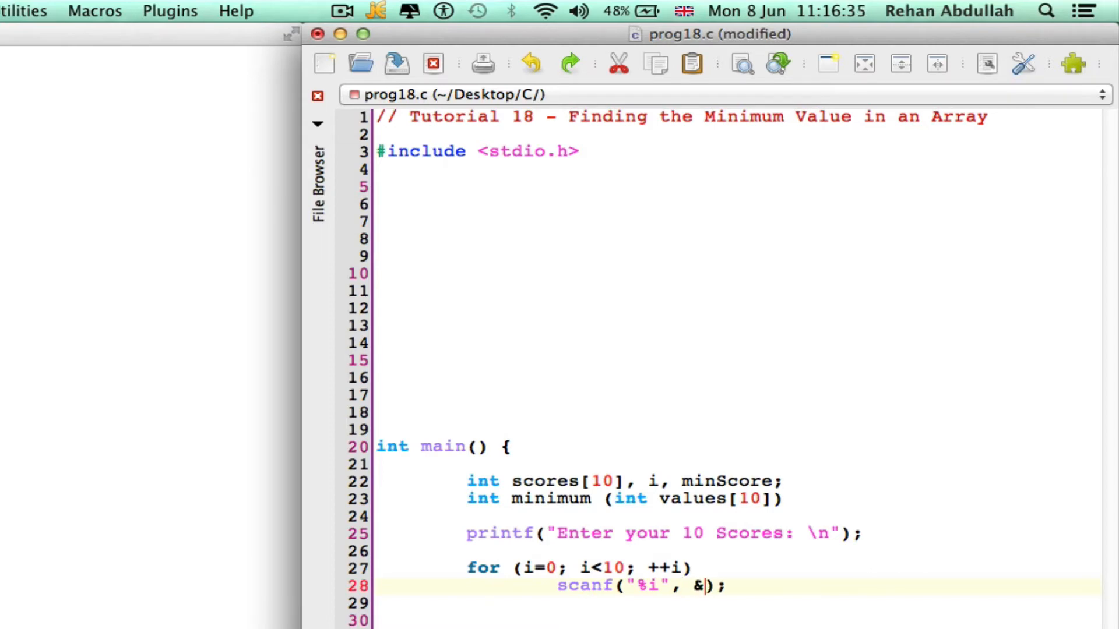
pyautogui.write('sc')
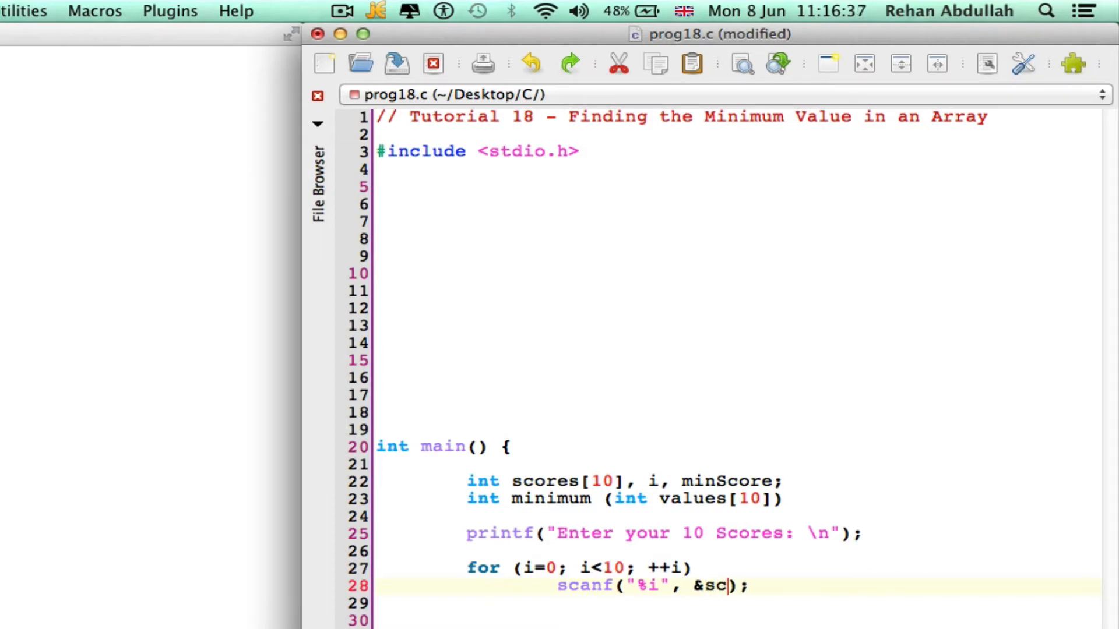
pyautogui.write('ores')
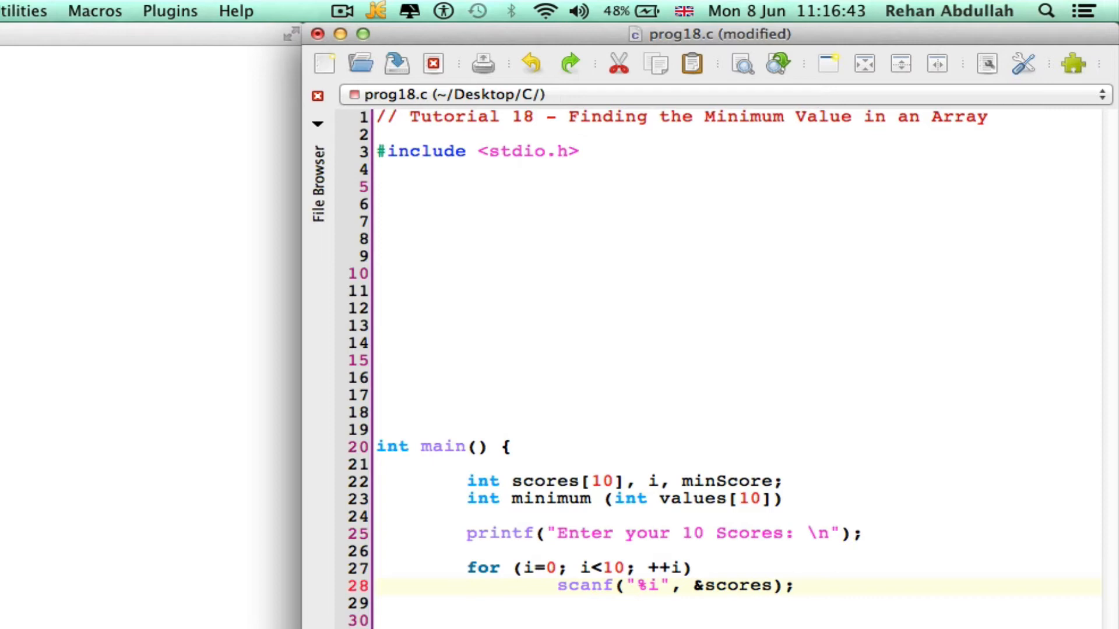
pyautogui.write('[i')
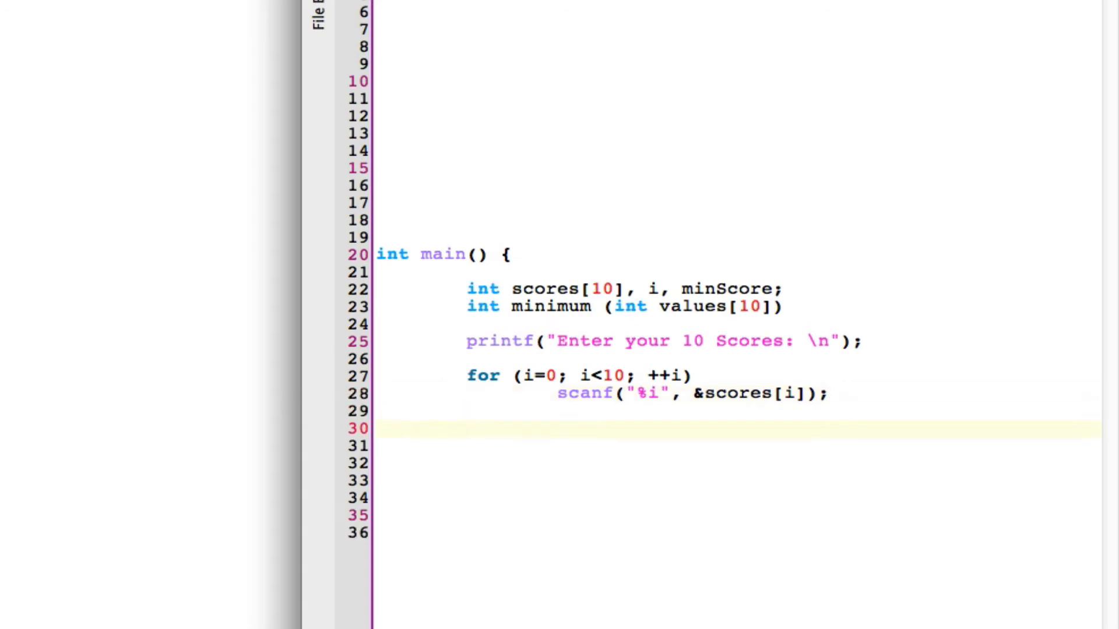
# Assign minScore = minimum (scores); on line 30 after the input loop.
pyautogui.doubleClick(727, 289)
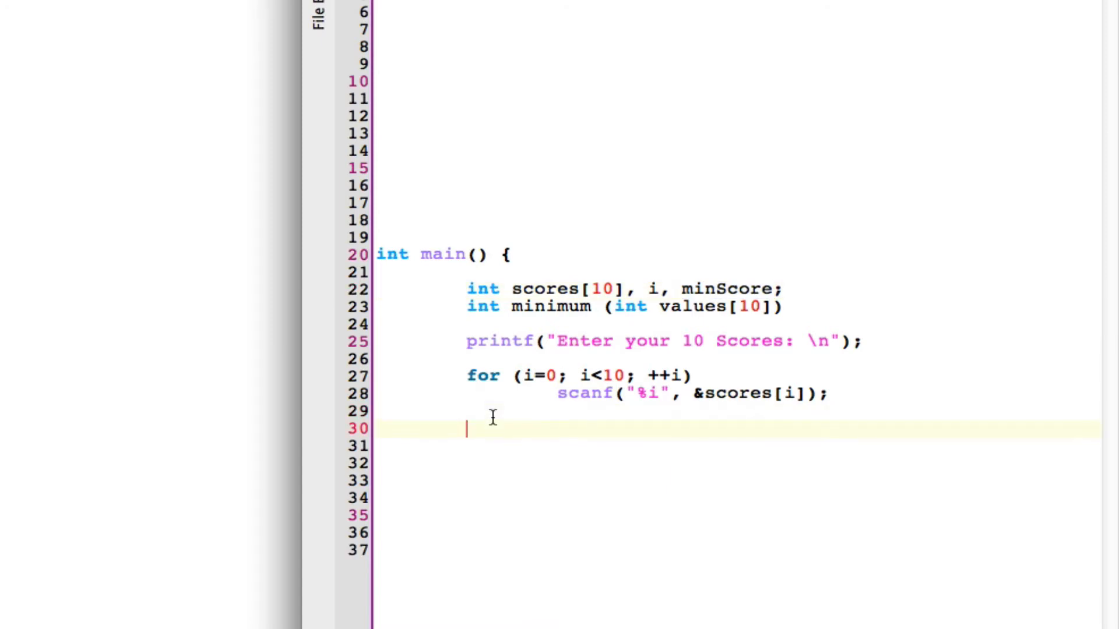
pyautogui.write('minScore')
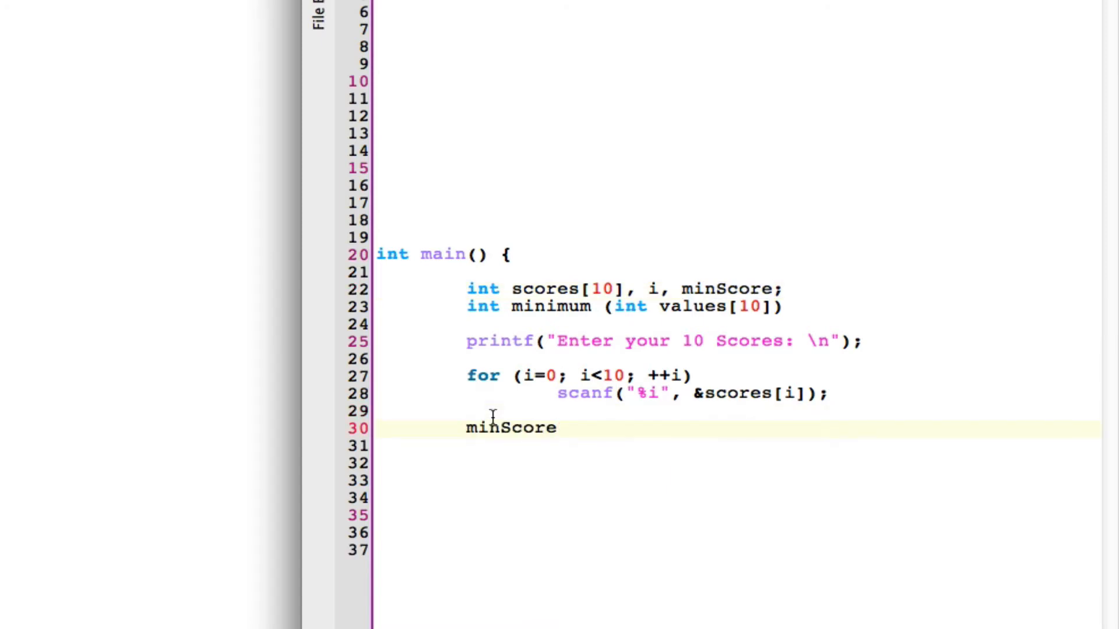
pyautogui.write('=')
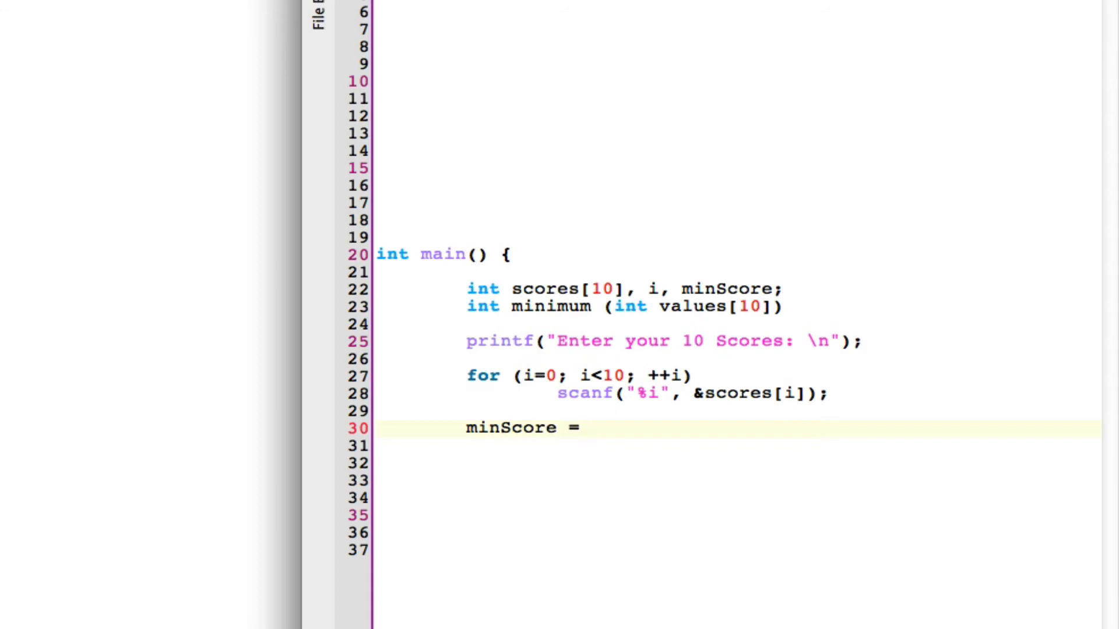
pyautogui.doubleClick(548, 307)
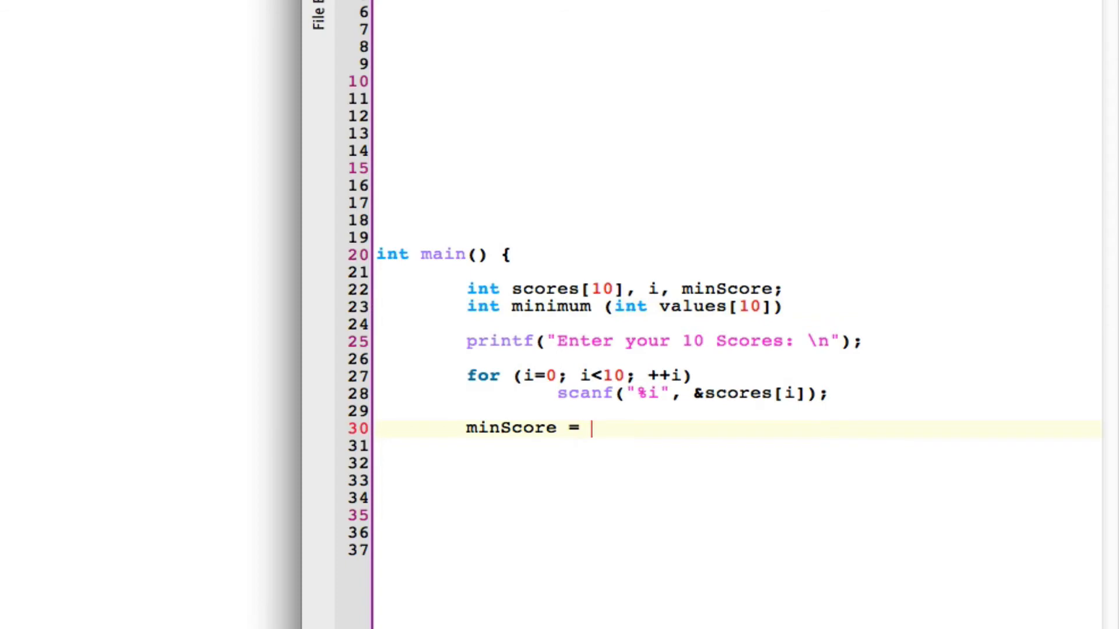
pyautogui.write('minimum ()')
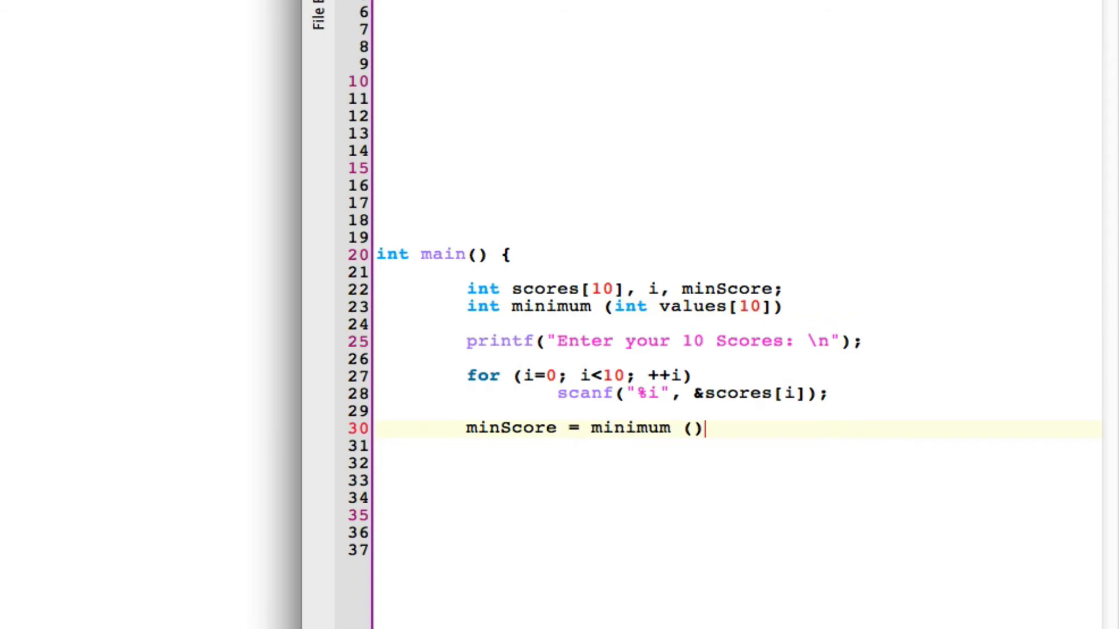
pyautogui.write('s')
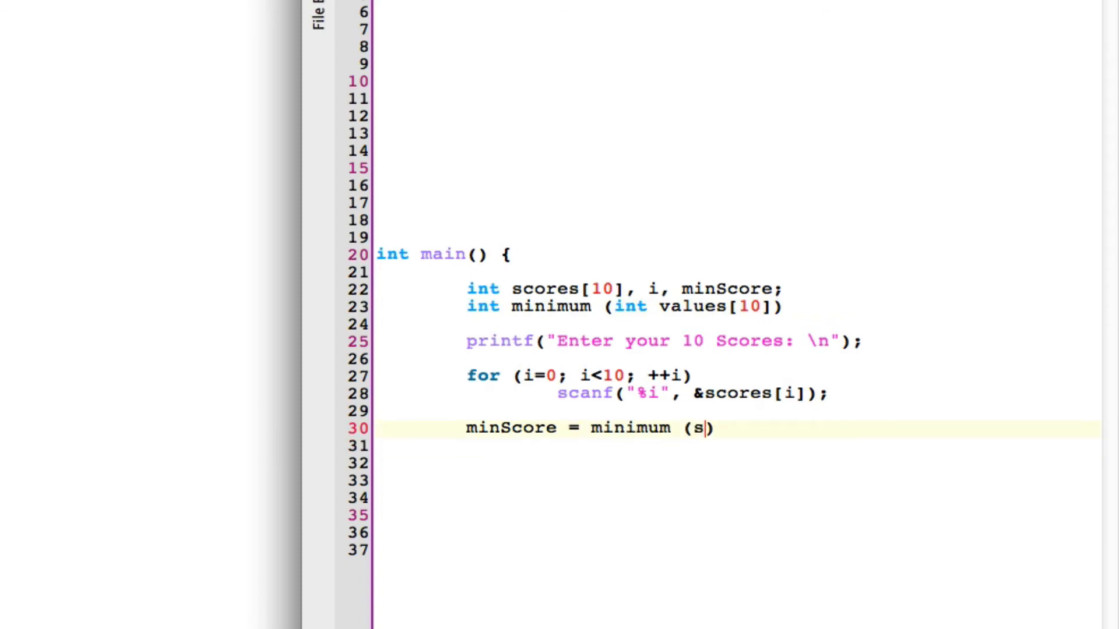
pyautogui.write('cores')
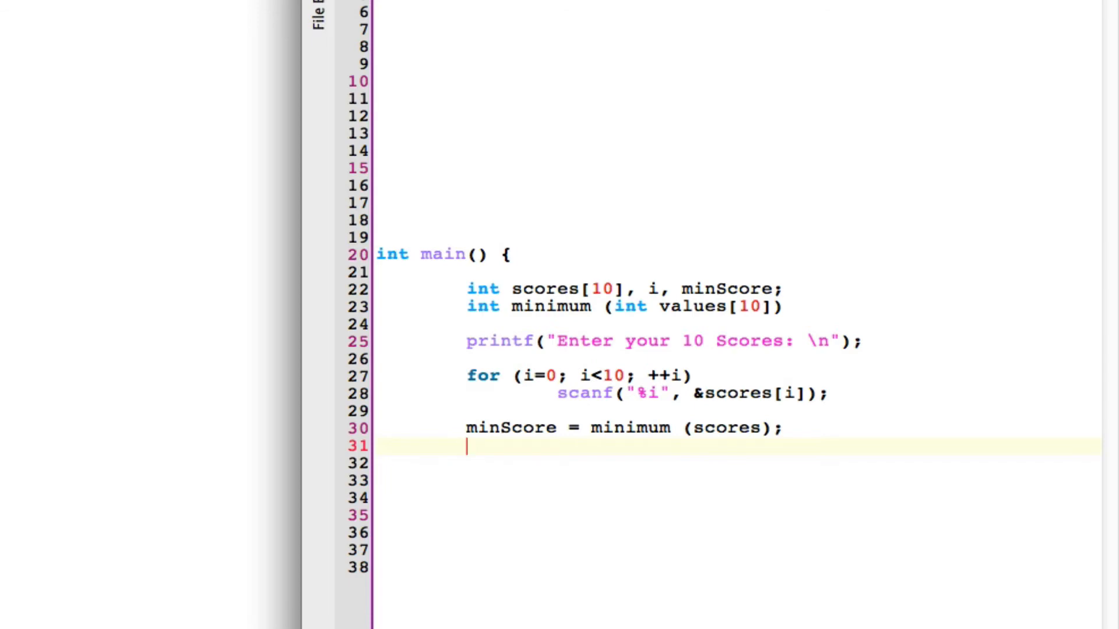
# Write printf("\n Minimum Score is %i \n", minScore); on line 31.
pyautogui.write('printf')
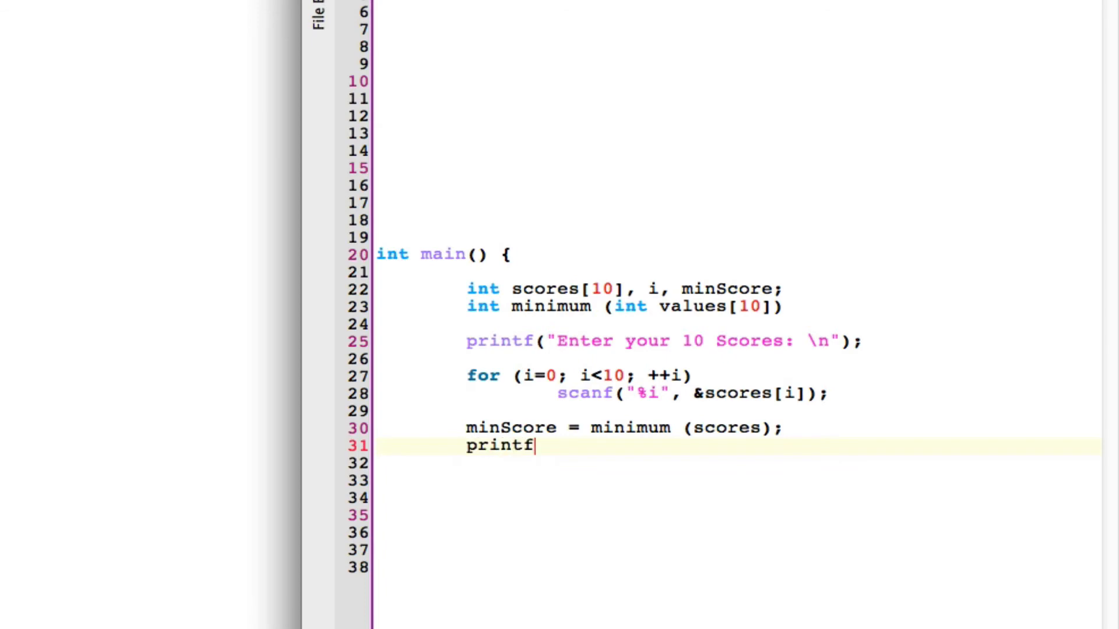
pyautogui.write('(:')
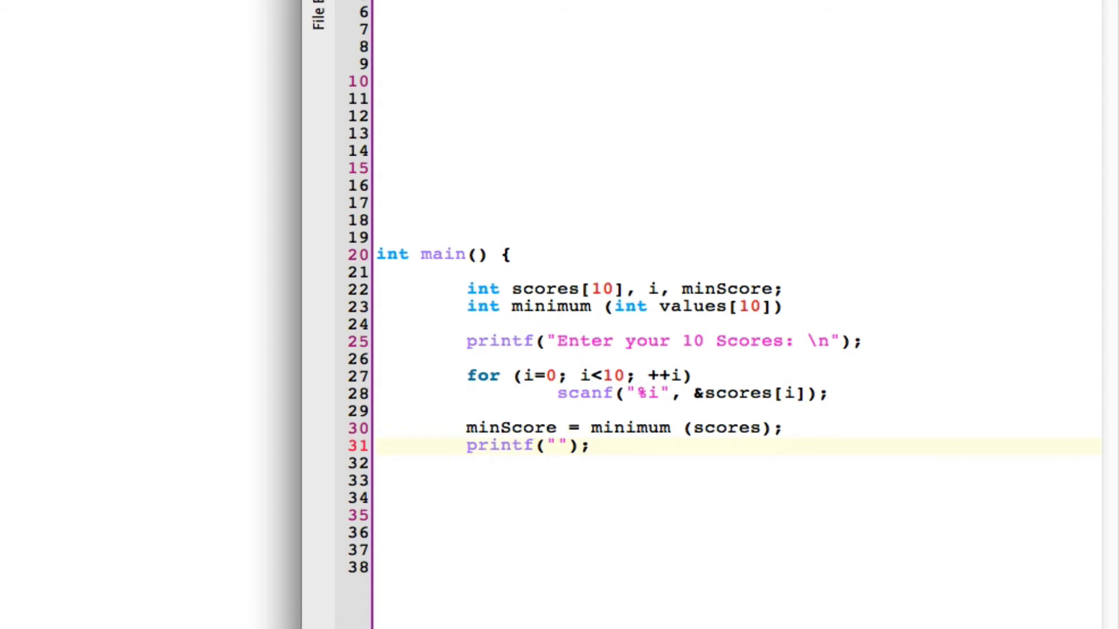
pyautogui.write('\\n')
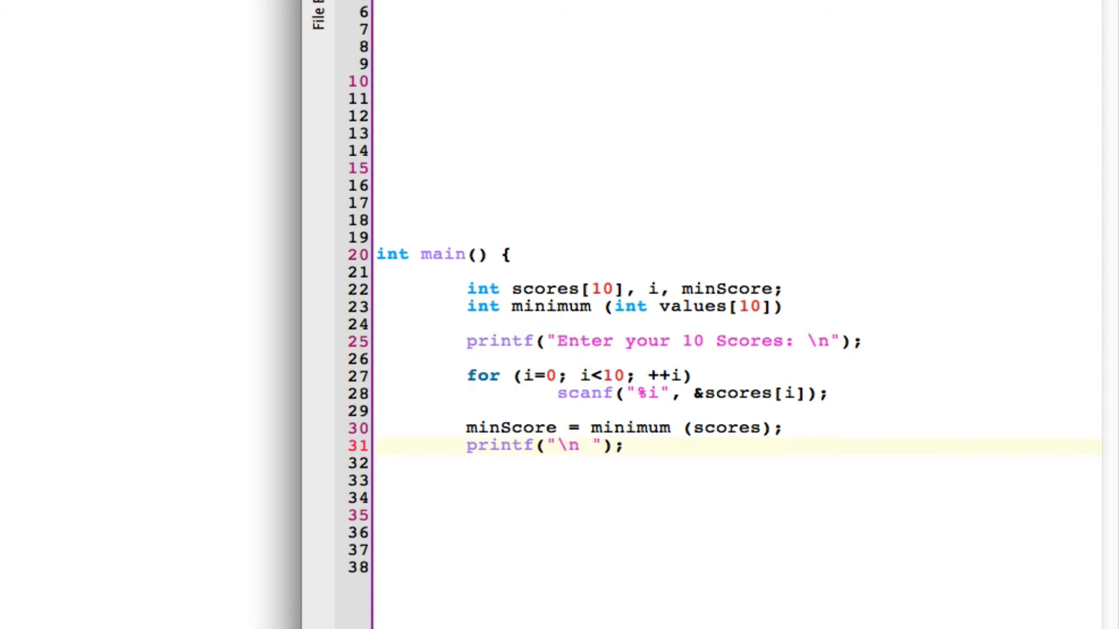
pyautogui.write('Mini')
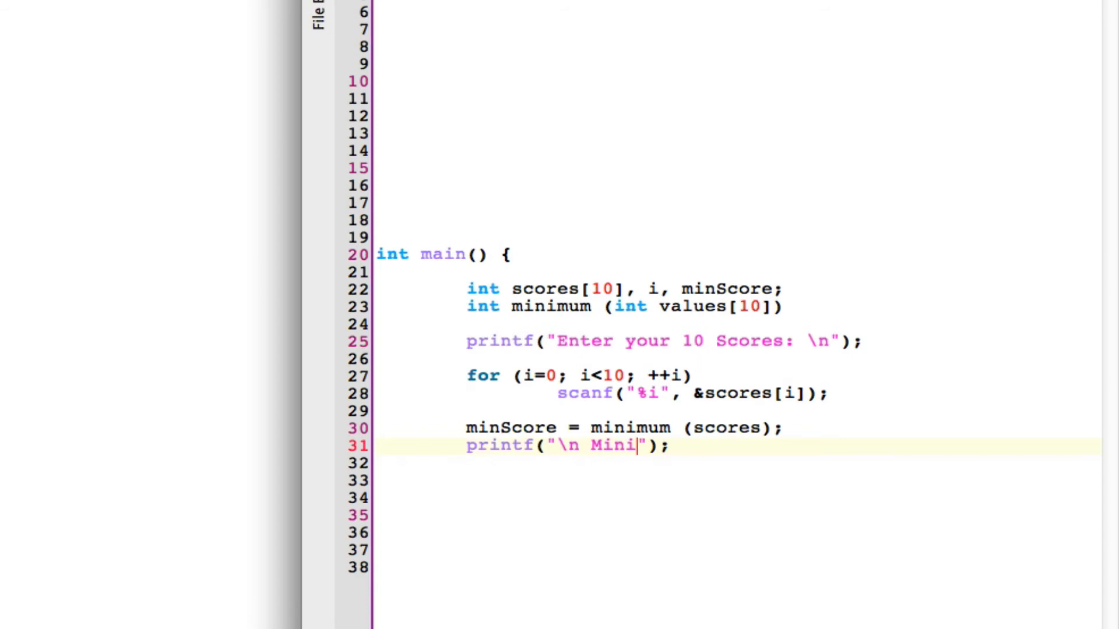
pyautogui.write('mum Score is')
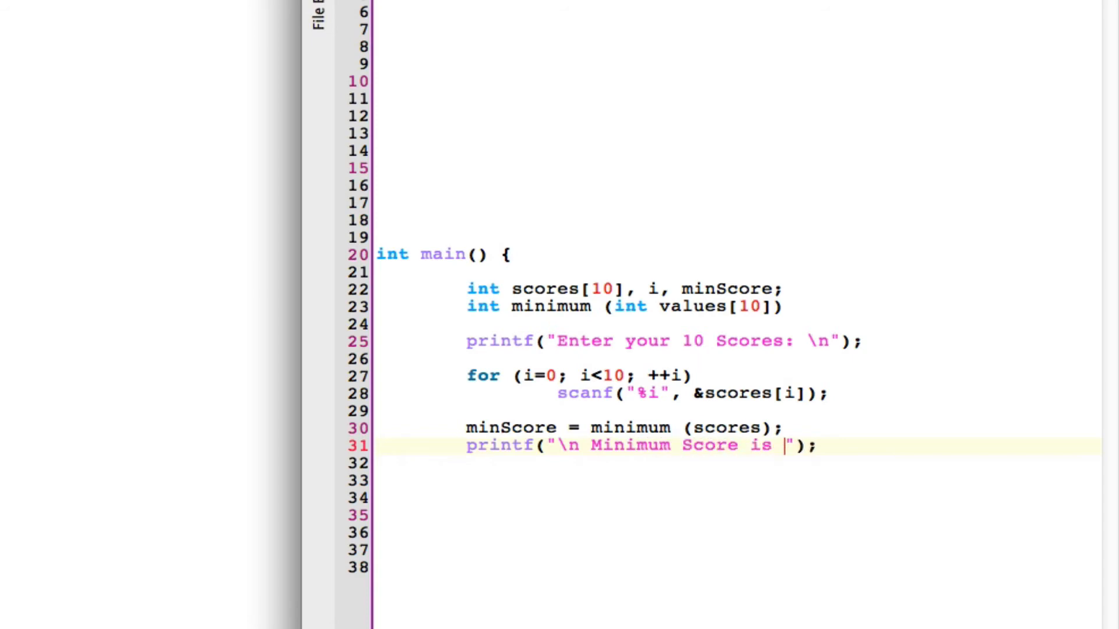
pyautogui.write('%i \\n')
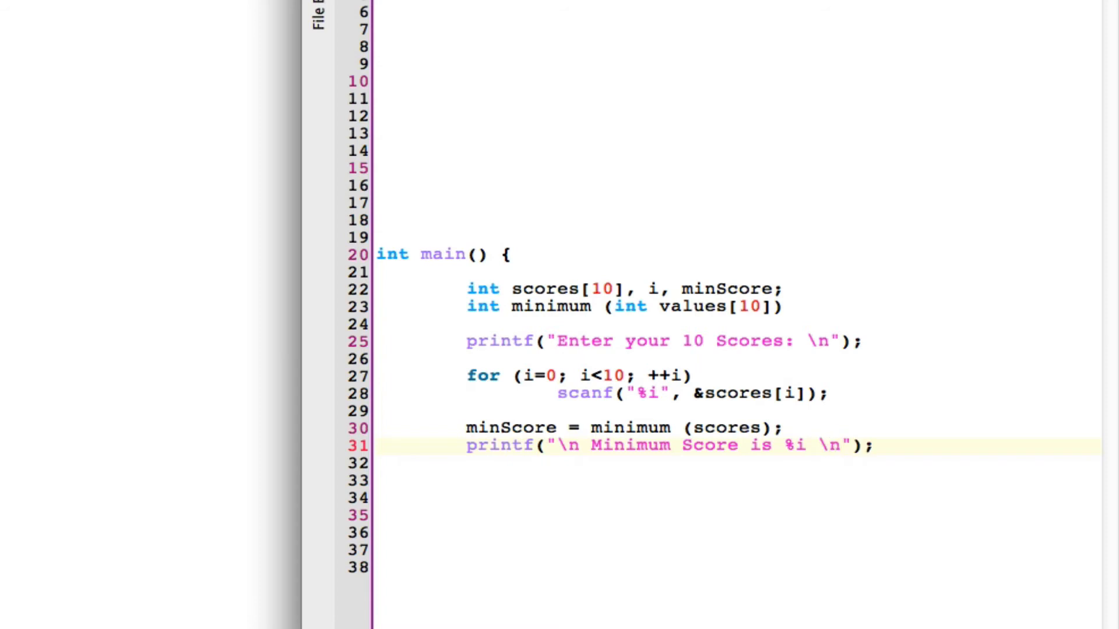
pyautogui.write(',')
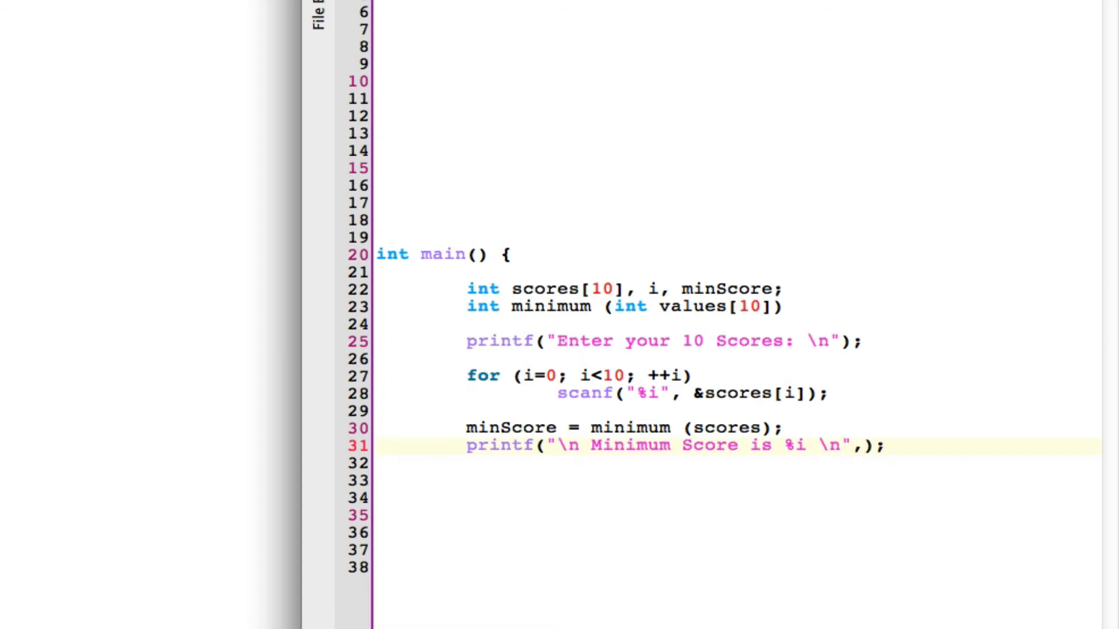
pyautogui.click(520, 428)
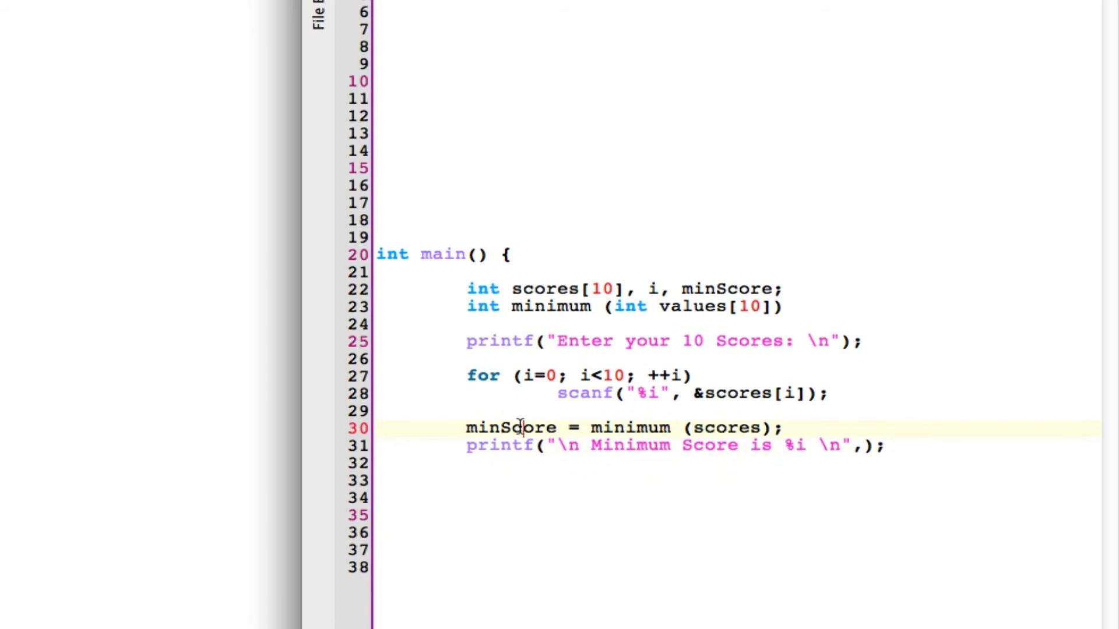
pyautogui.write('minScore')
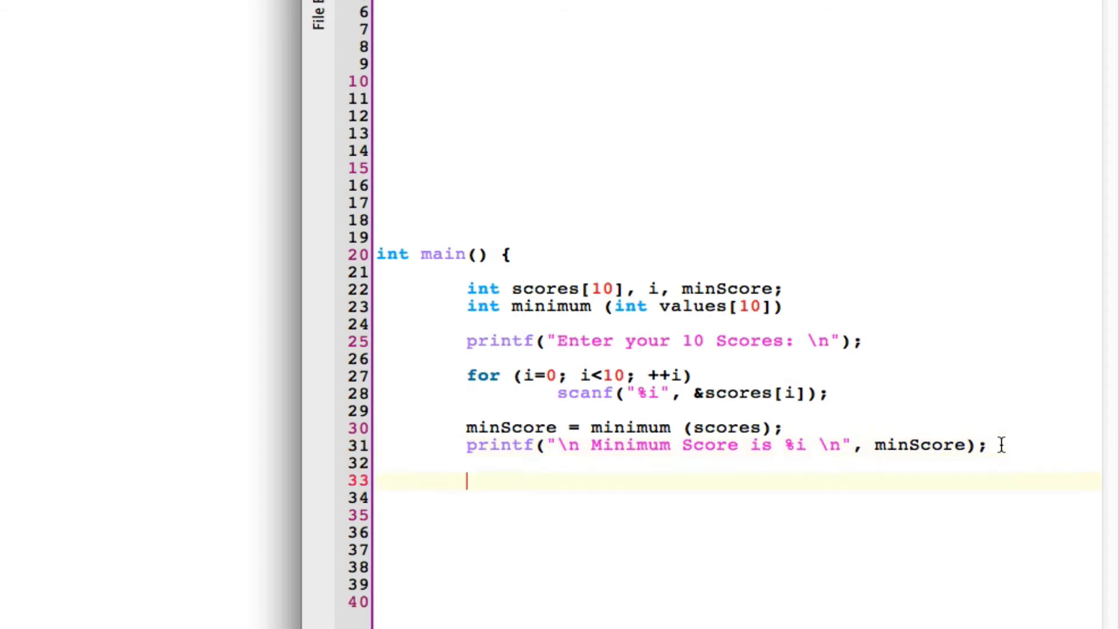
# Write return 0; and the closing brace that ends main.
pyautogui.write('retur')
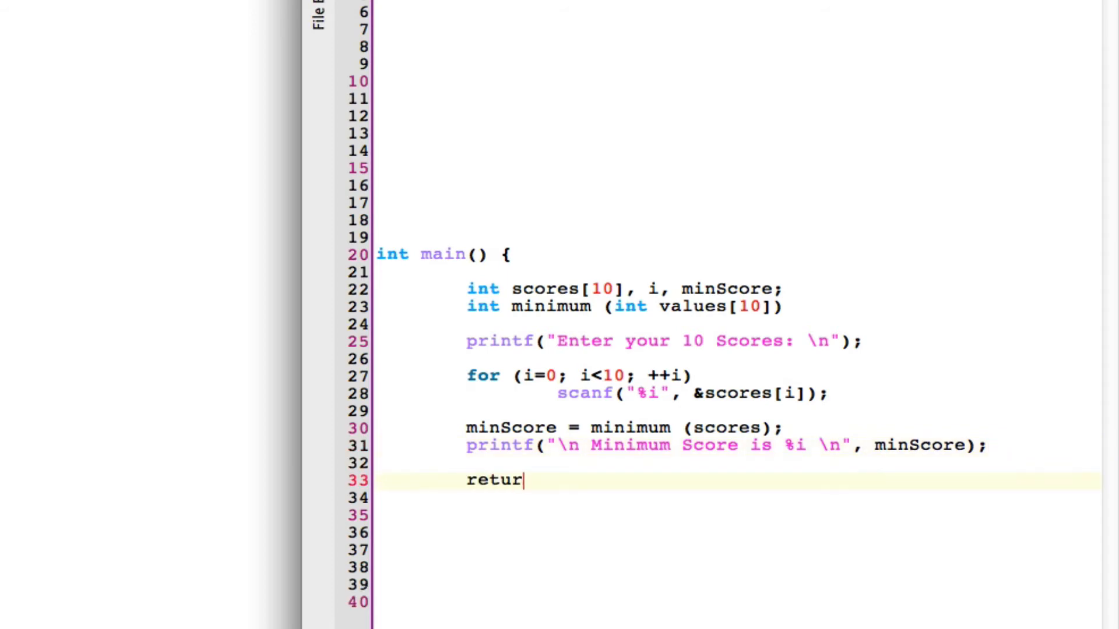
pyautogui.write('n 0;')
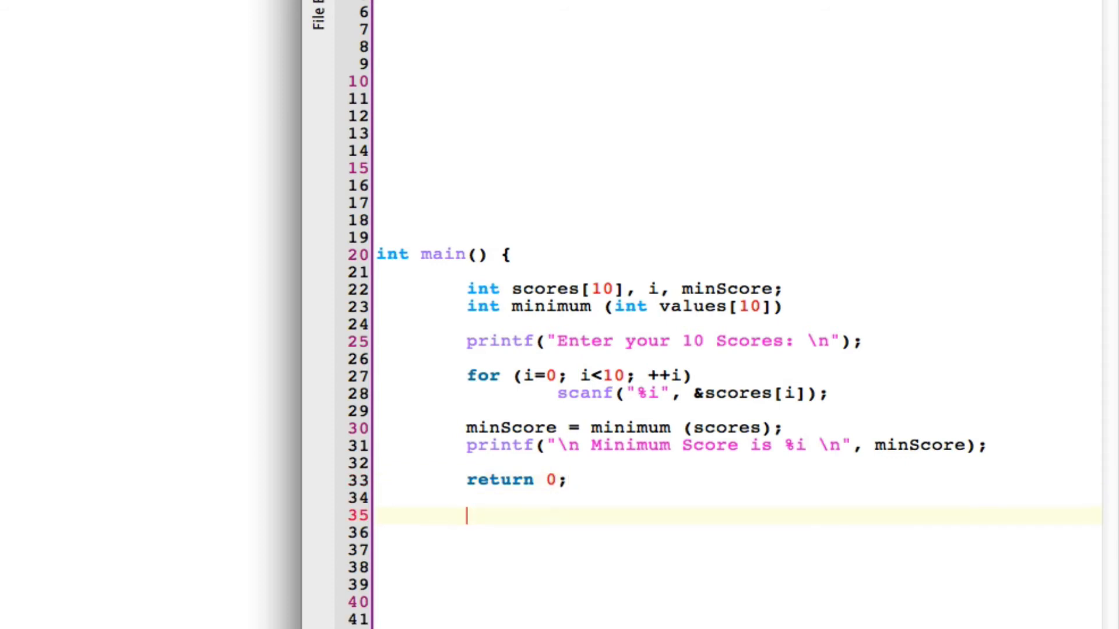
pyautogui.write('}')
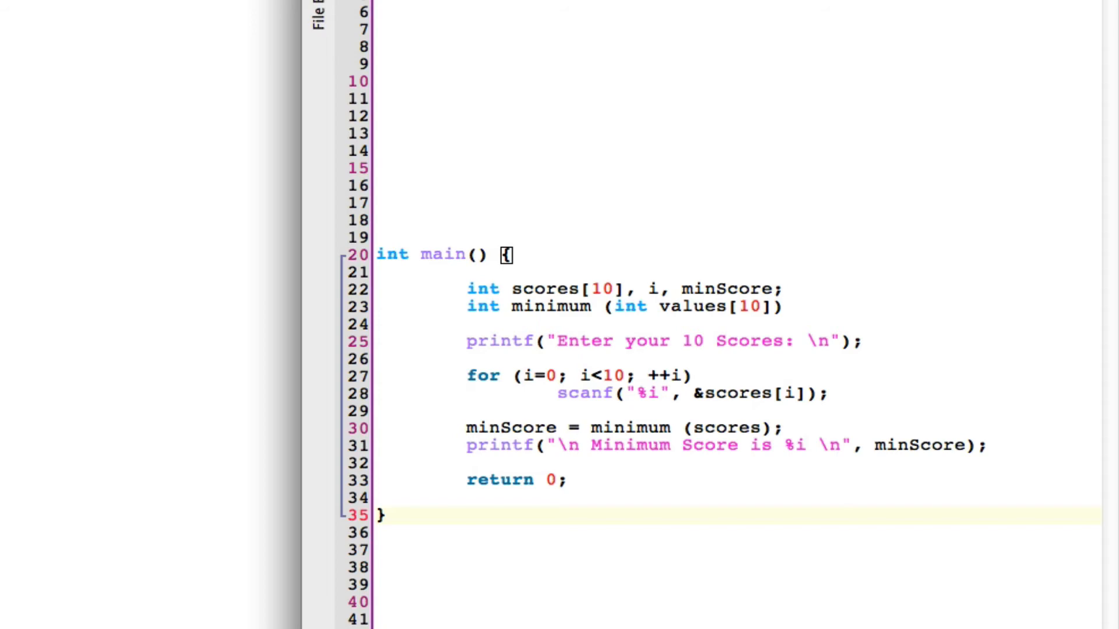
pyautogui.moveTo(482, 308)
pyautogui.write('int')
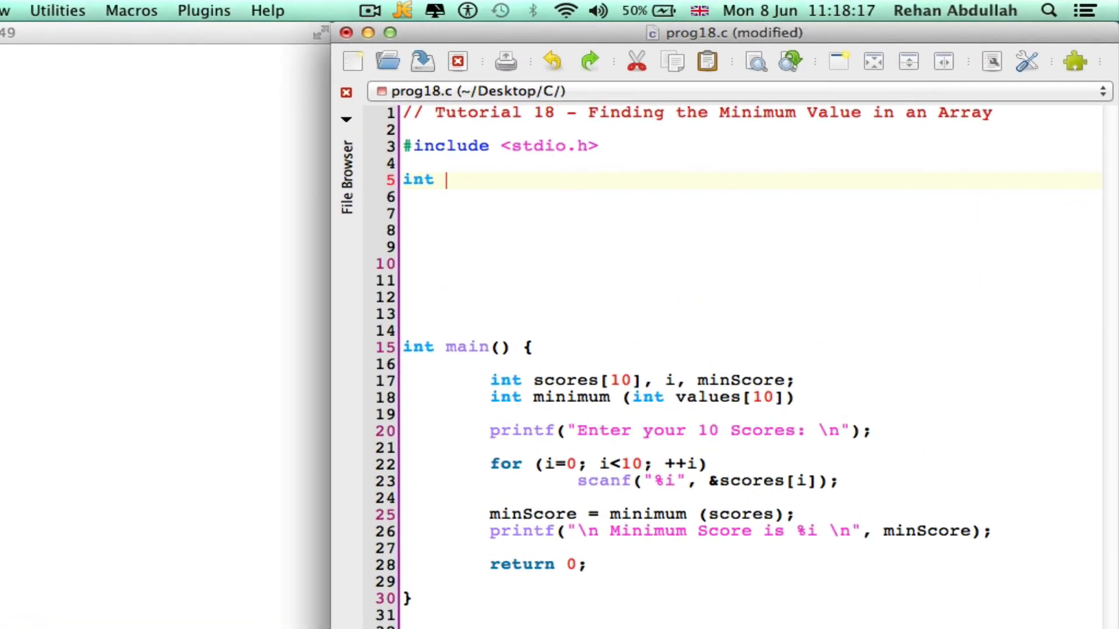
# Write the definition header int minimum (int values[10]) { on line 5 above main.
pyautogui.write('minim')
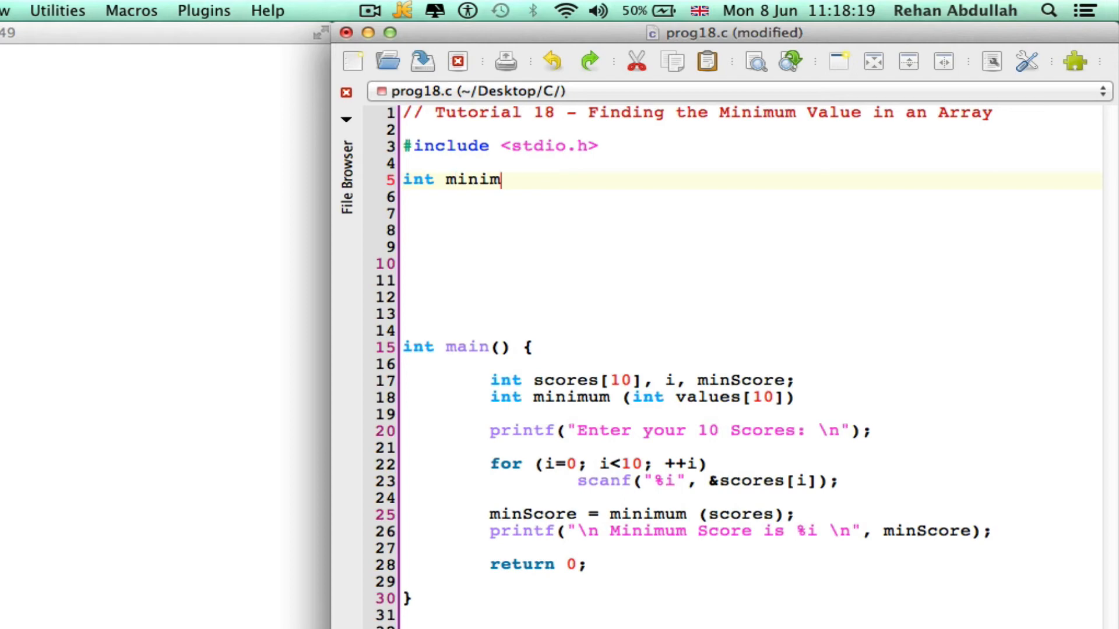
pyautogui.write('um')
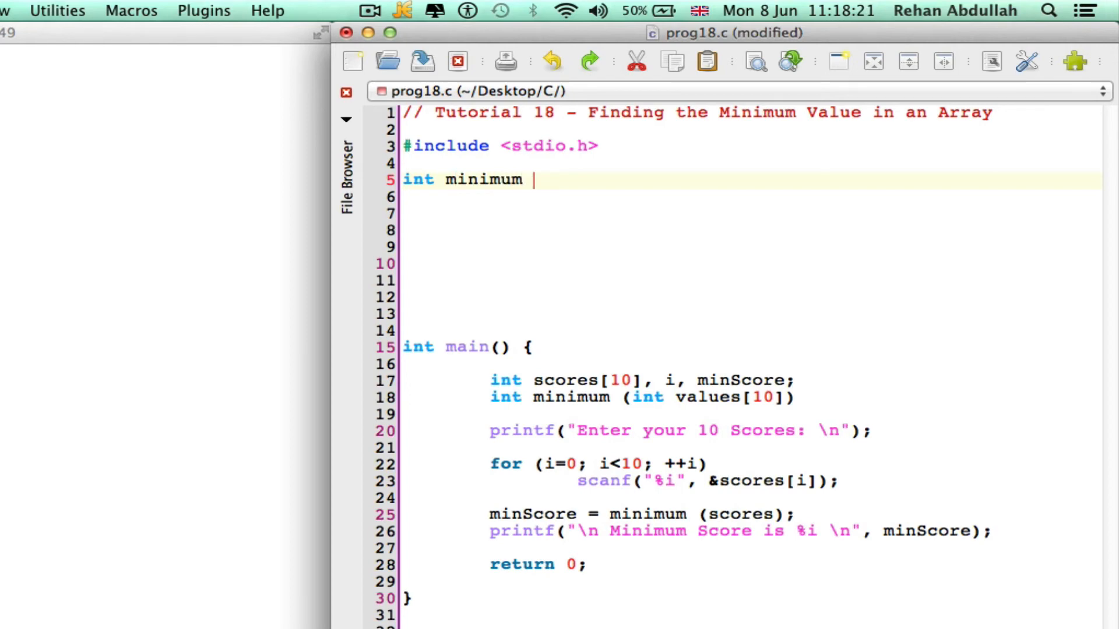
pyautogui.write('(int')
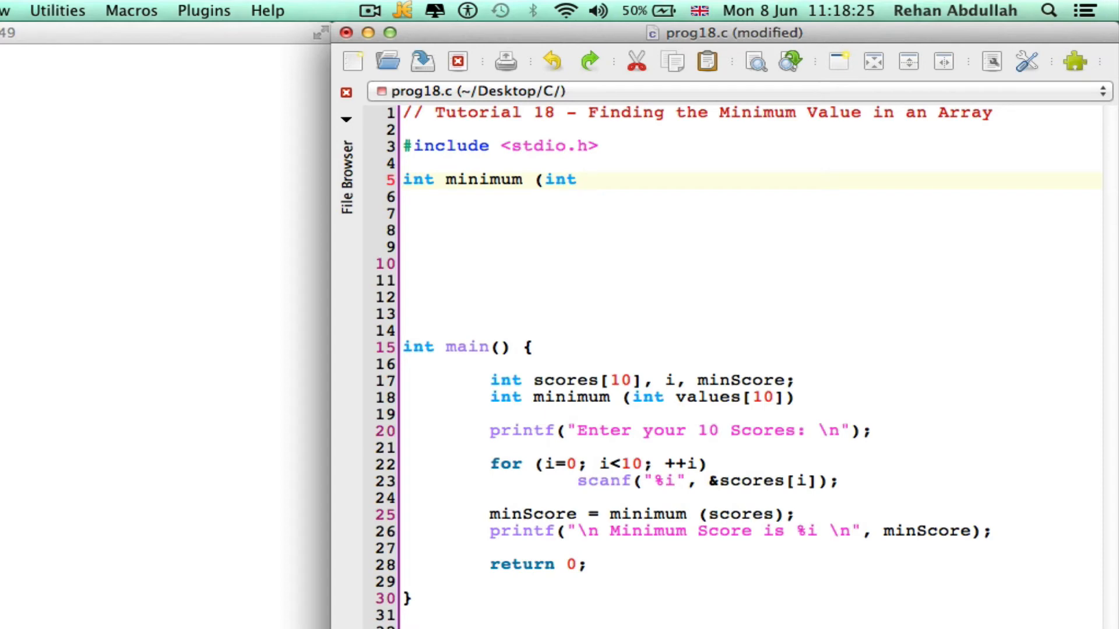
pyautogui.write('values')
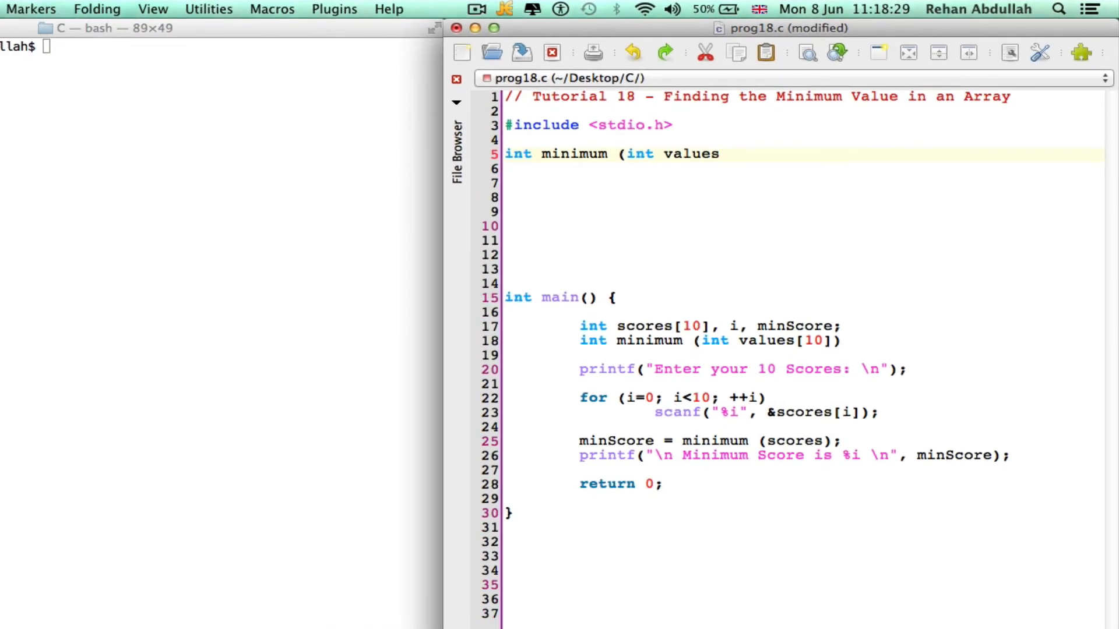
pyautogui.write('[10')
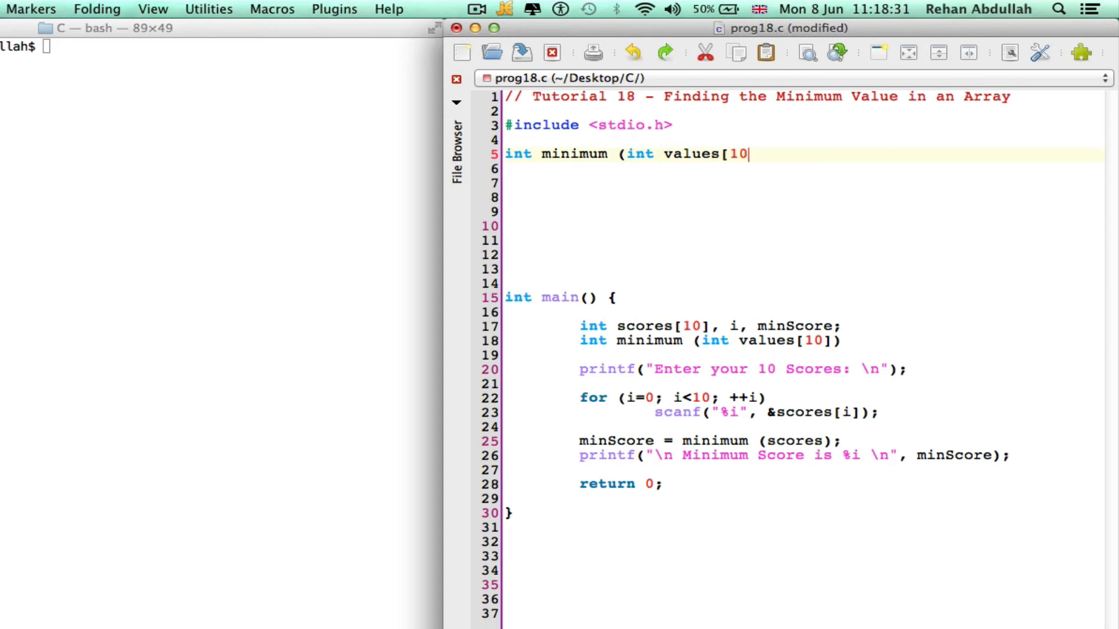
pyautogui.write('])')
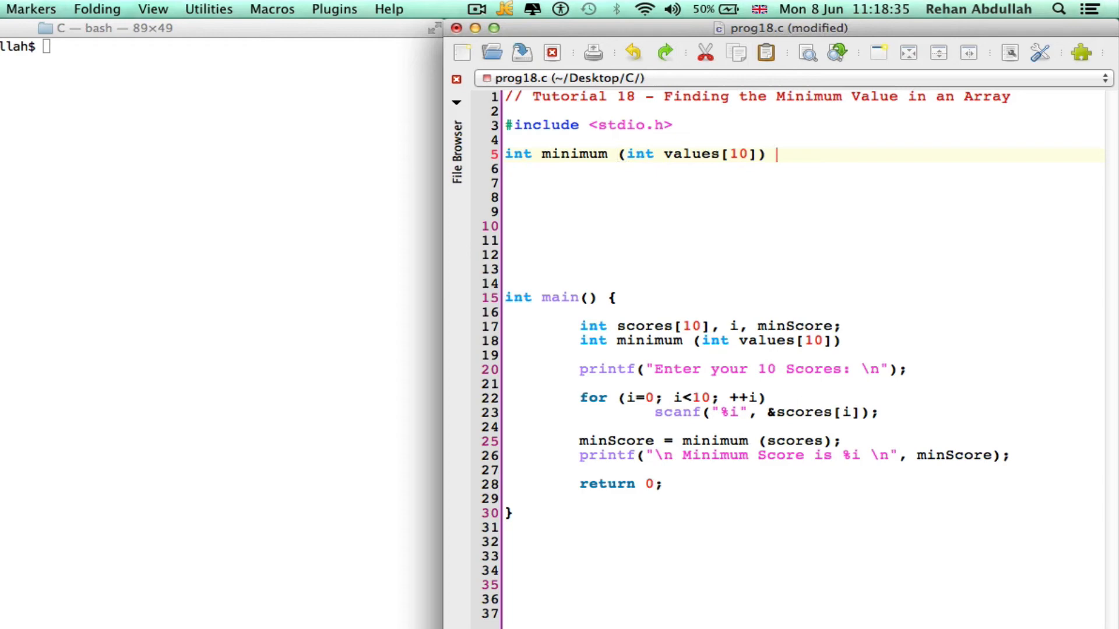
pyautogui.write('{')
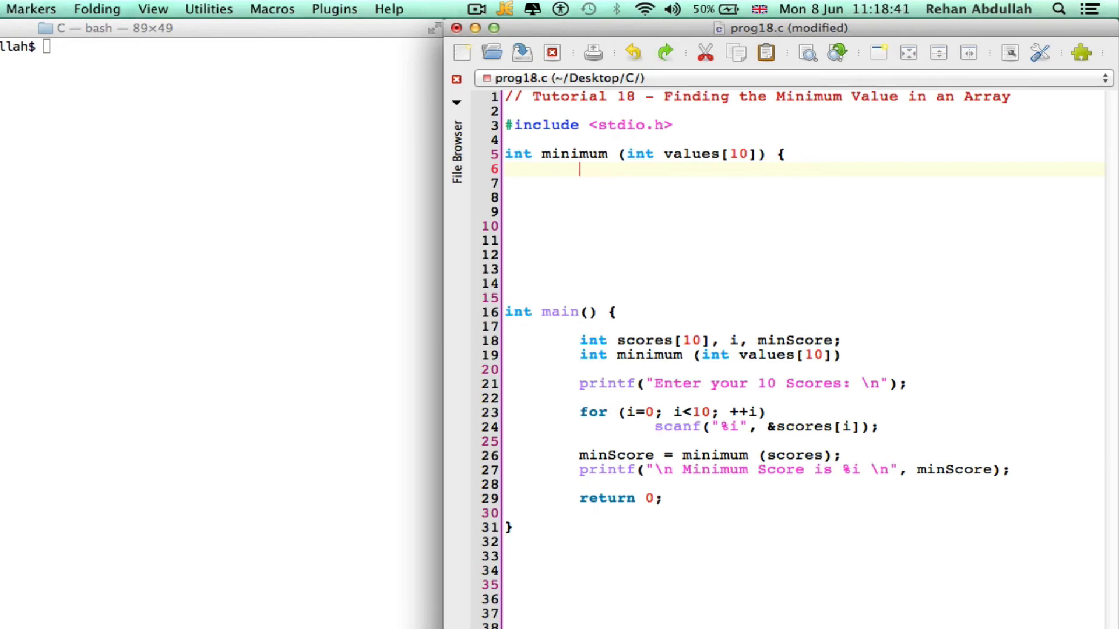
# Declare int minValue, i; and set minValue = values[0]; inside minimum.
pyautogui.write('int')
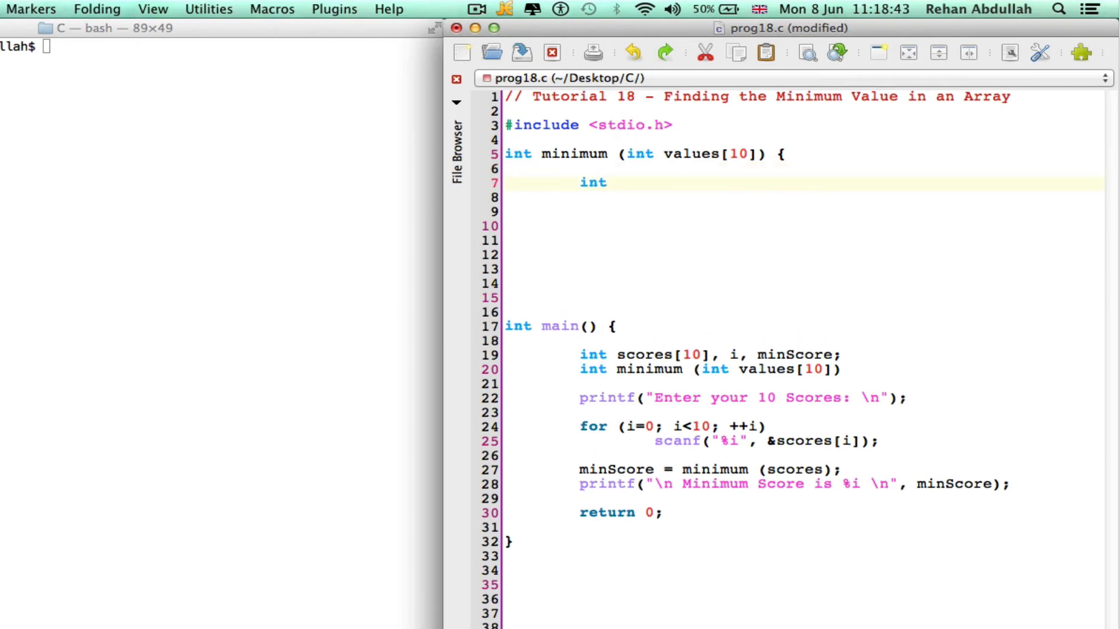
pyautogui.write('minValue')
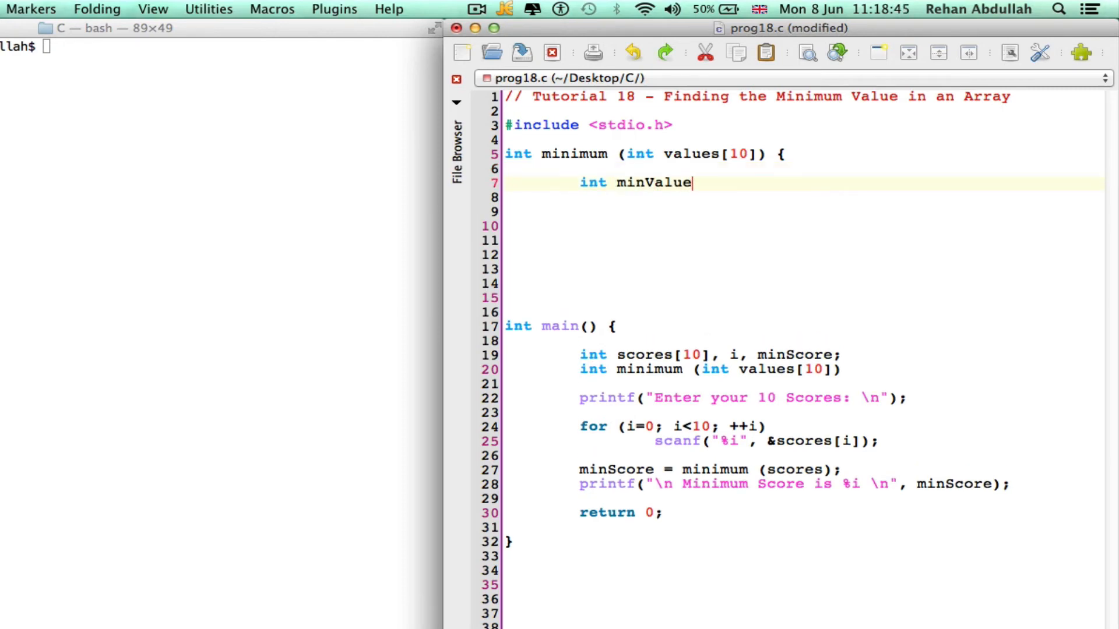
pyautogui.write(',')
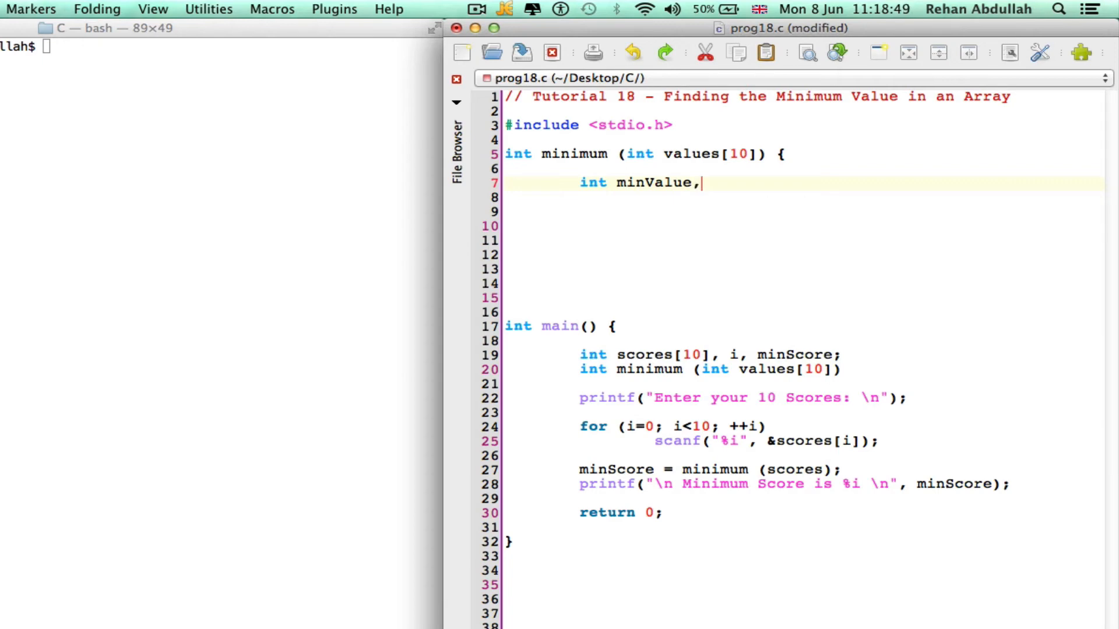
pyautogui.write('i;')
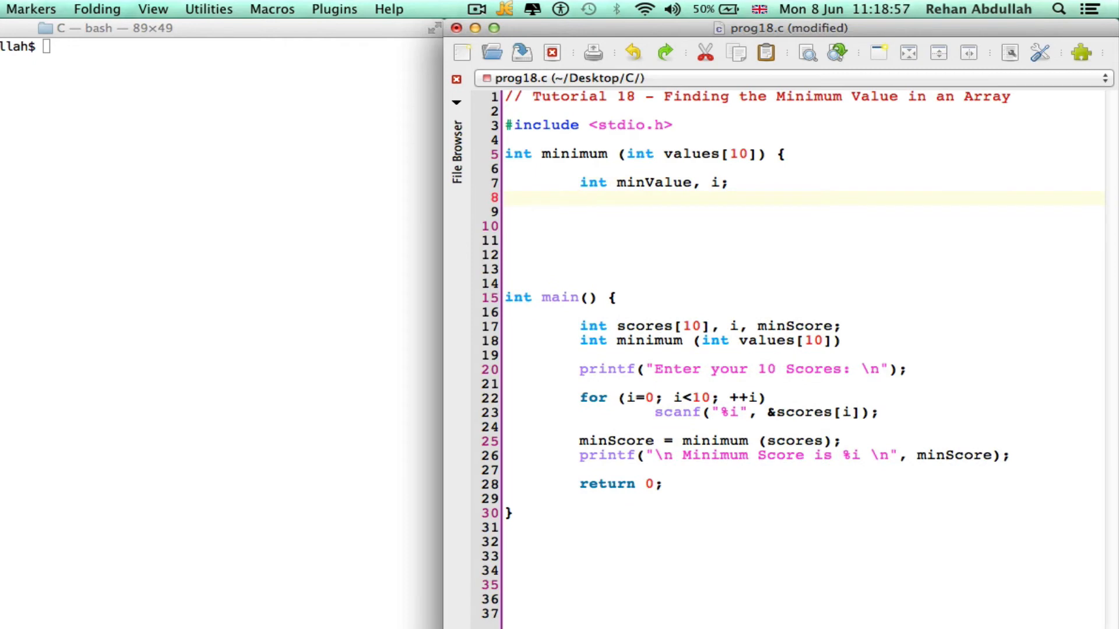
pyautogui.moveTo(617, 153)
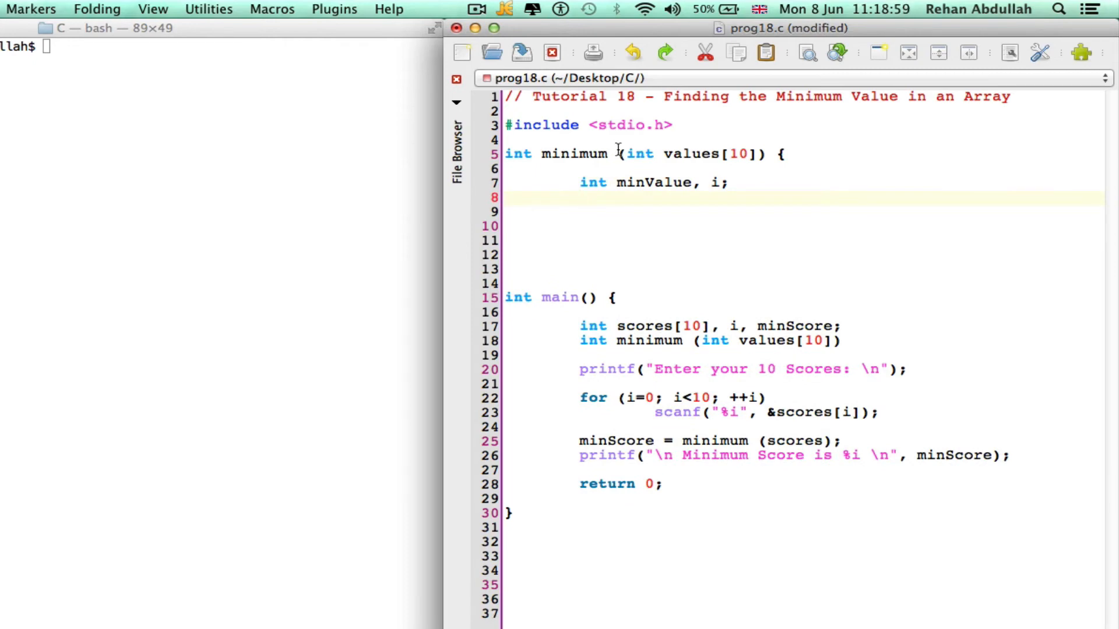
pyautogui.doubleClick(651, 182)
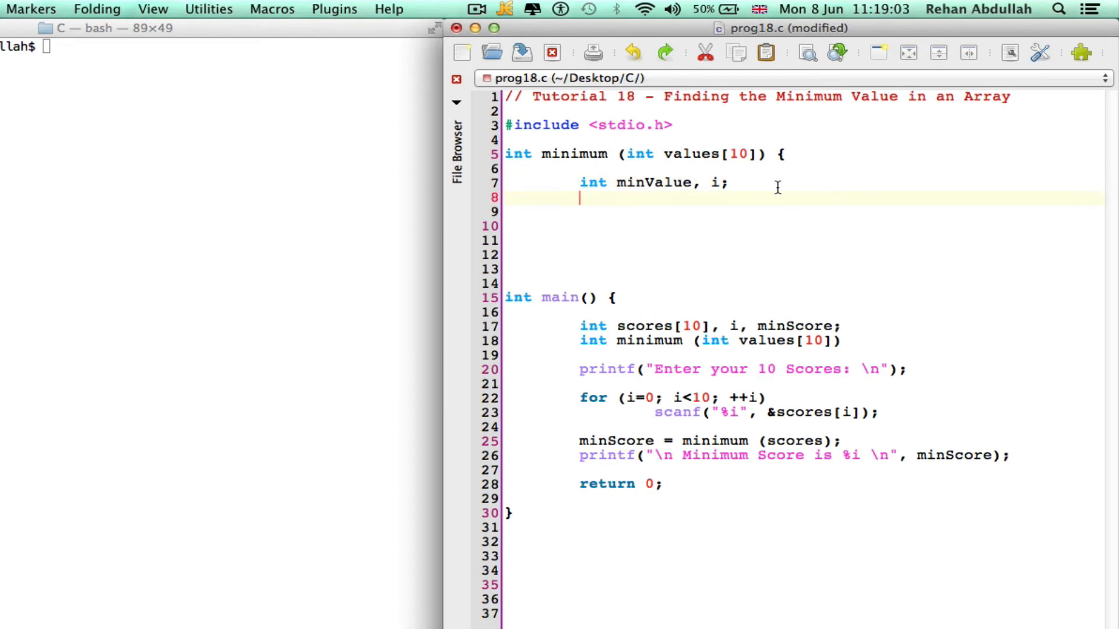
pyautogui.write('minValue')
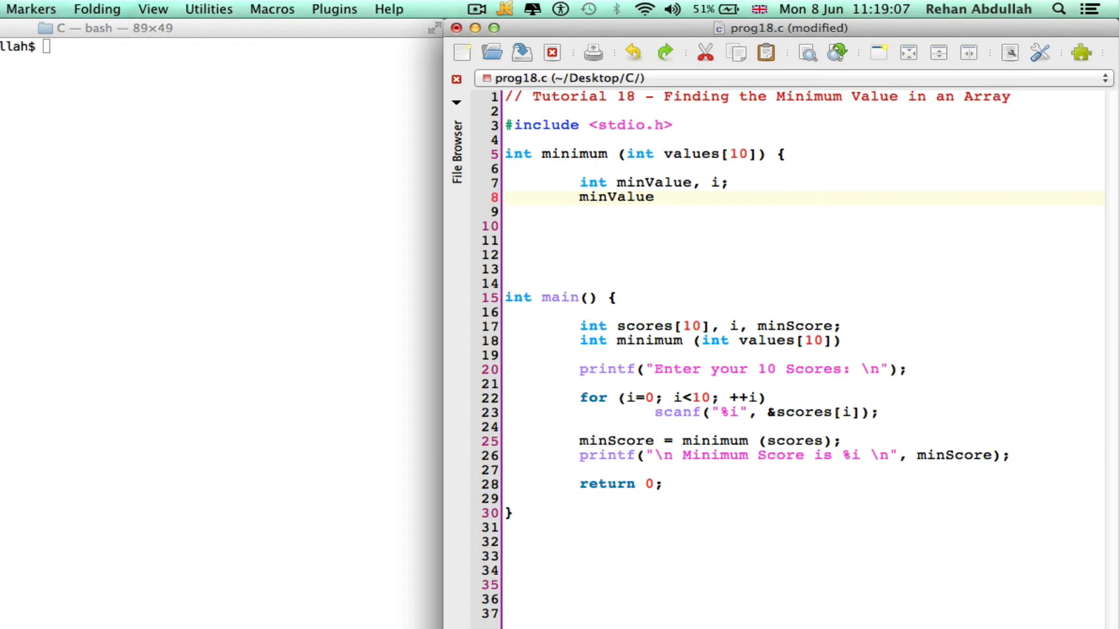
pyautogui.write('values')
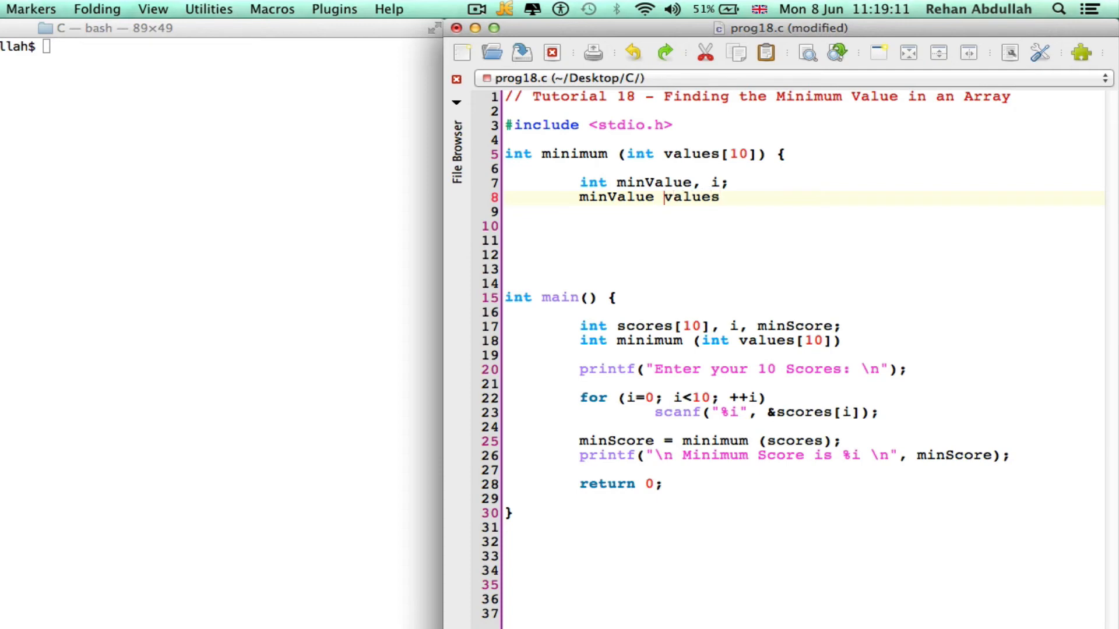
pyautogui.write('=')
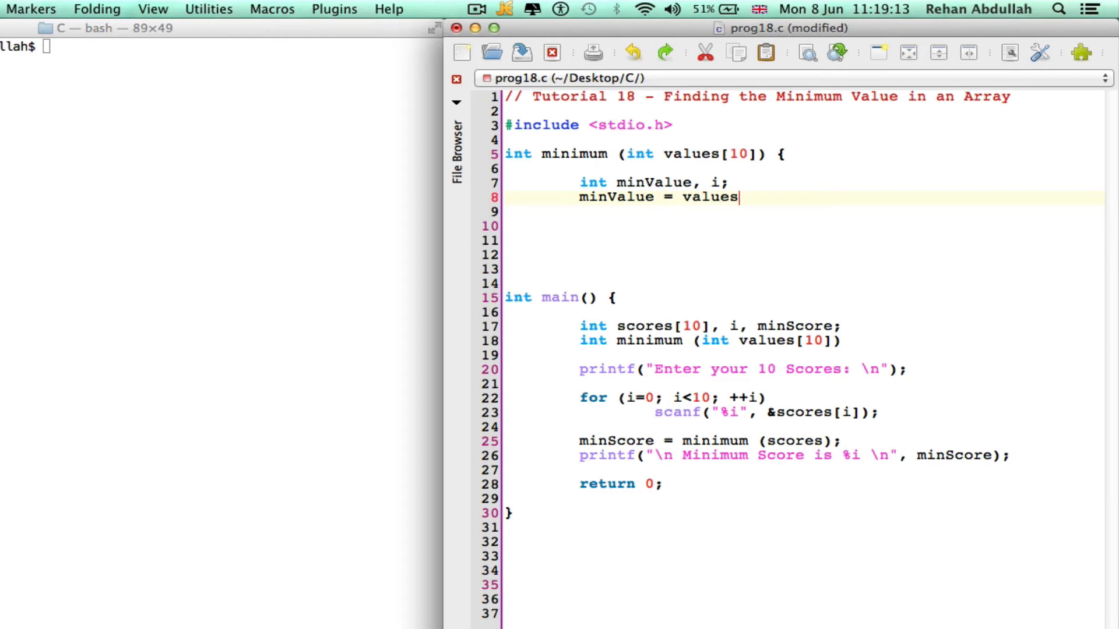
pyautogui.write('[0];')
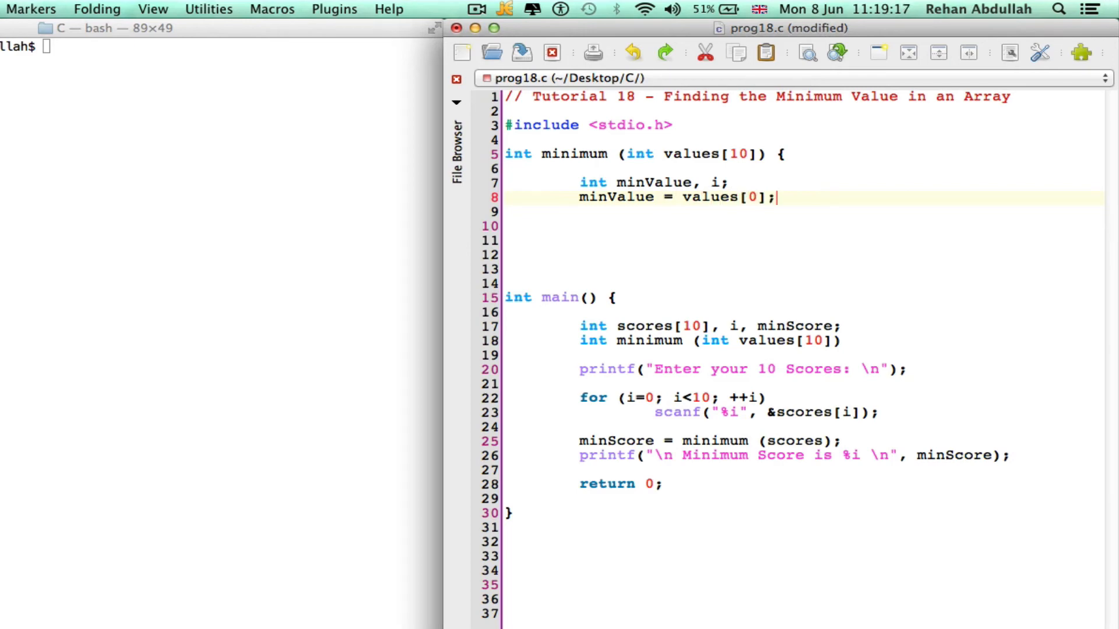
# Write the loop header for (i=1; i<10; ++i) in minimum.
pyautogui.write('fo')
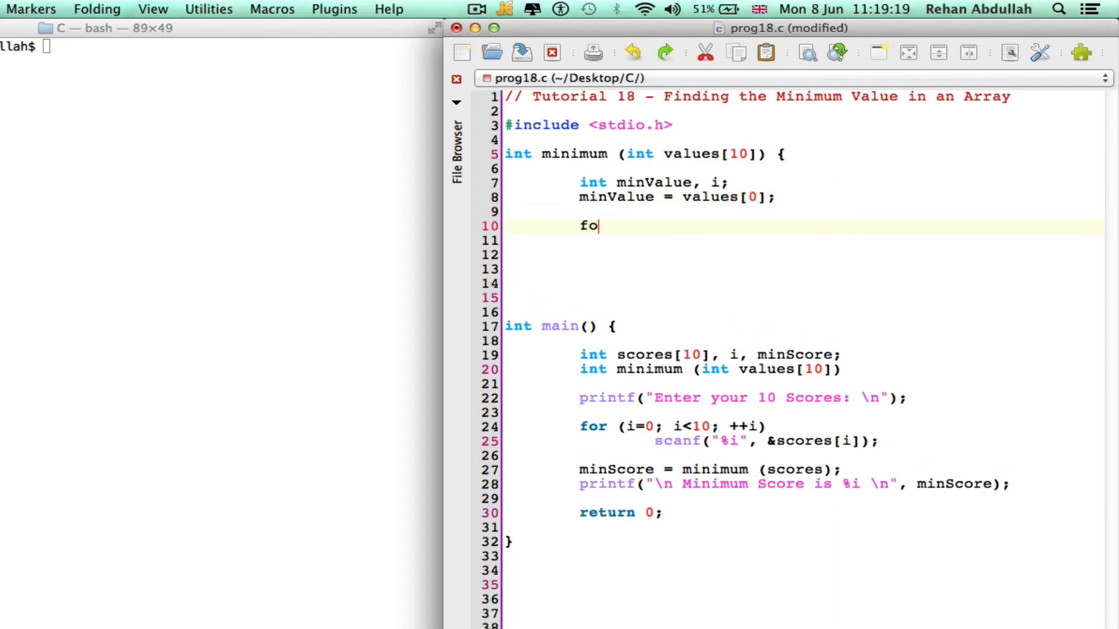
pyautogui.write('"r "')
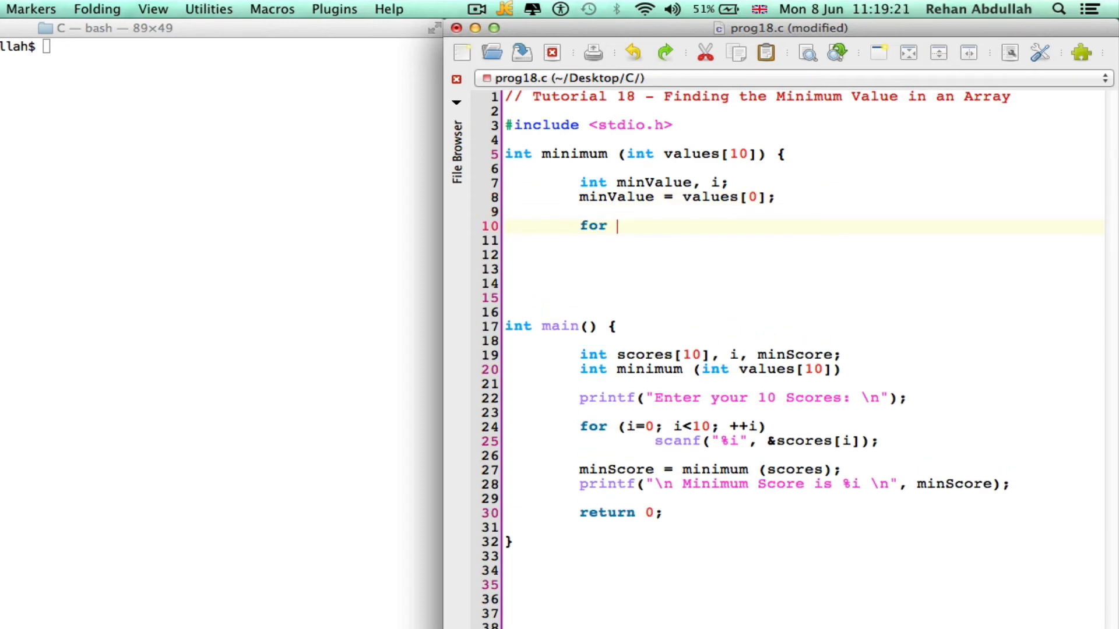
pyautogui.write('(')
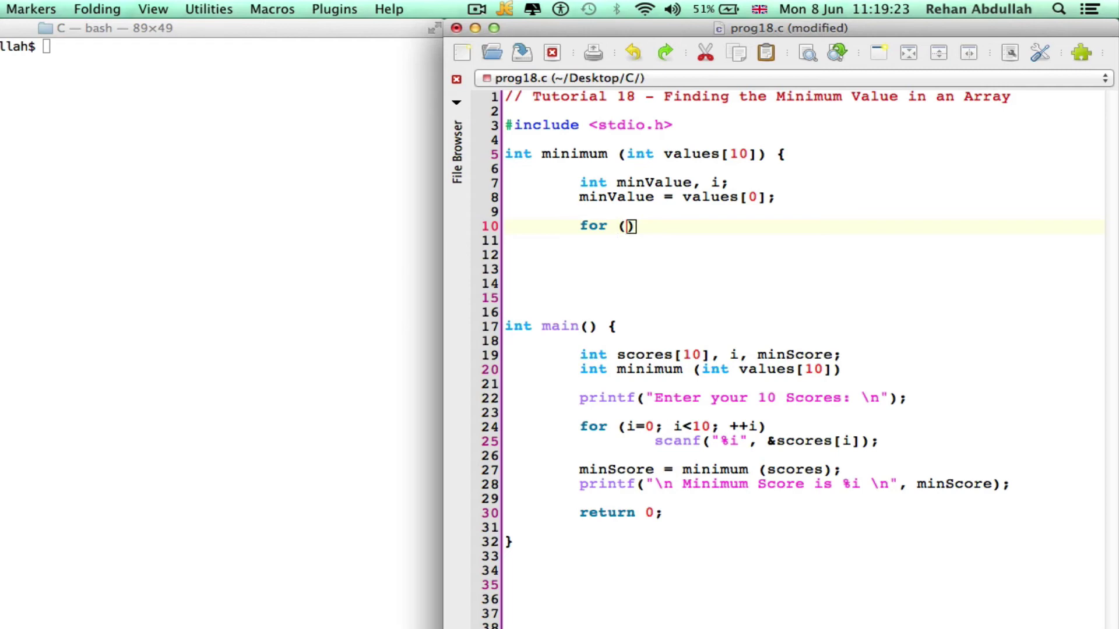
pyautogui.write('i')
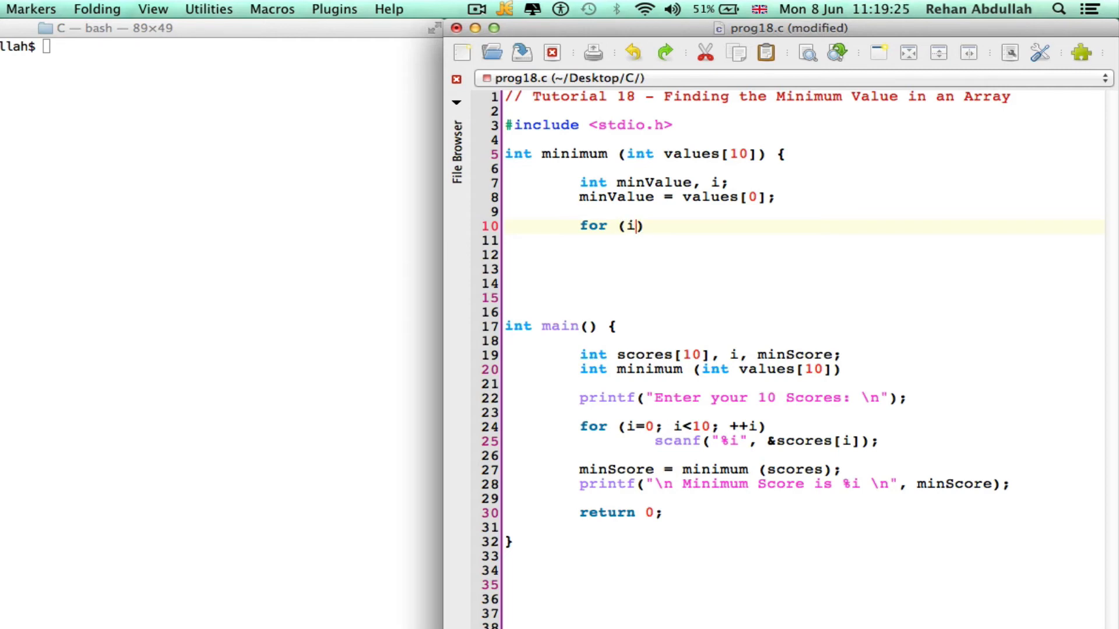
pyautogui.write('=1; i')
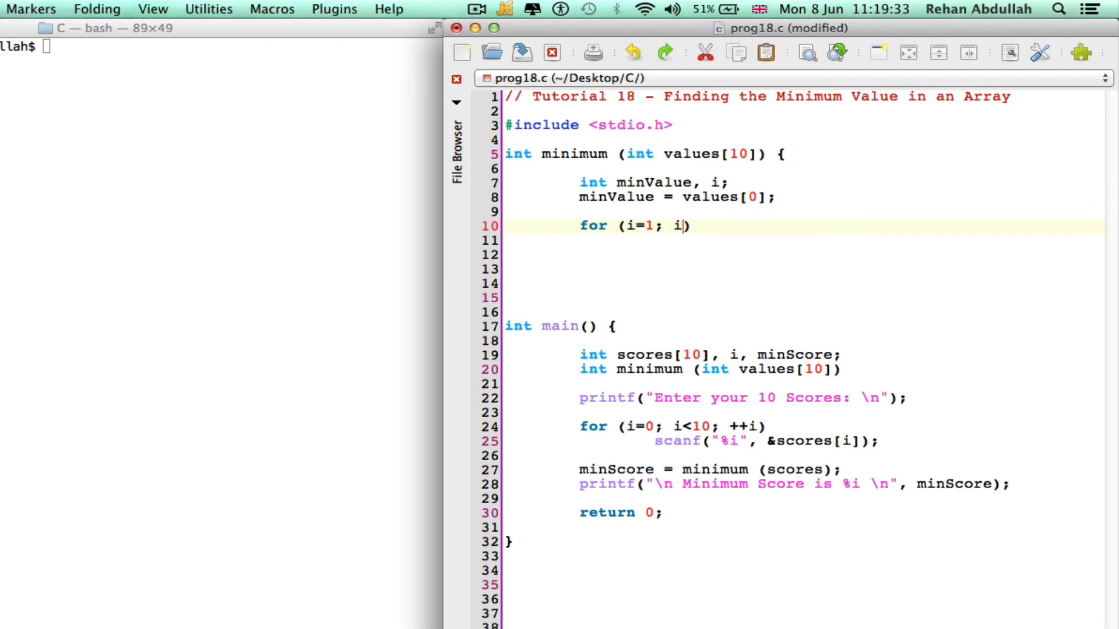
pyautogui.write('<10;')
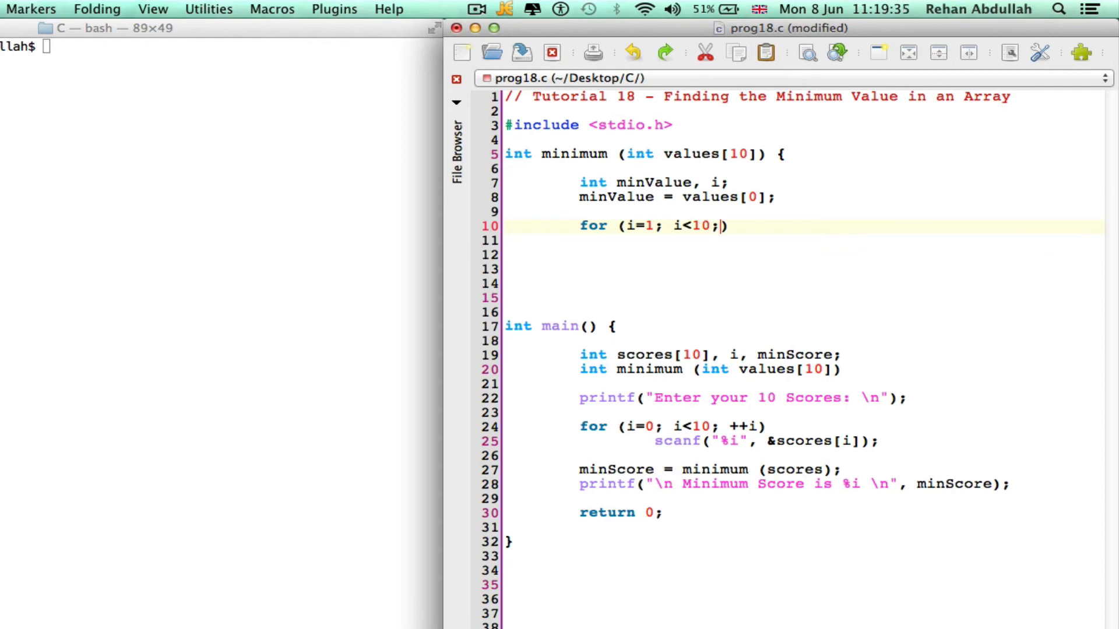
pyautogui.write('+')
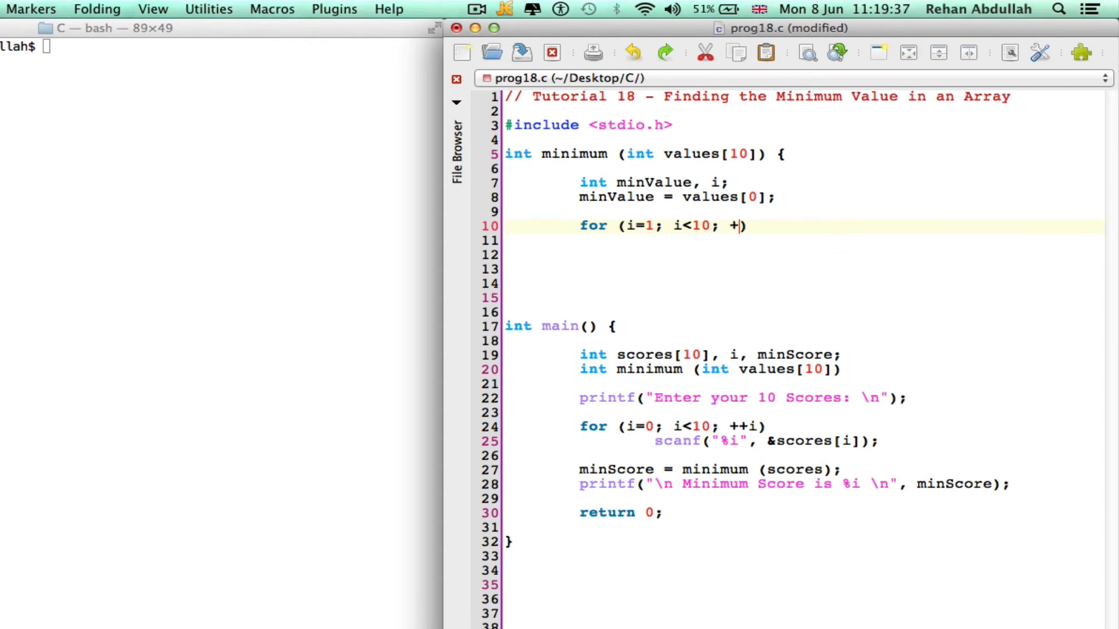
pyautogui.write('+')
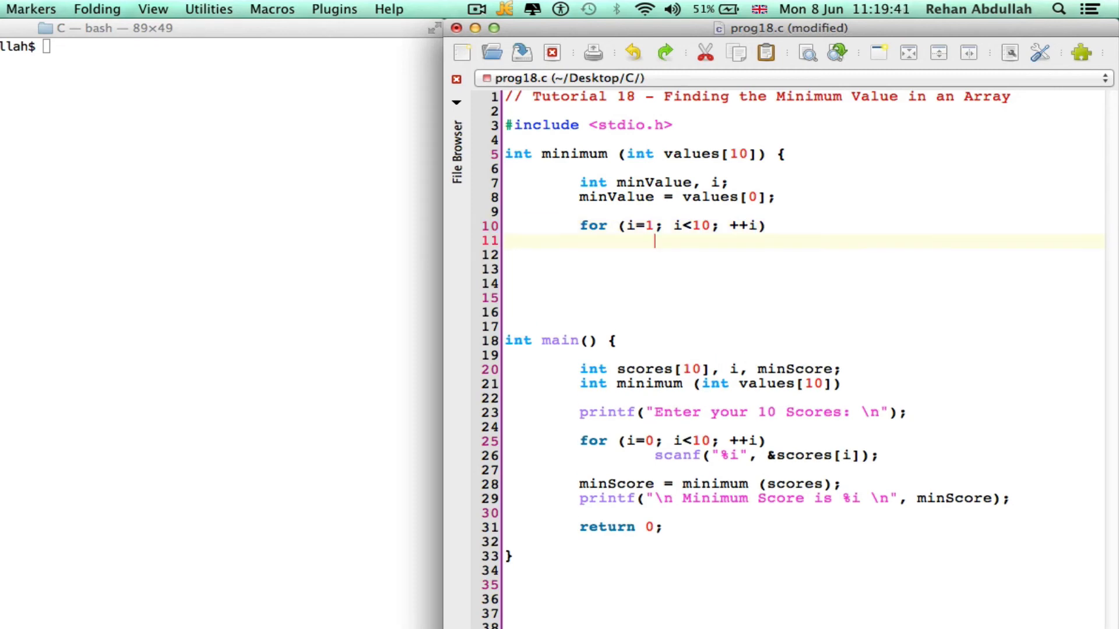
# Write the condition 'if (values[i] < minValue)' inside the minimum() loop.
pyautogui.write('if')
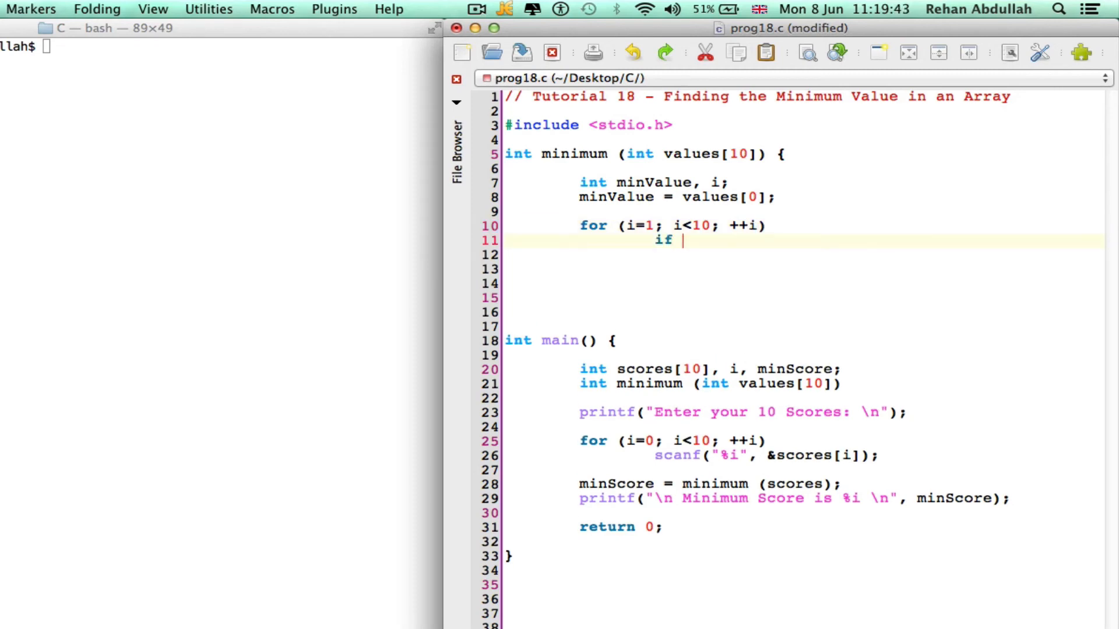
pyautogui.write('()')
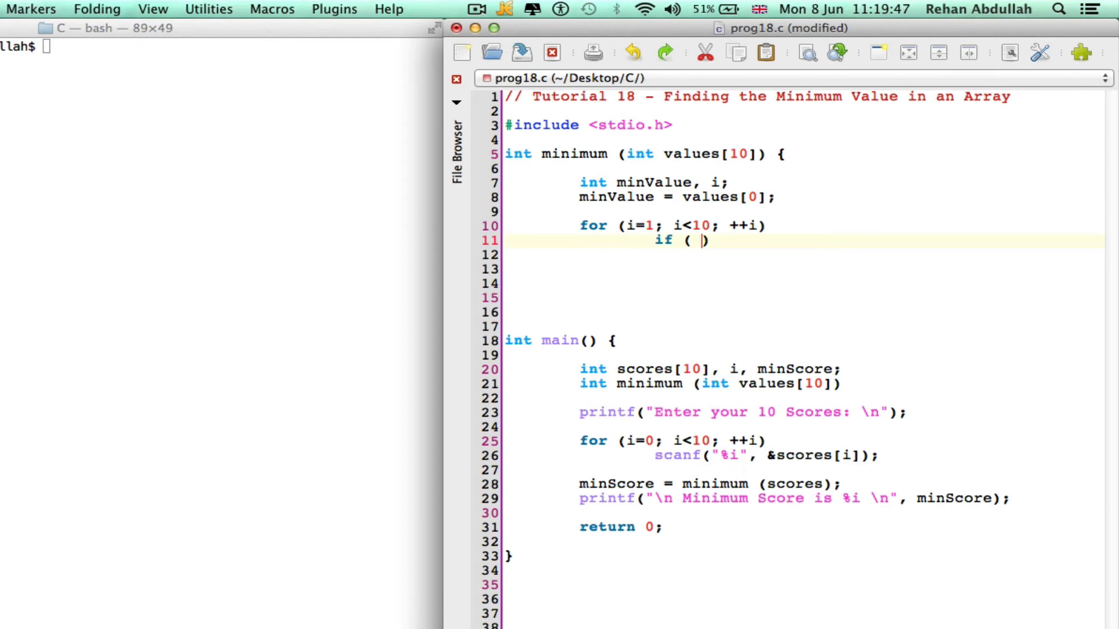
pyautogui.write('values')
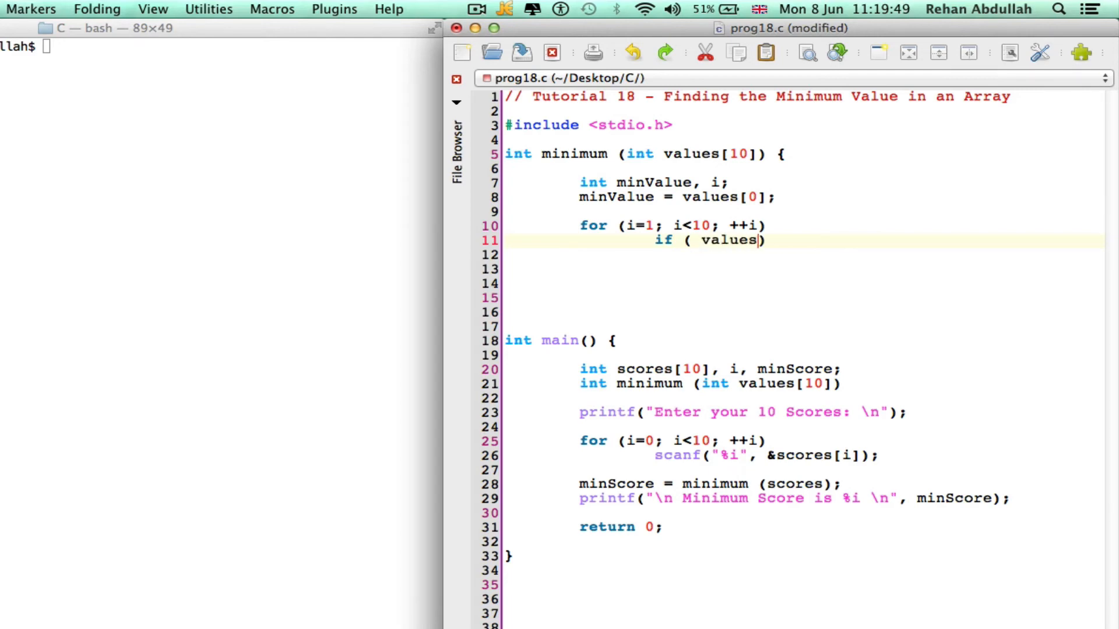
pyautogui.write('[i]')
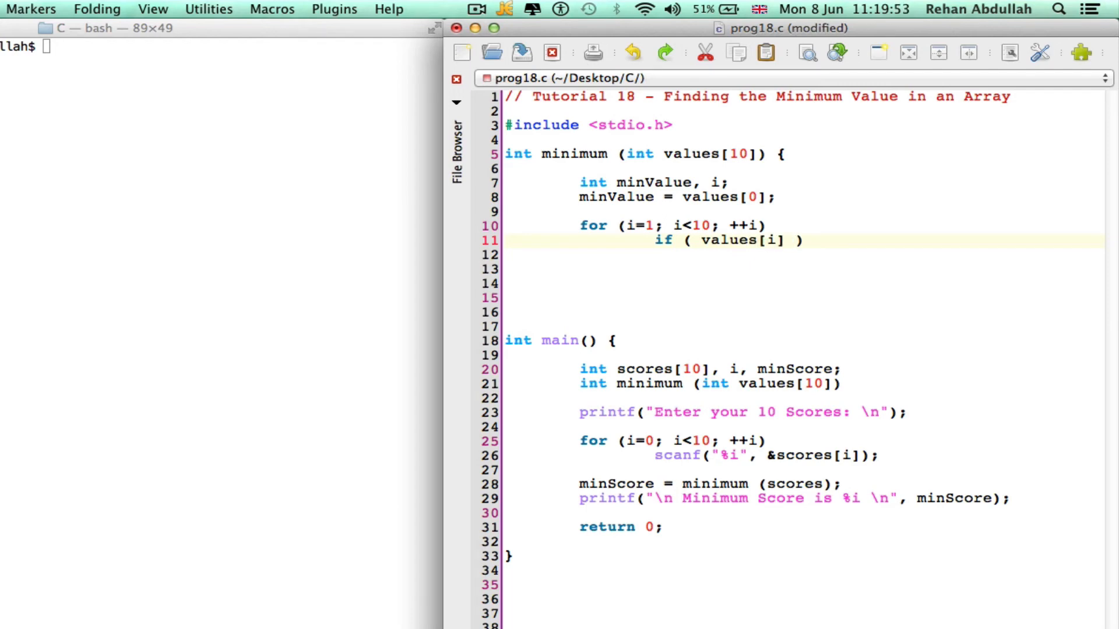
pyautogui.write('<')
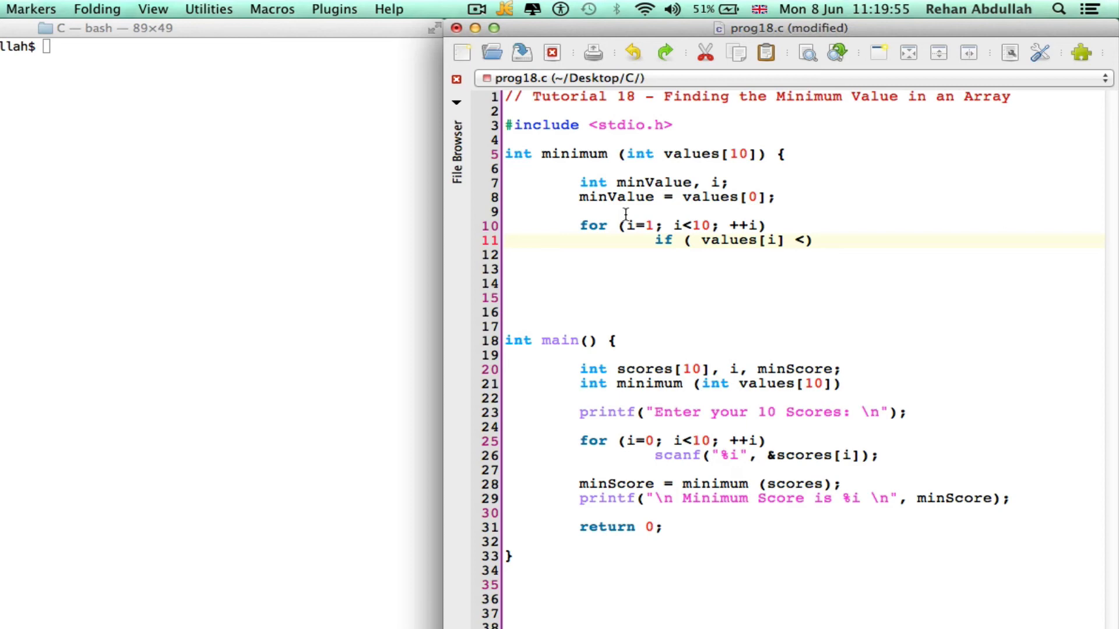
pyautogui.doubleClick(616, 197)
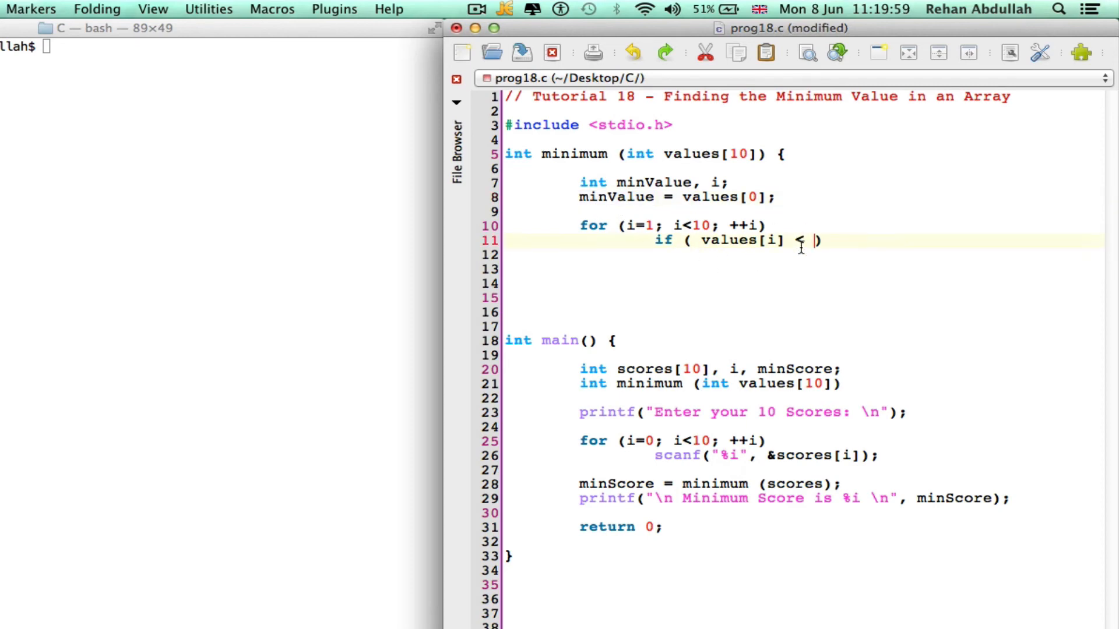
pyautogui.write('minValue')
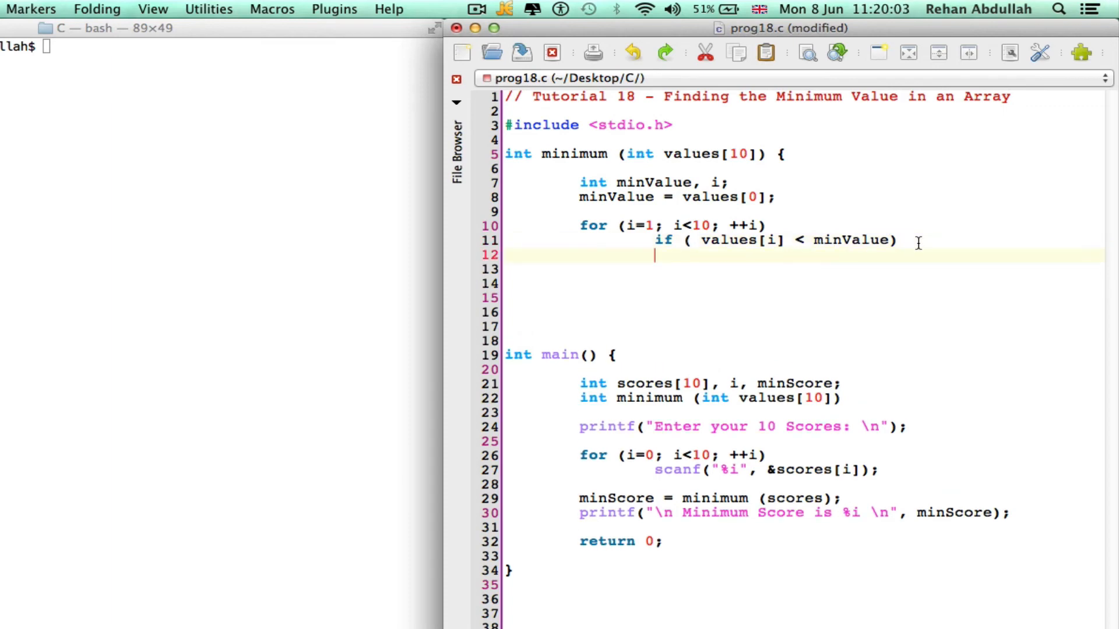
# Add 'minValue = values[i];' in the if body and 'return minValue;' after the loop.
pyautogui.write('minValue =')
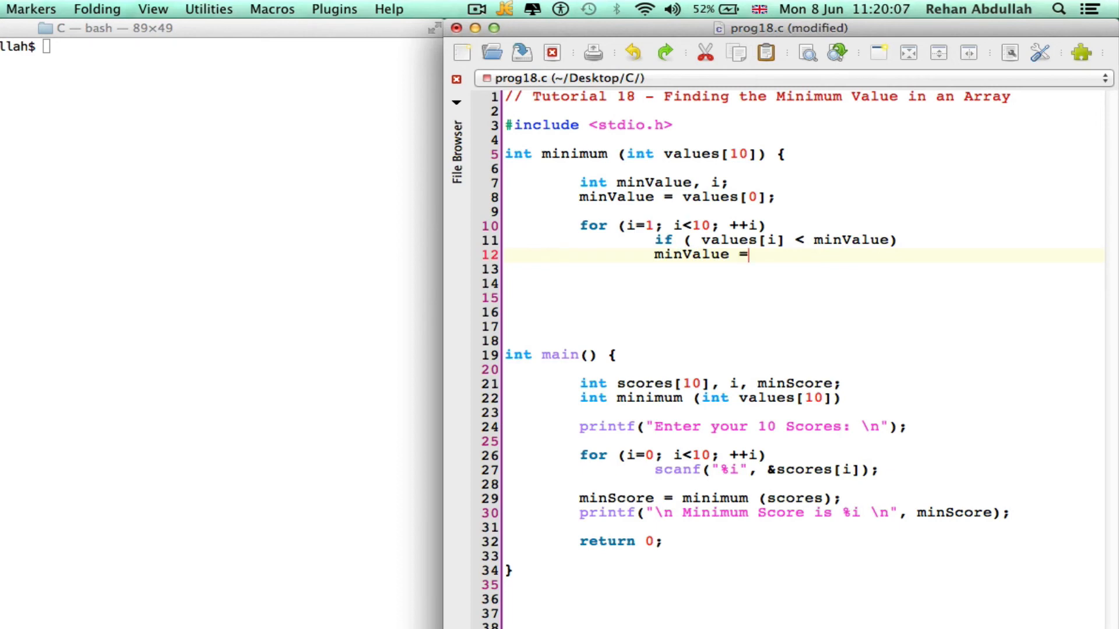
pyautogui.write('values')
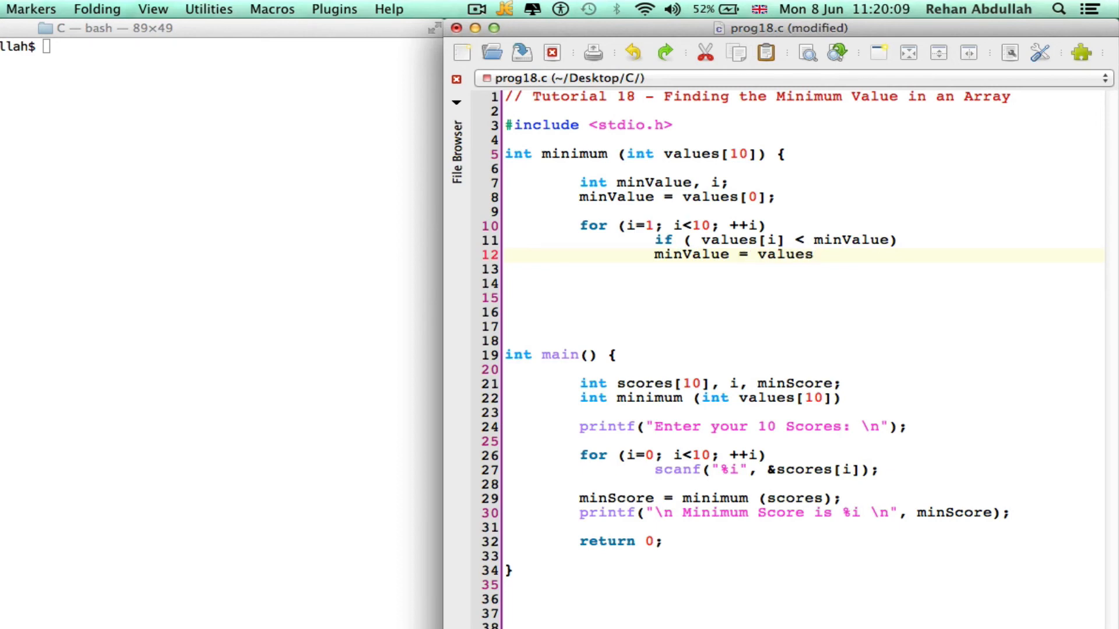
pyautogui.write('[i')
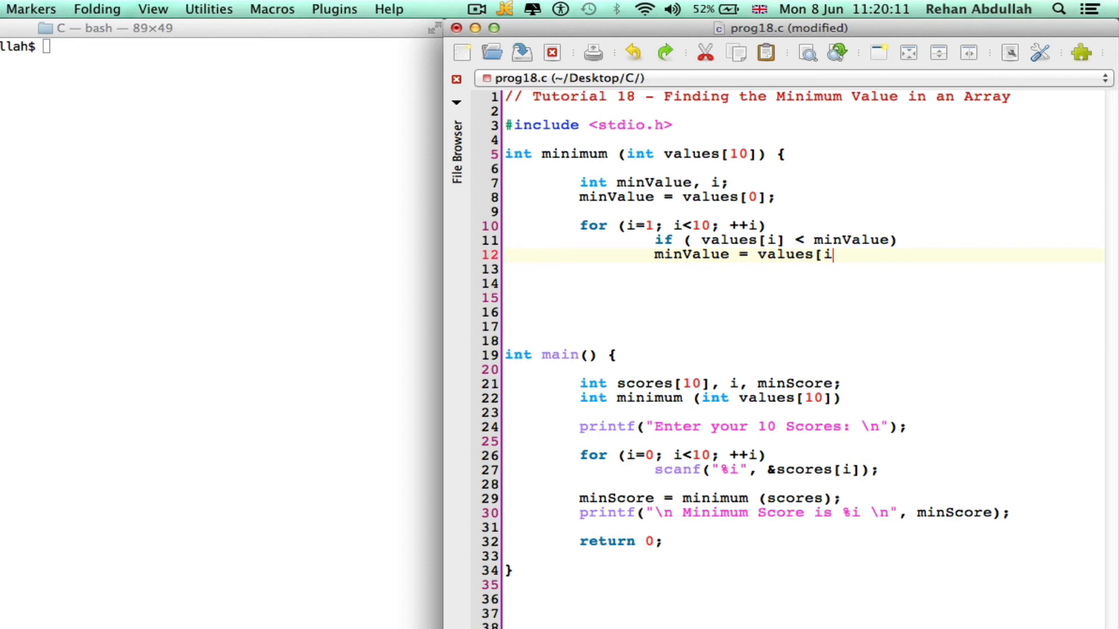
pyautogui.write('];')
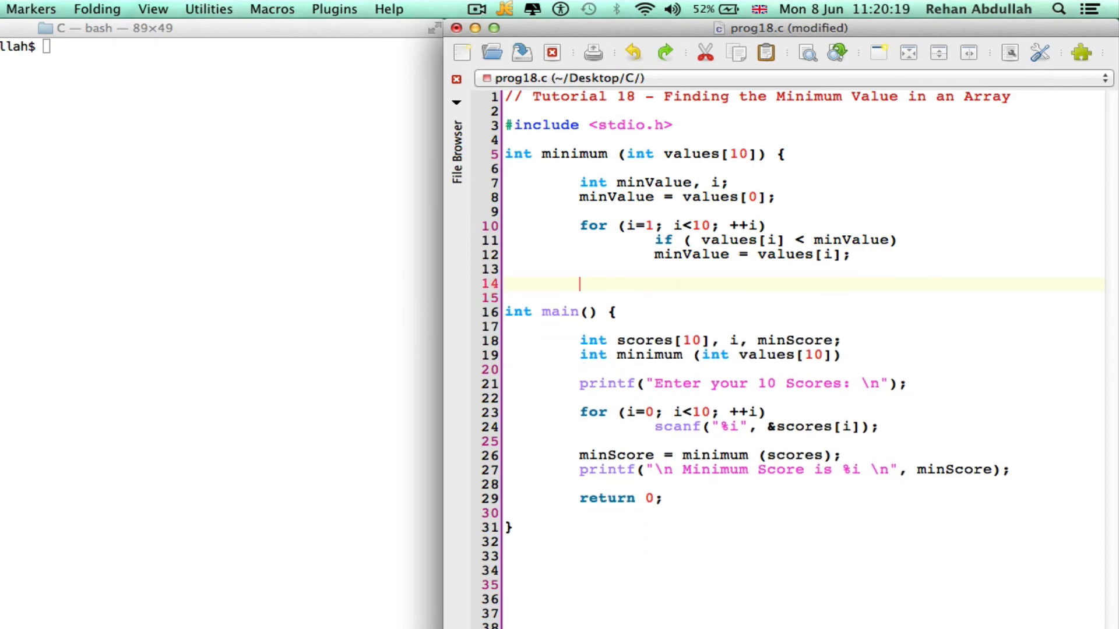
pyautogui.write('return')
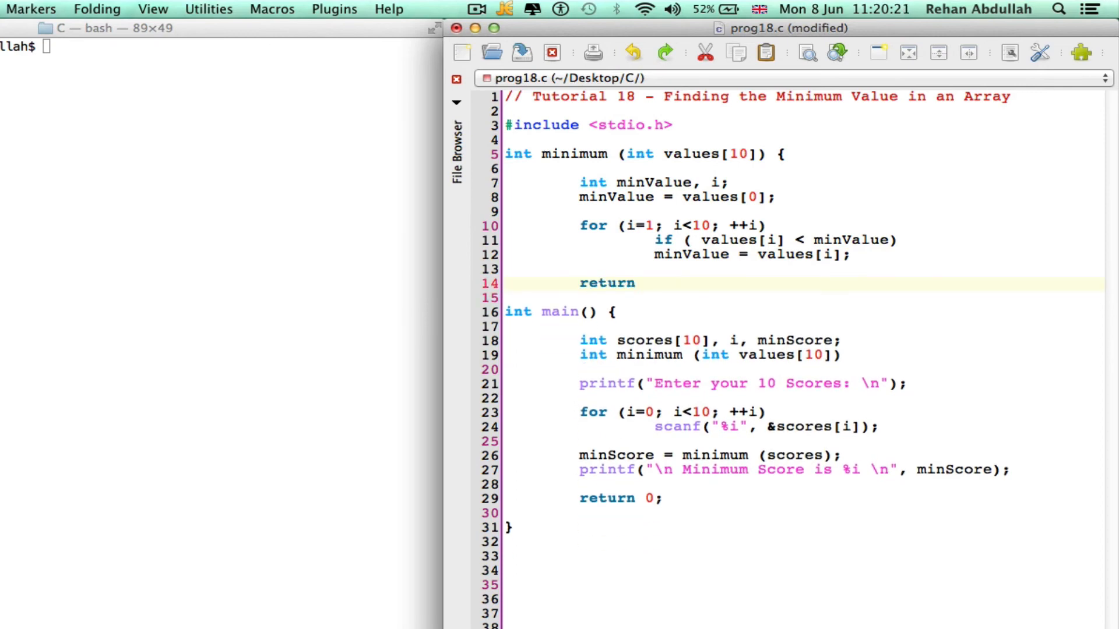
pyautogui.write('minValue')
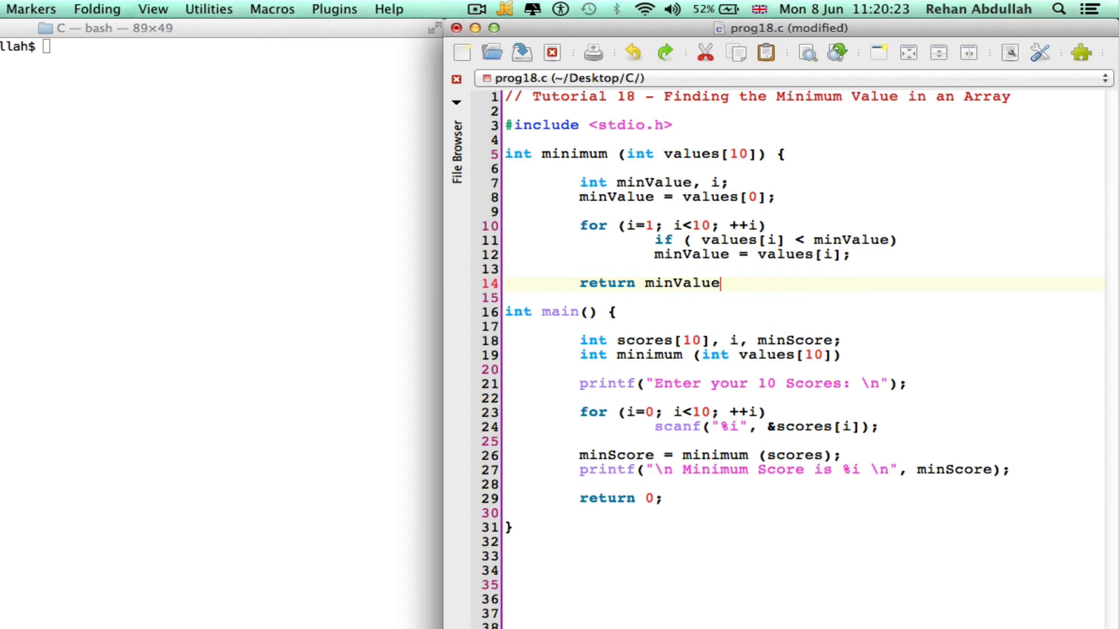
pyautogui.write(';')
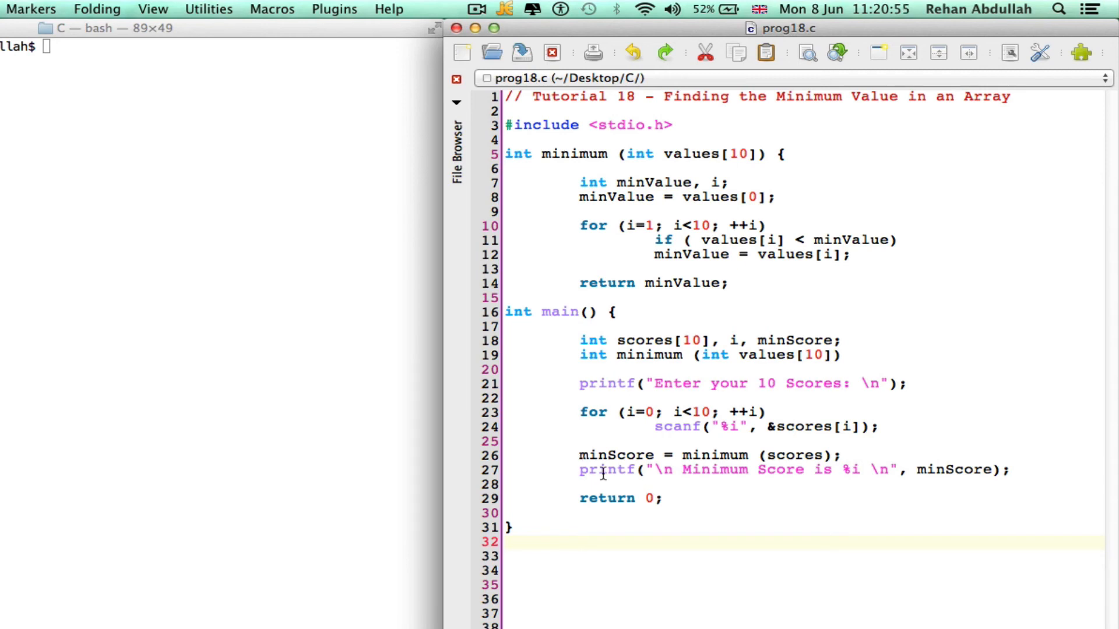
pyautogui.moveTo(608, 462)
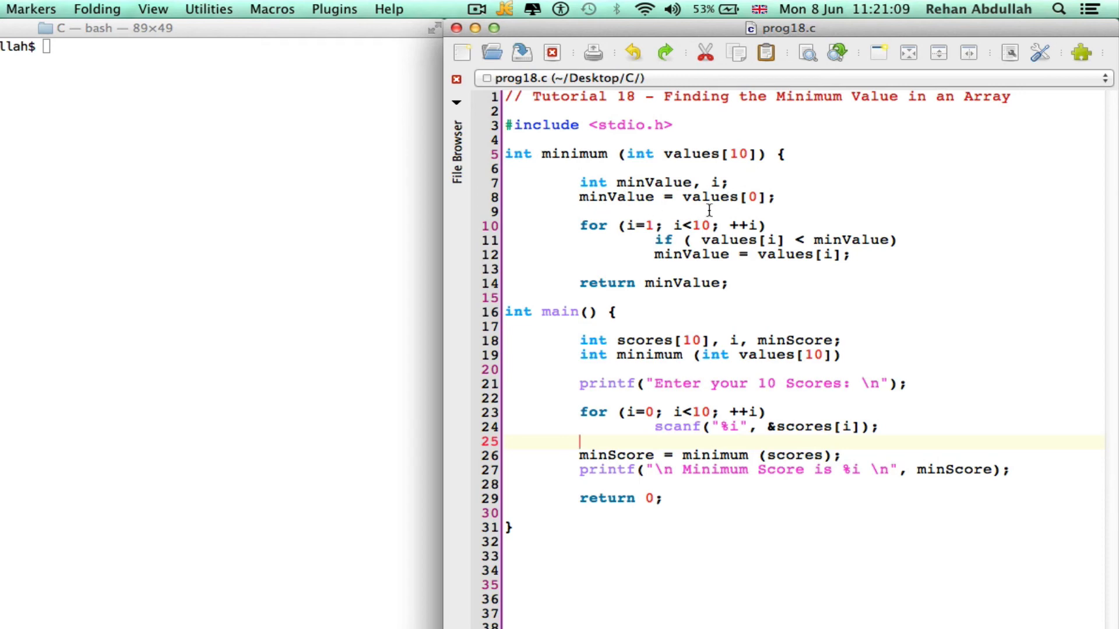
pyautogui.moveTo(666, 224)
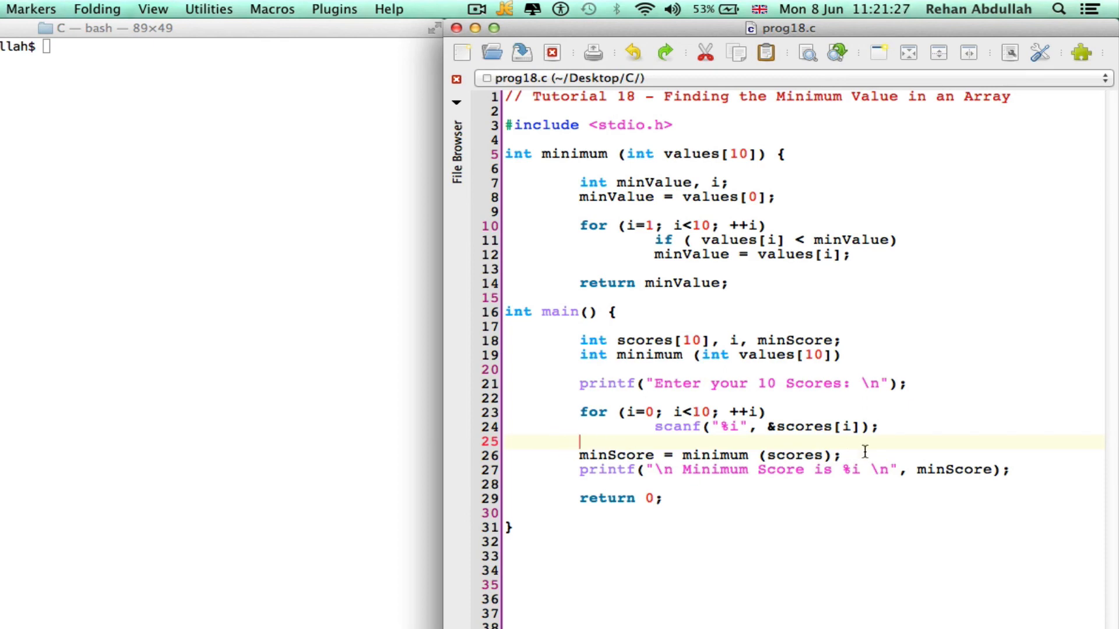
pyautogui.moveTo(916, 464)
pyautogui.write('gcc prog1')
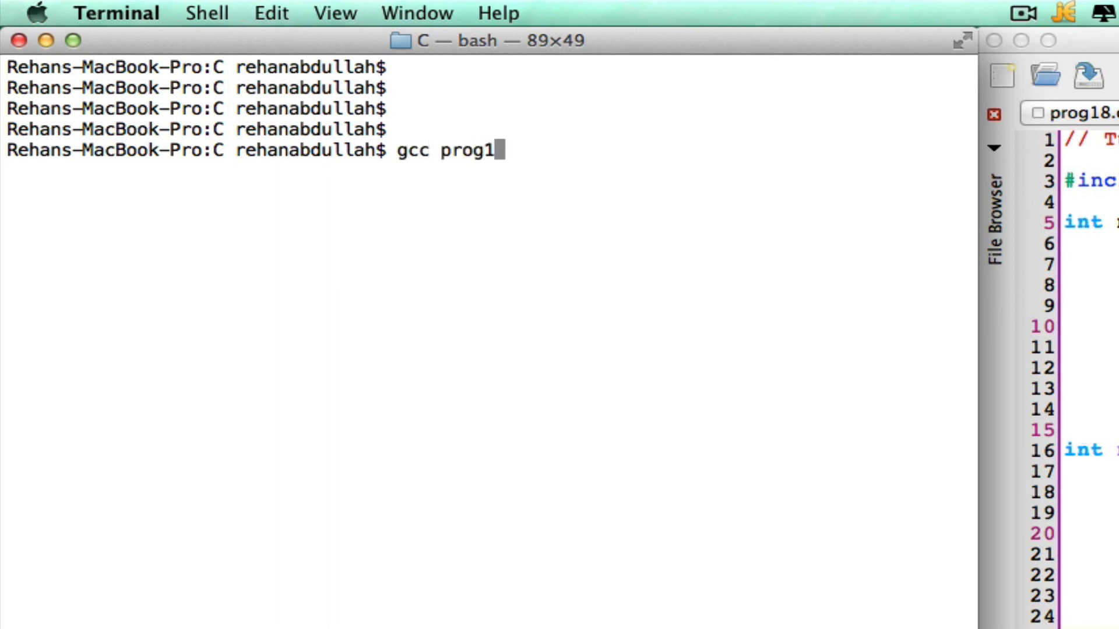
# Compile with 'gcc prog18.c -o prog18', which reports three errors.
pyautogui.write('8.c -o prog')
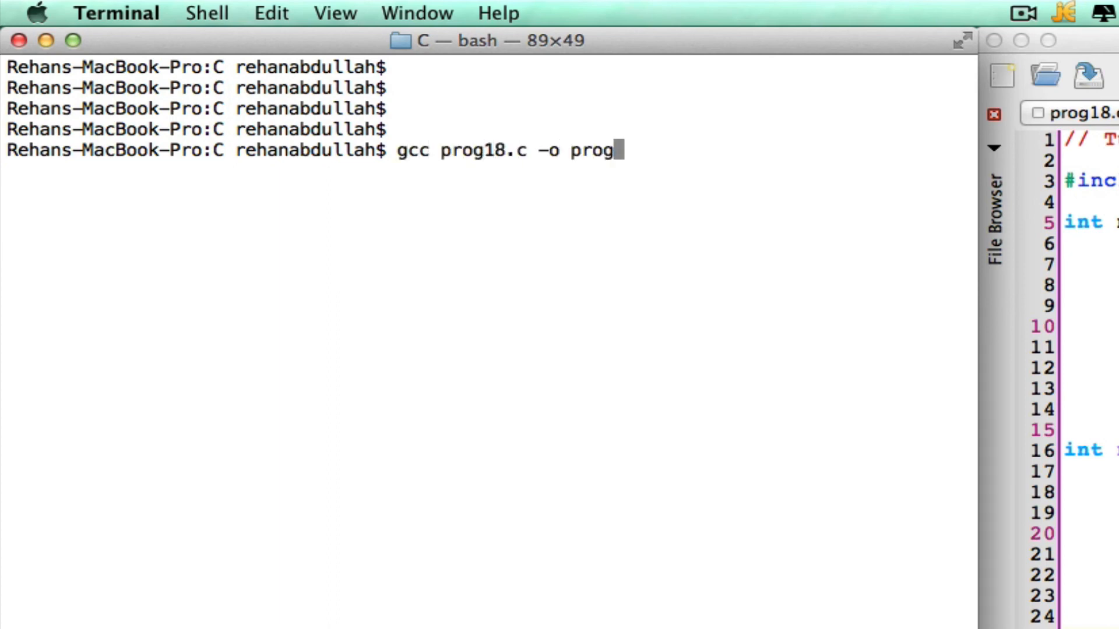
pyautogui.write('18')
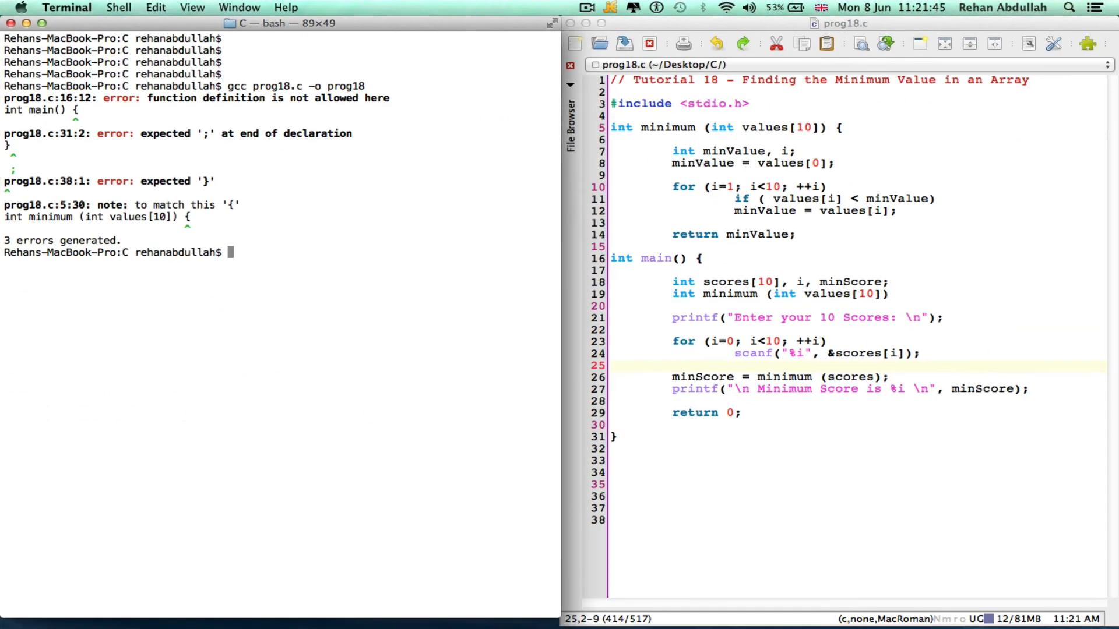
pyautogui.moveTo(499, 384)
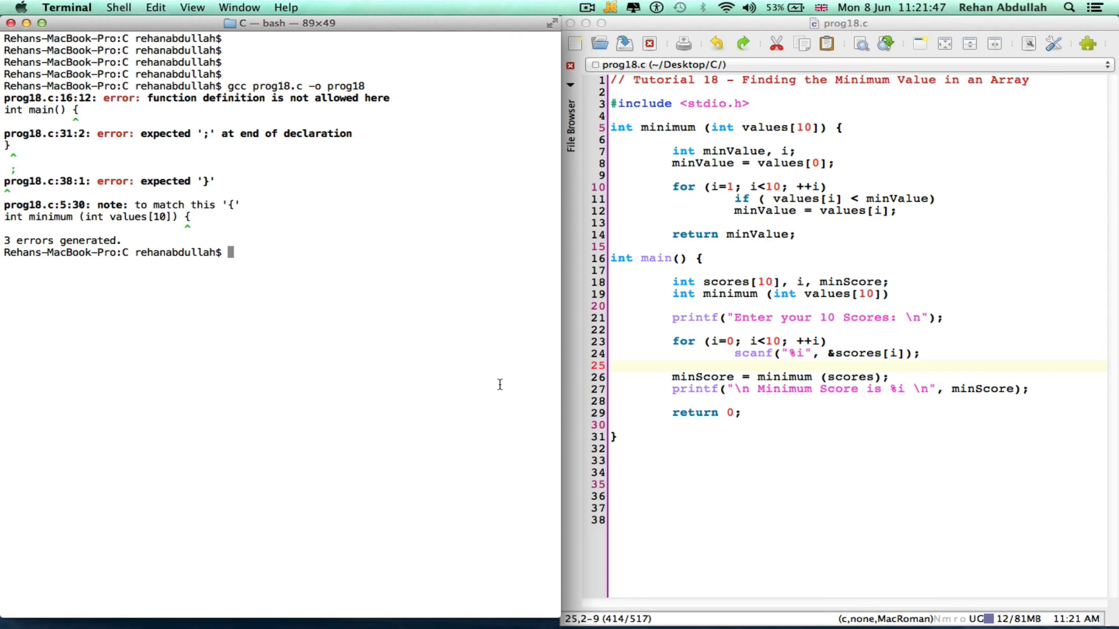
# Add the closing brace after 'return minValue;' and the prototype's semicolon, then clear Terminal to recompile.
pyautogui.click(797, 234)
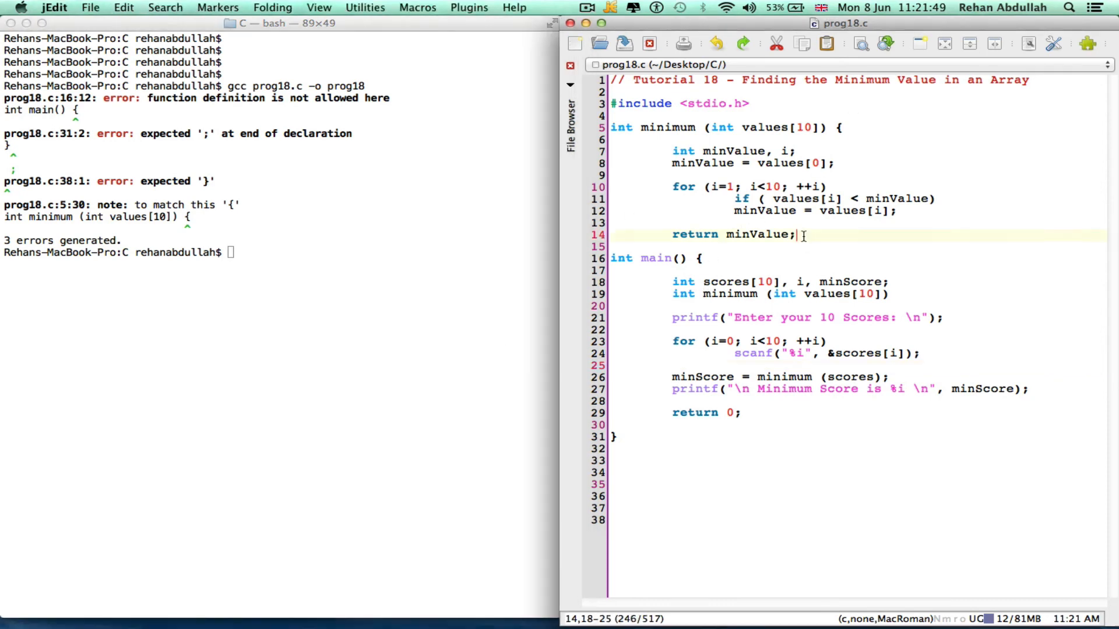
pyautogui.press('Return')
pyautogui.write('clear')
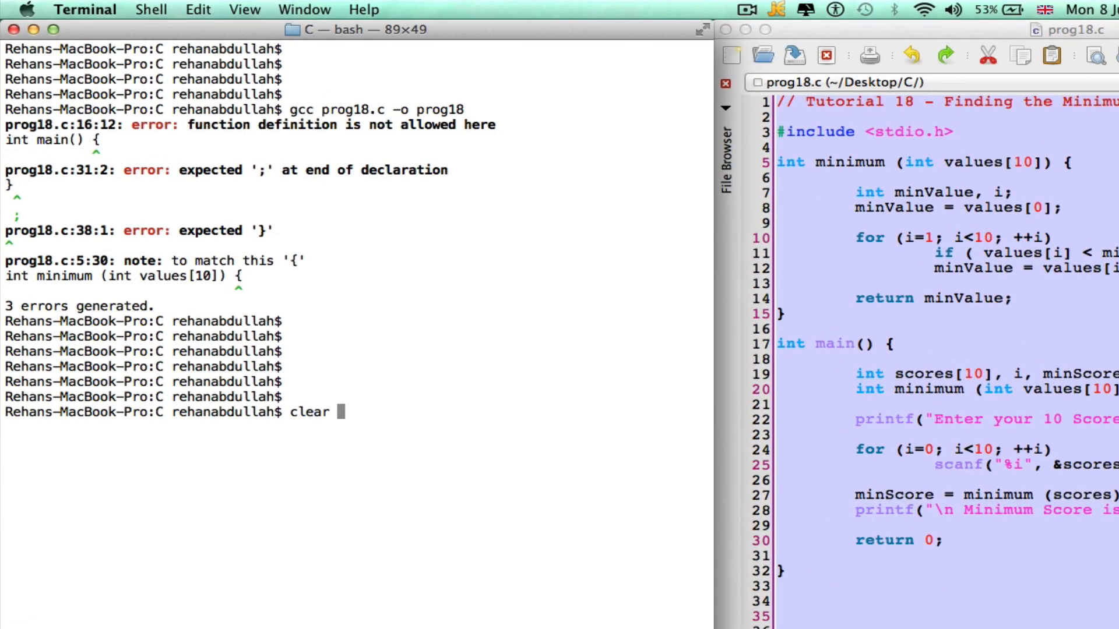
pyautogui.press('Return')
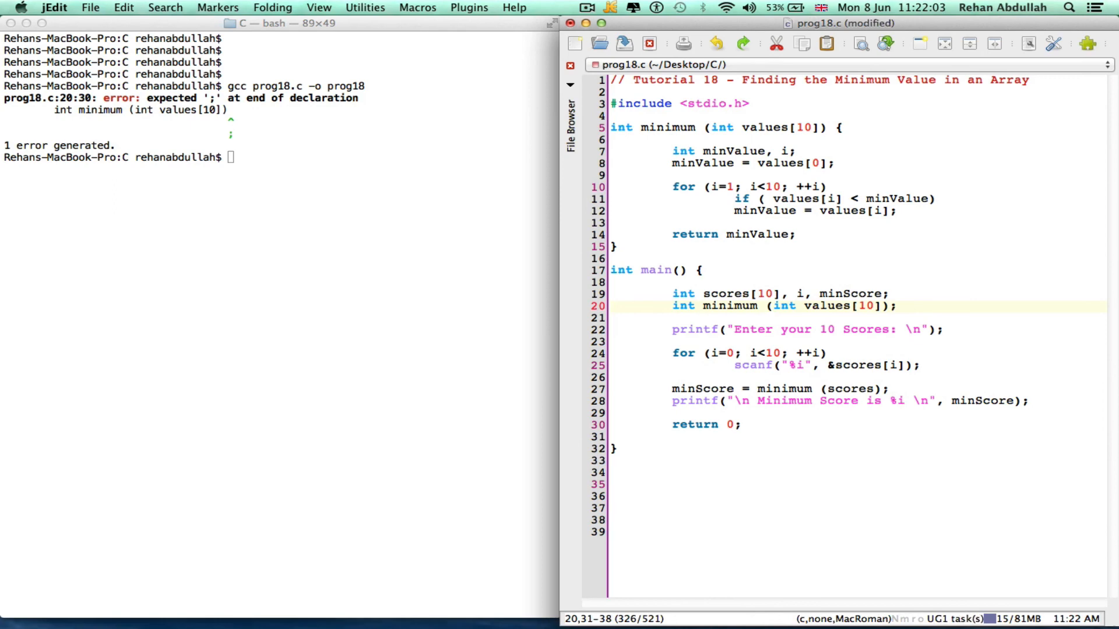
pyautogui.write('clear')
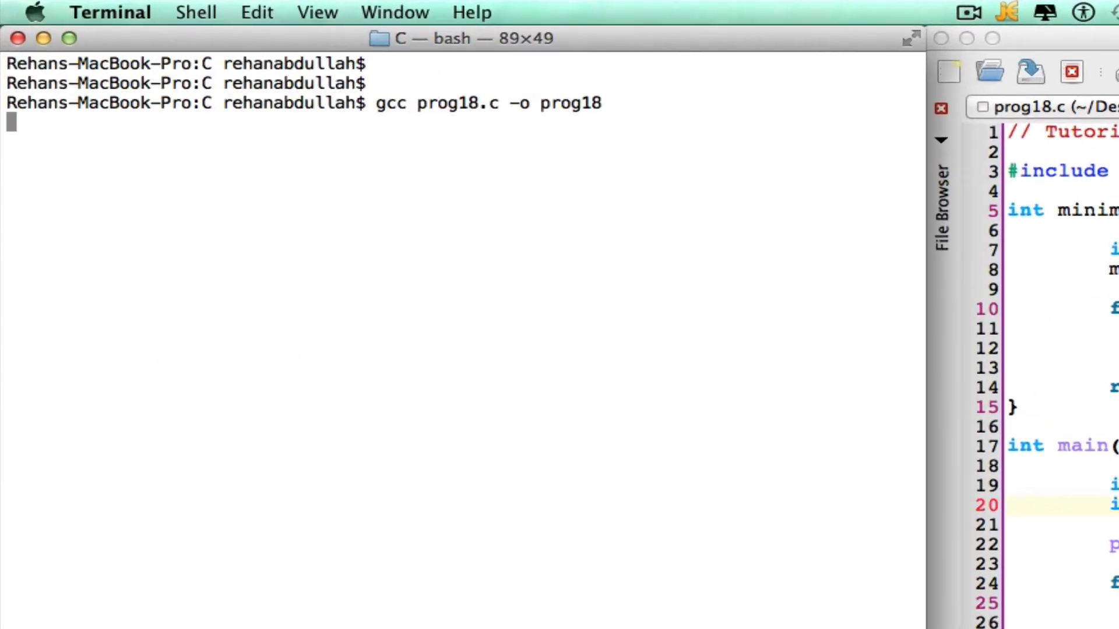
# Run ./prog18 and enter test scores 45, 32, 98, 4 and others at its prompt.
pyautogui.write('./prog18')
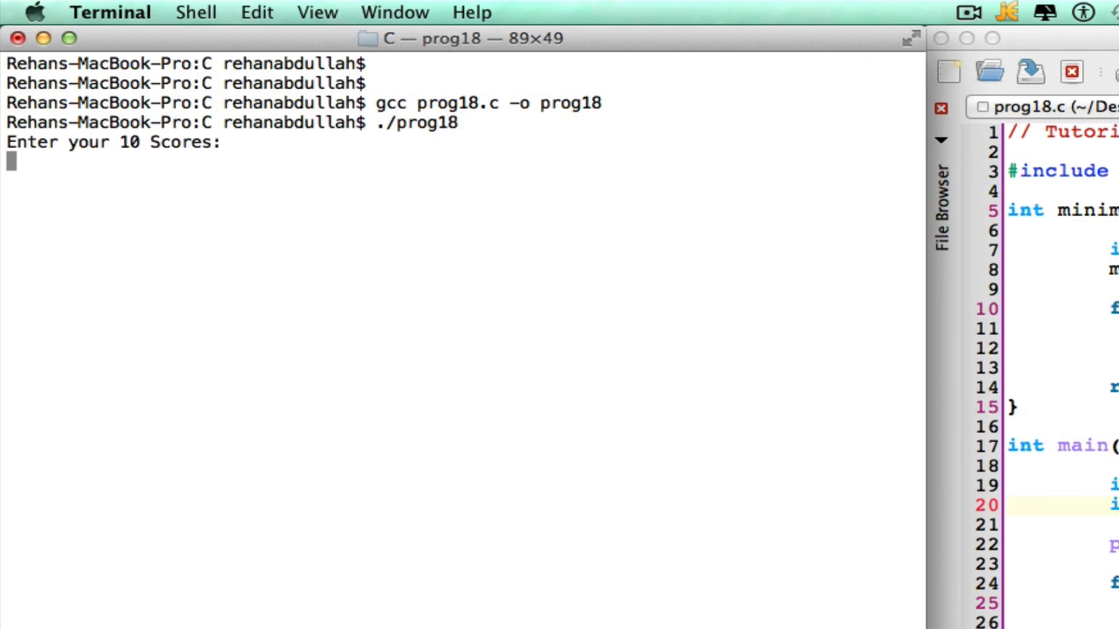
pyautogui.write('45')
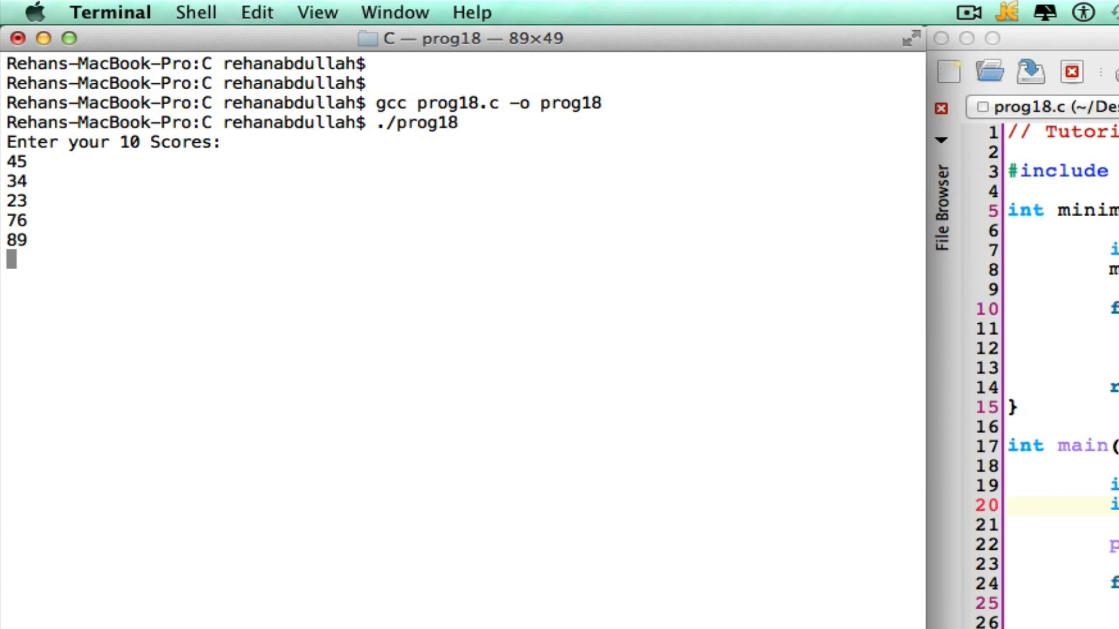
pyautogui.write('32')
pyautogui.click(43, 279)
pyautogui.write('60')
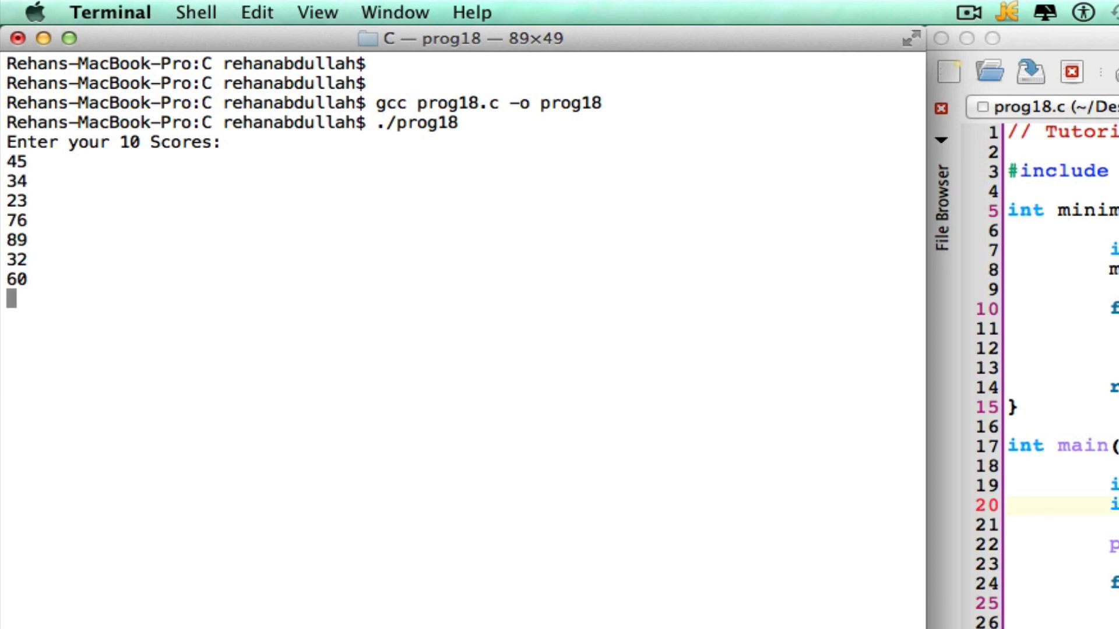
pyautogui.write('1w')
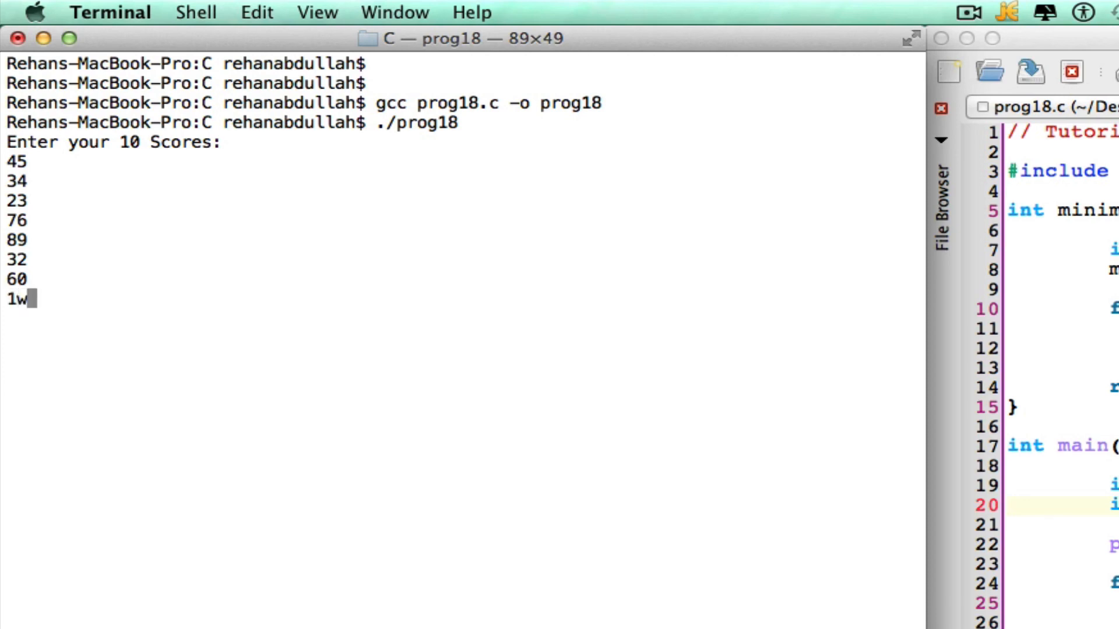
pyautogui.press('Enter')
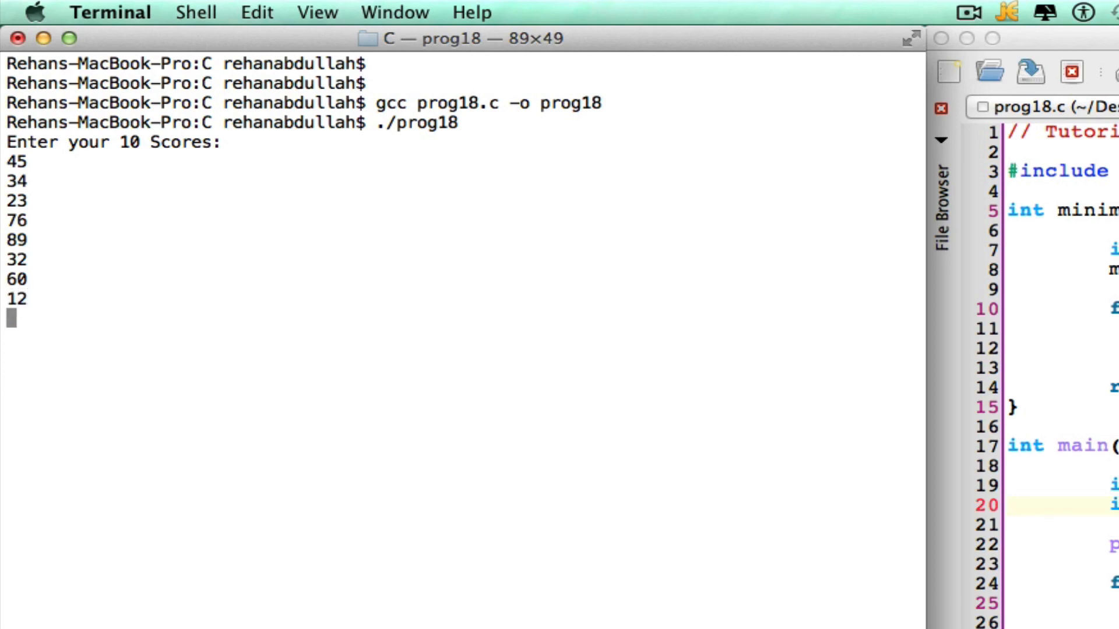
pyautogui.write('98')
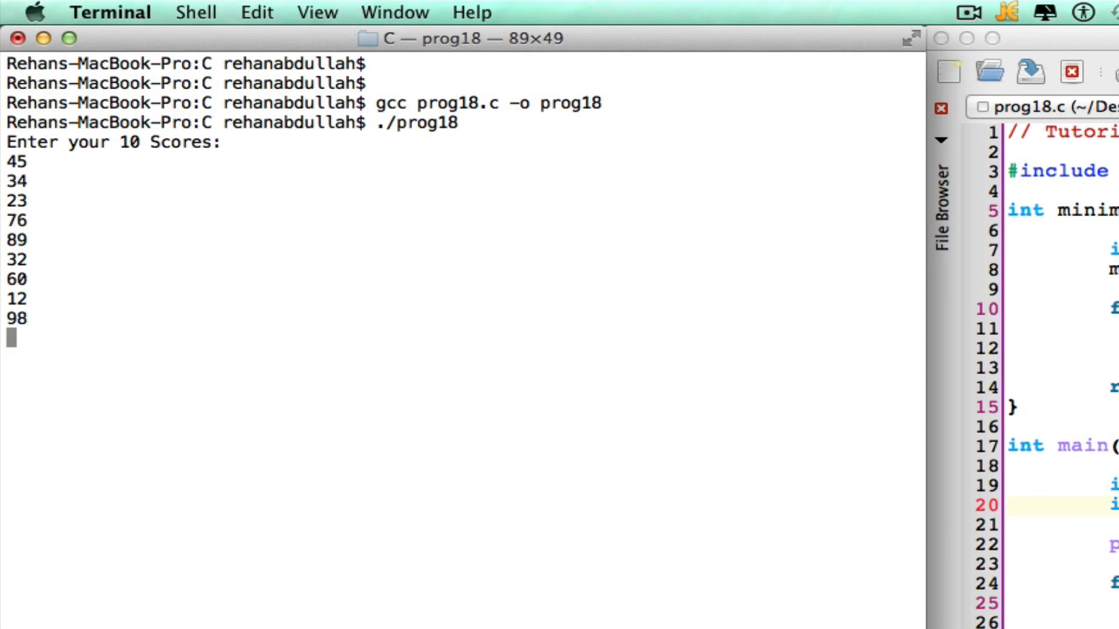
pyautogui.write('4')
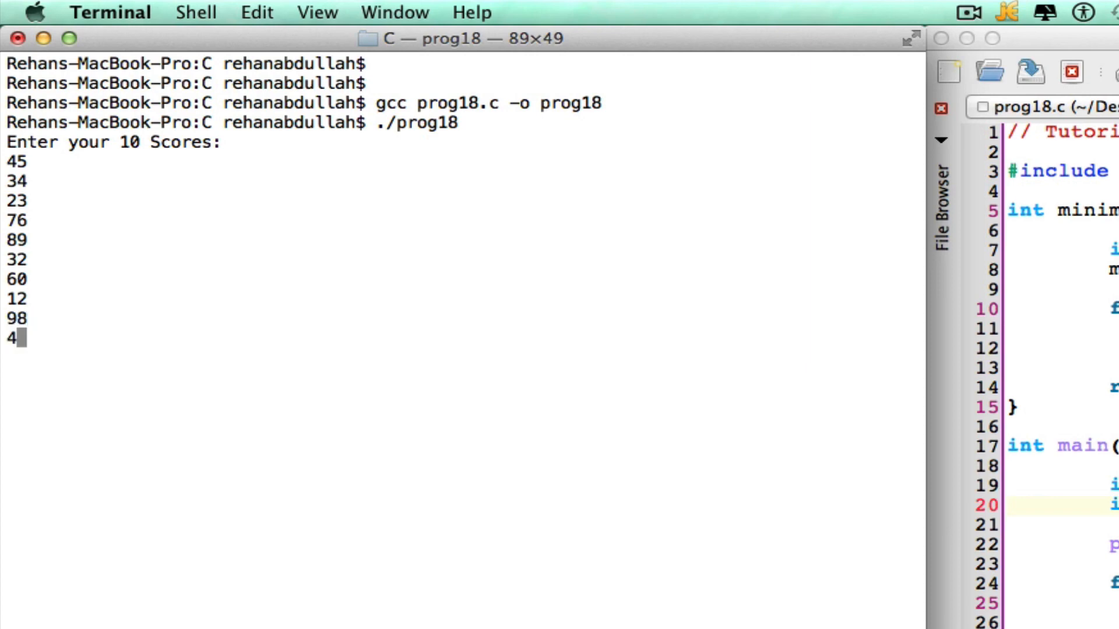